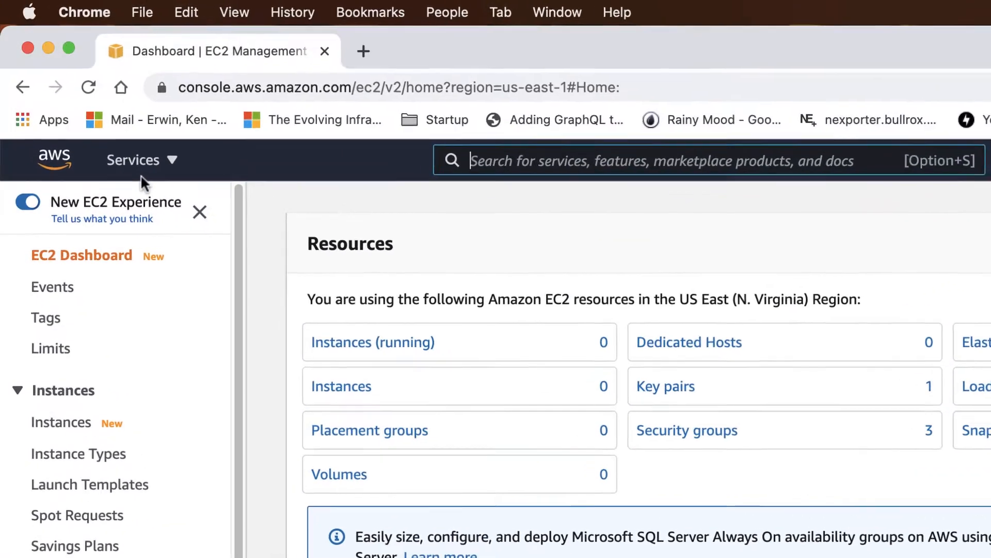
# Go from the Services menu to IAM and list the account's single user.
pyautogui.click(133, 161)
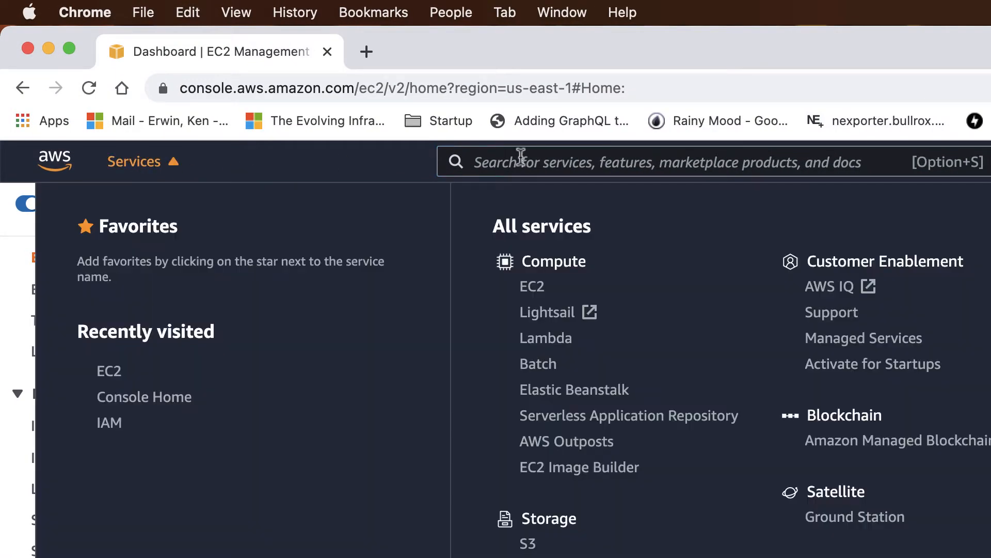
pyautogui.click(109, 423)
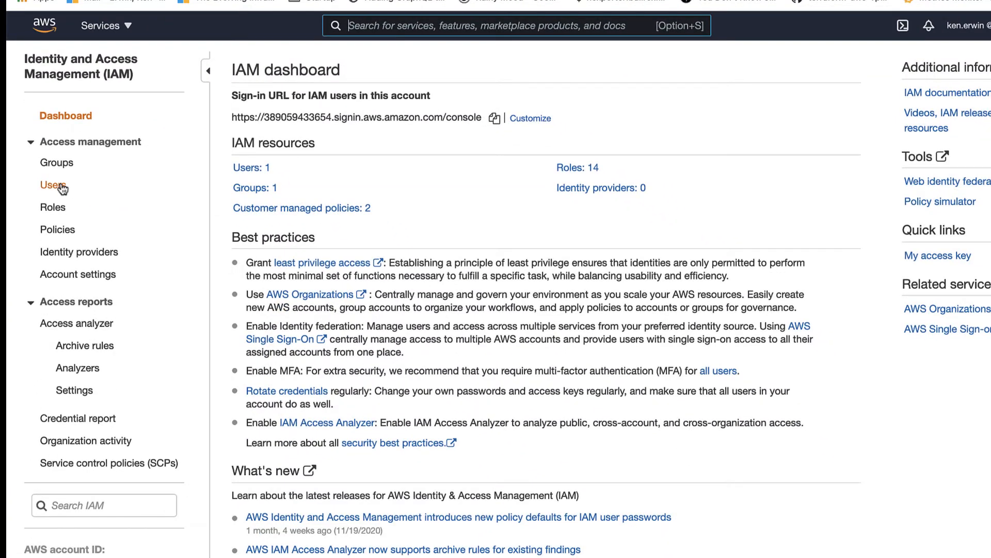
pyautogui.moveTo(254, 169)
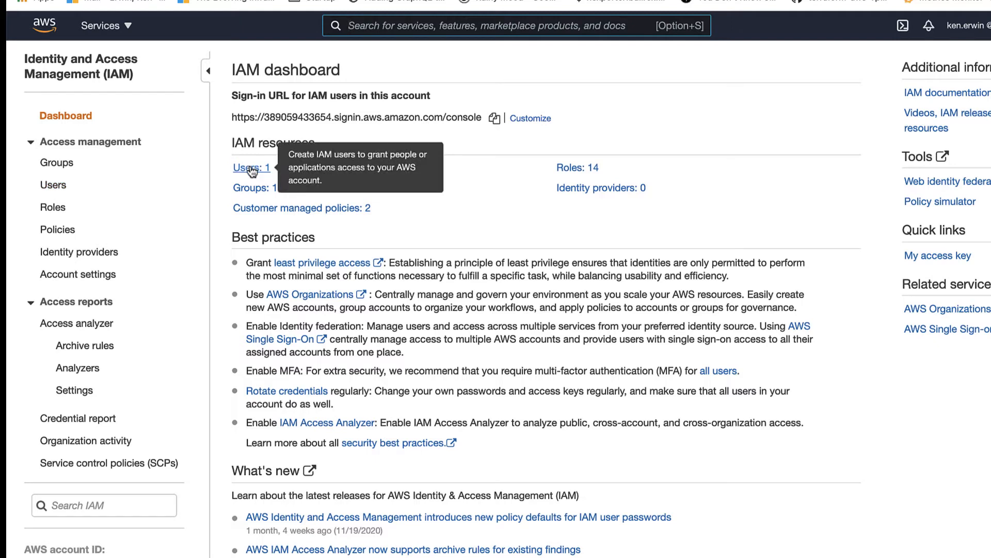
pyautogui.click(248, 168)
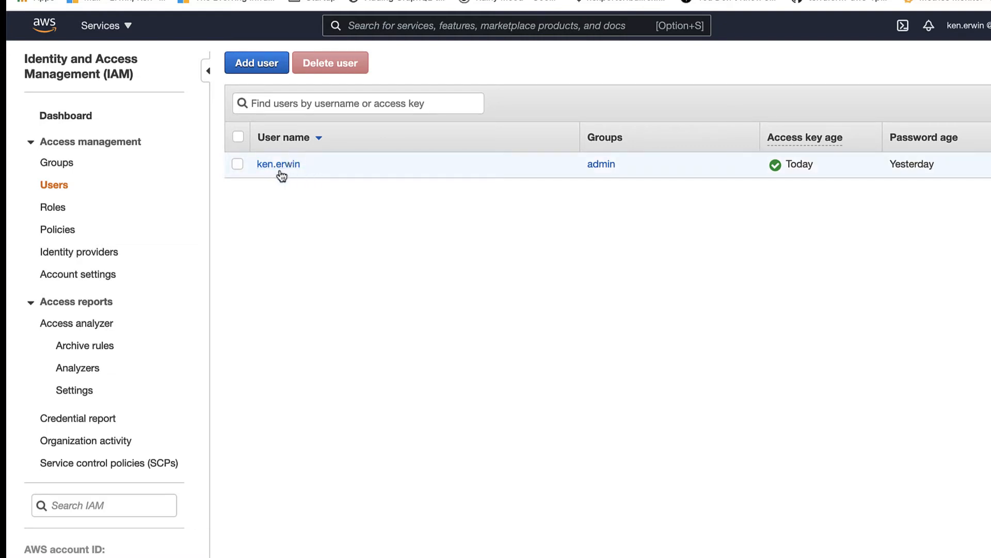
pyautogui.moveTo(601, 170)
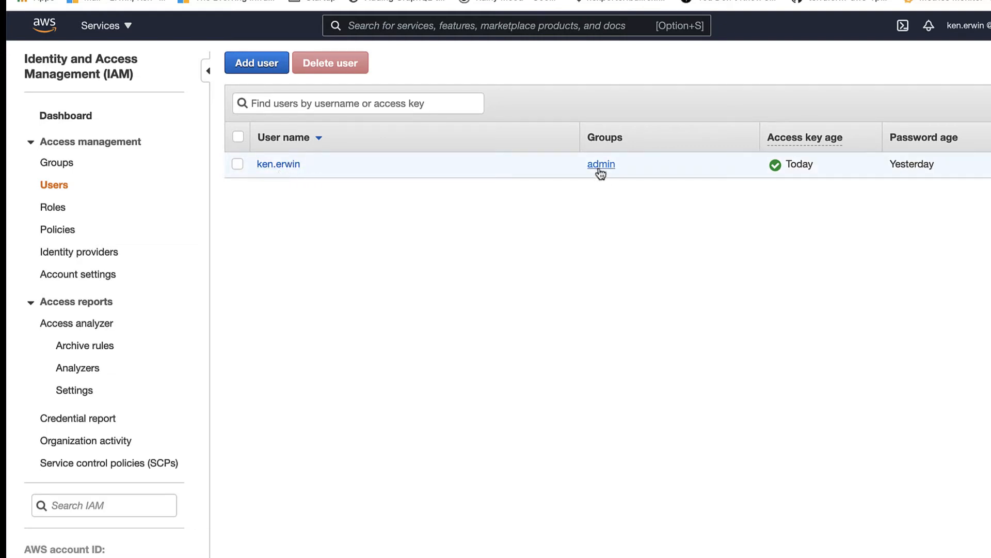
# Open the admin group and scroll to its admin_access and allow_mfa inline policies.
pyautogui.click(601, 164)
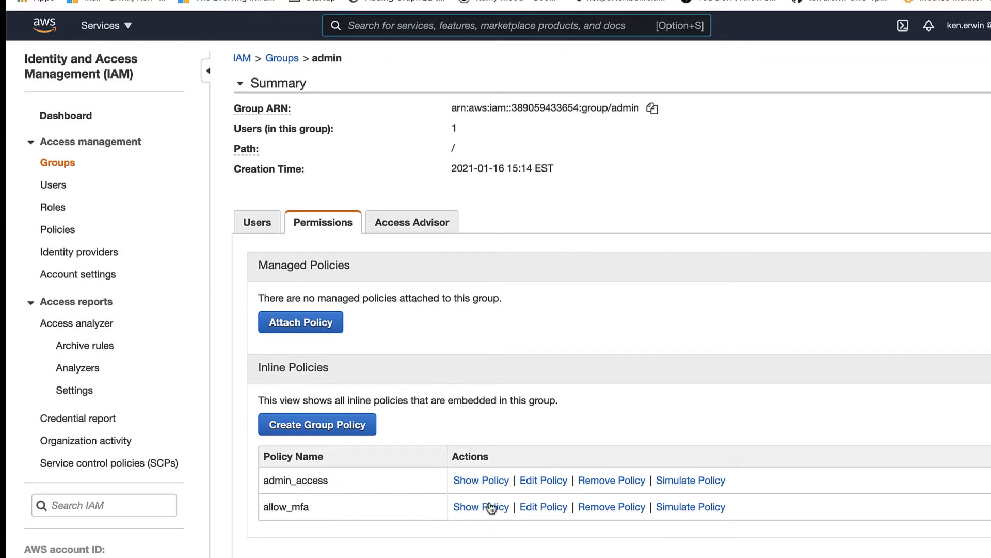
pyautogui.moveTo(485, 483)
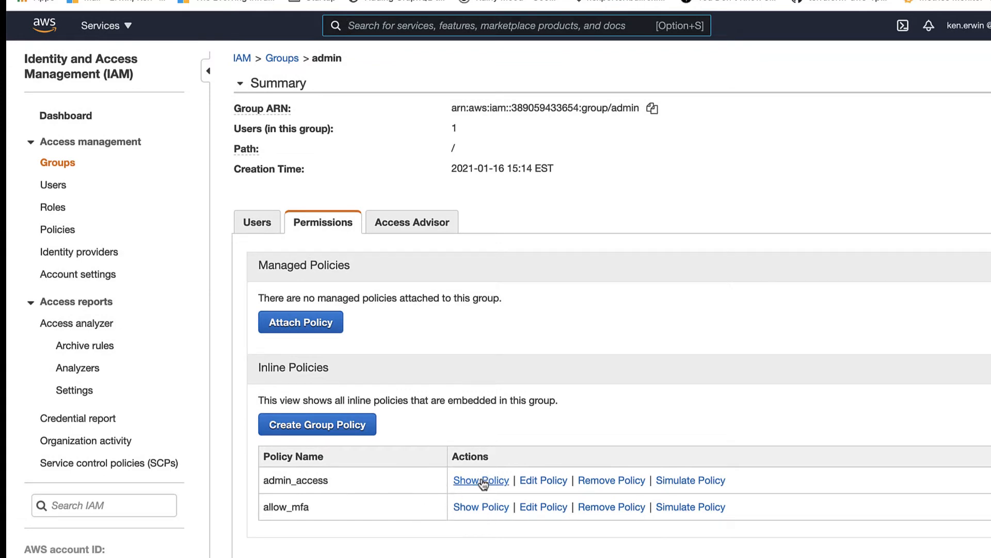
pyautogui.click(480, 480)
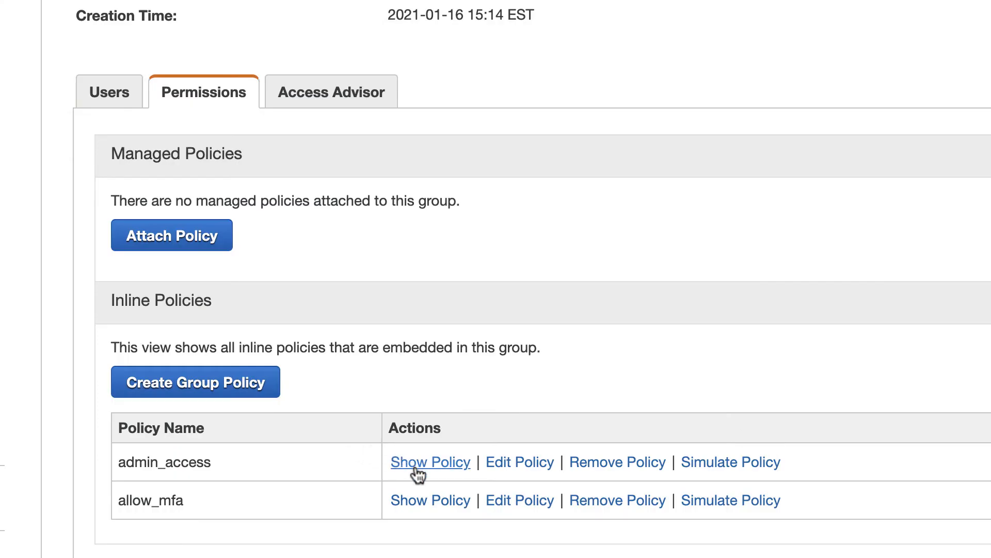
pyautogui.scroll(-3)
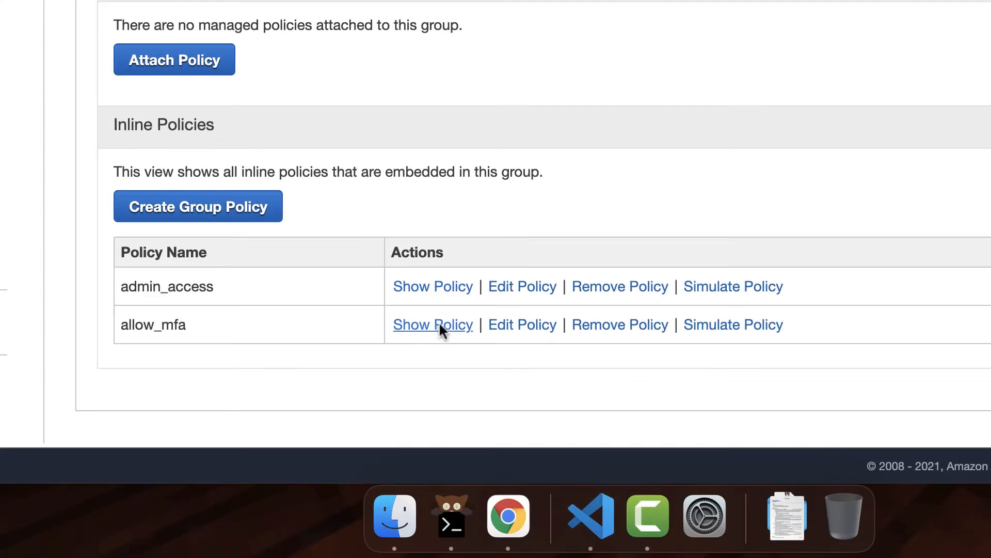
# Show the allow_mfa policy JSON and scroll through its MFA sign-in statements.
pyautogui.click(432, 324)
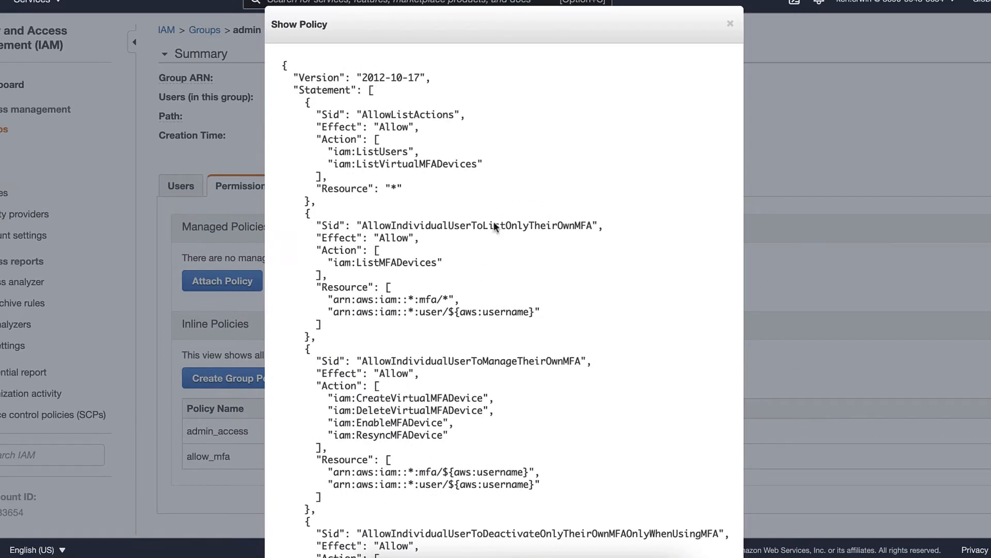
pyautogui.scroll(-3)
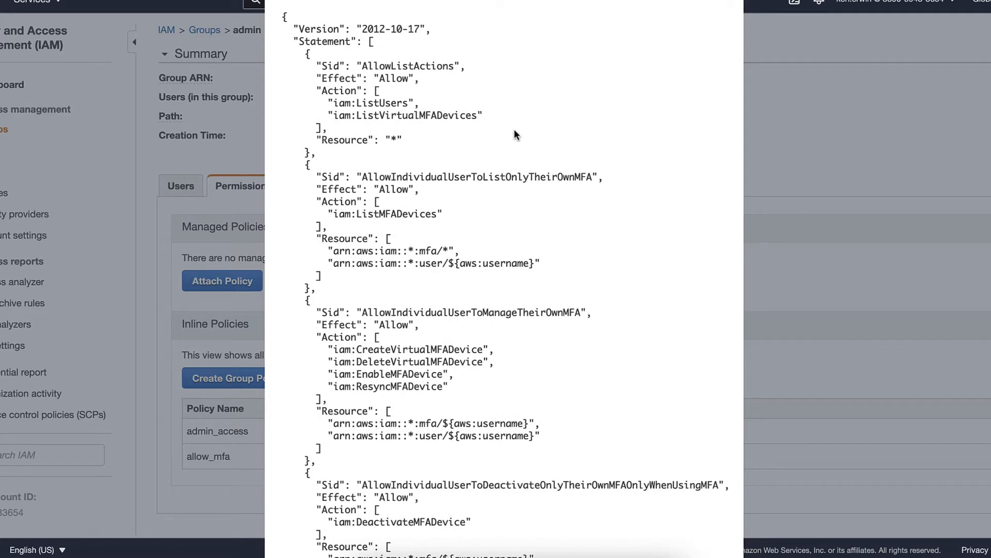
pyautogui.scroll(-3)
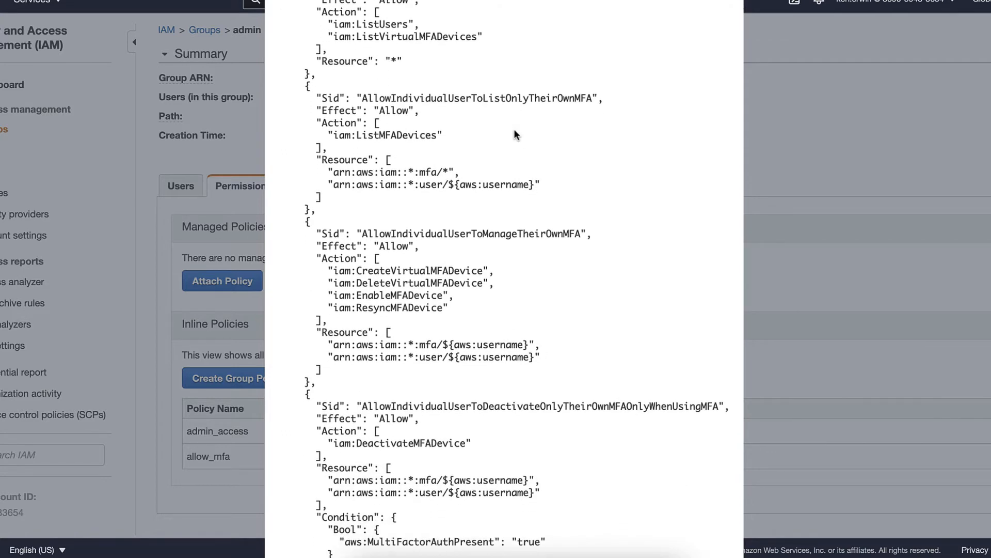
pyautogui.scroll(-3)
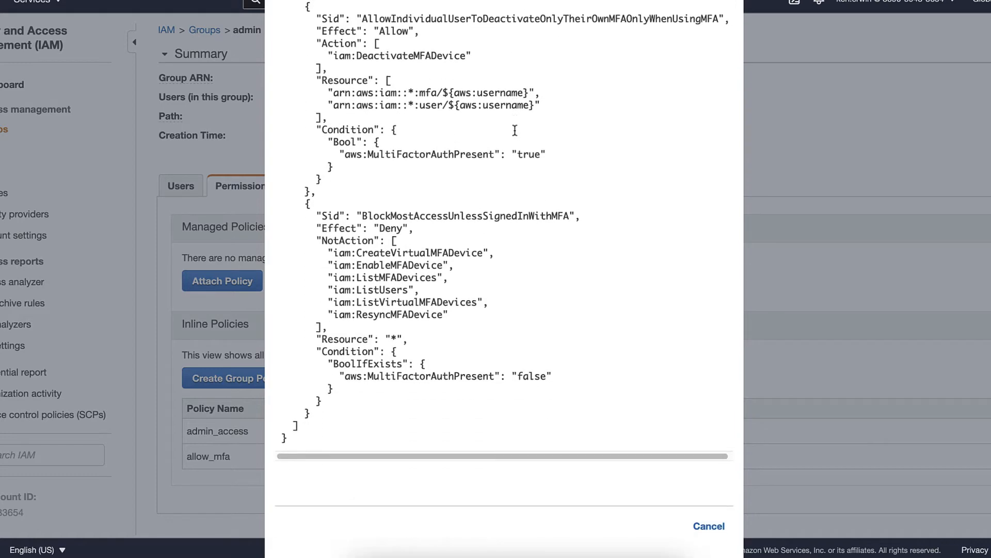
pyautogui.moveTo(514, 136)
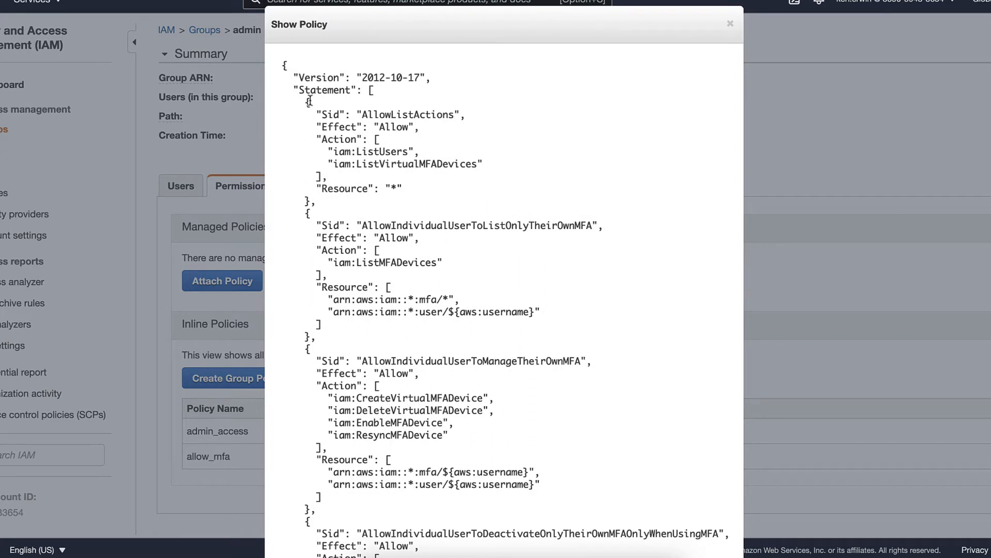
pyautogui.moveTo(537, 228)
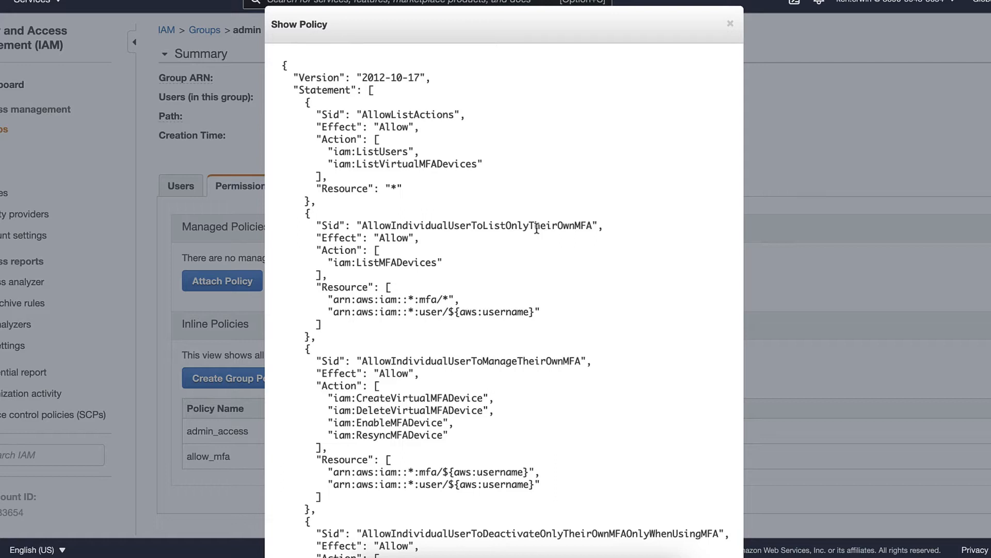
pyautogui.scroll(-3)
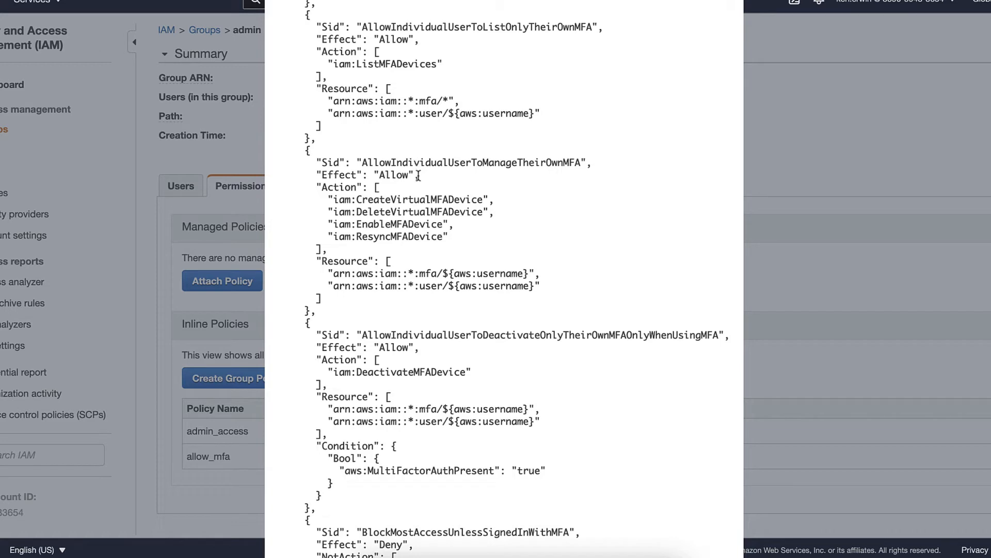
pyautogui.moveTo(529, 192)
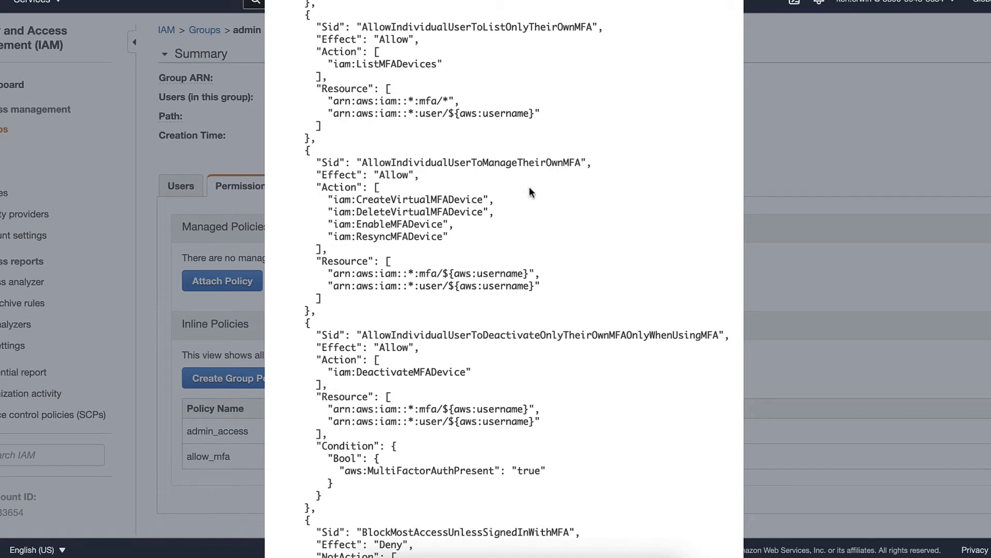
pyautogui.moveTo(596, 273)
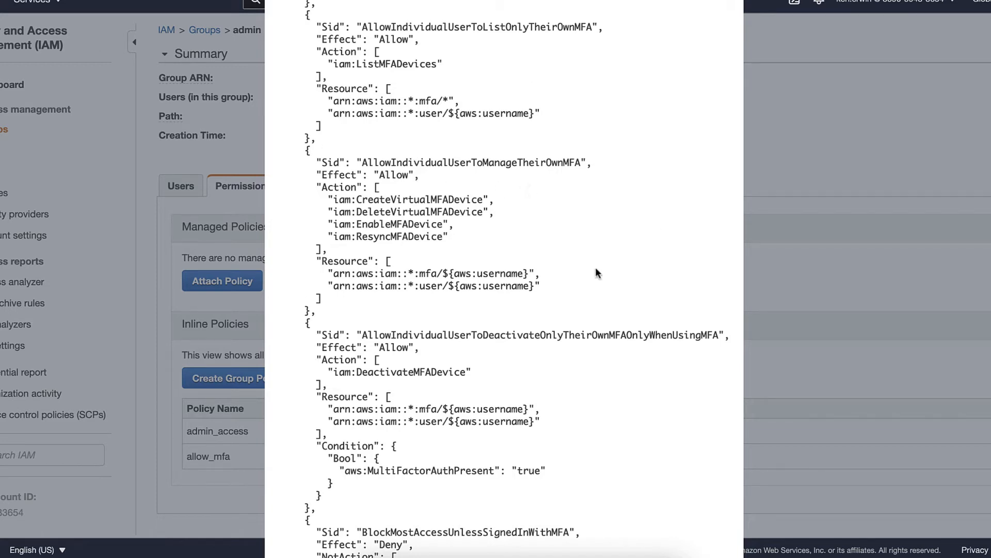
pyautogui.moveTo(741, 19)
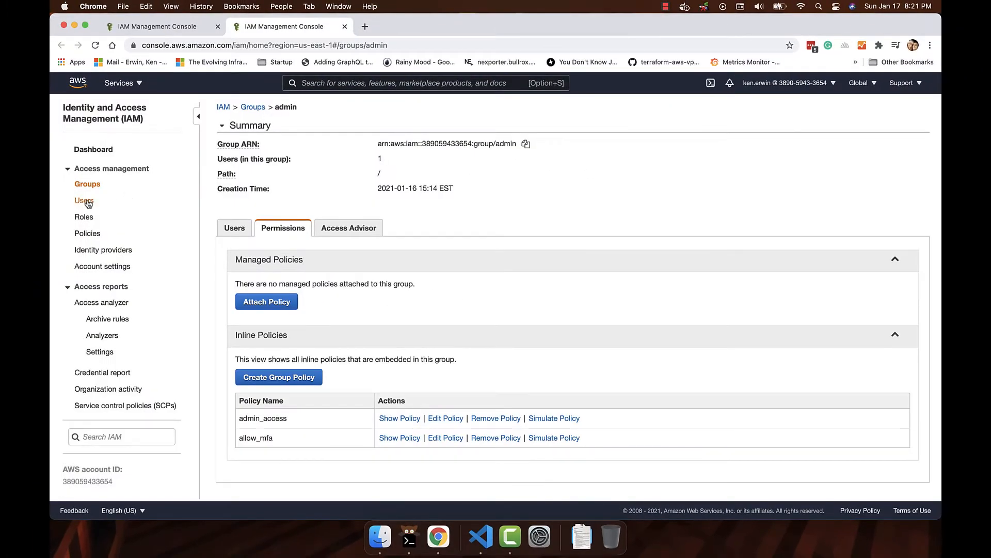
# Close the policy, switch between Users and Groups, and open the account menu.
pyautogui.click(84, 200)
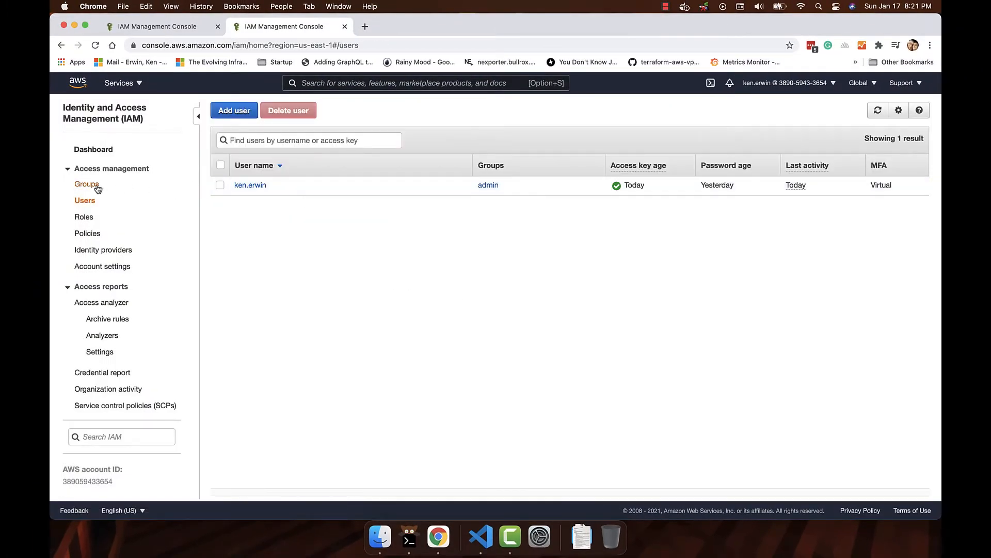
pyautogui.click(87, 183)
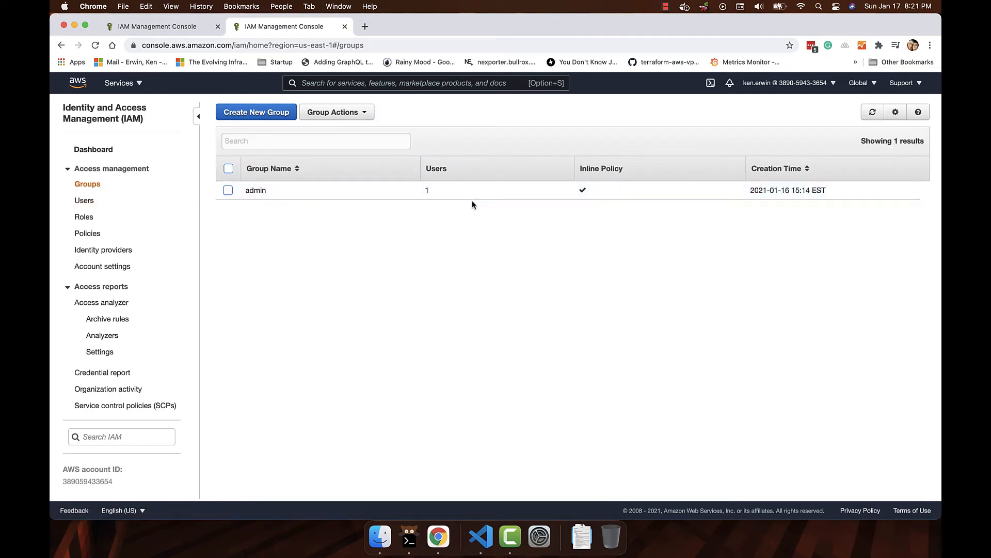
pyautogui.click(84, 201)
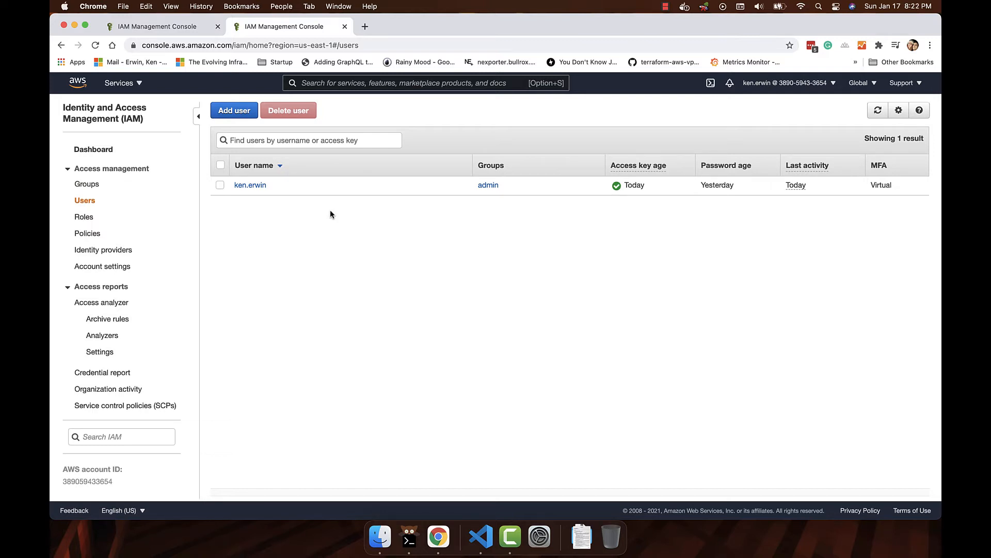
pyautogui.moveTo(340, 202)
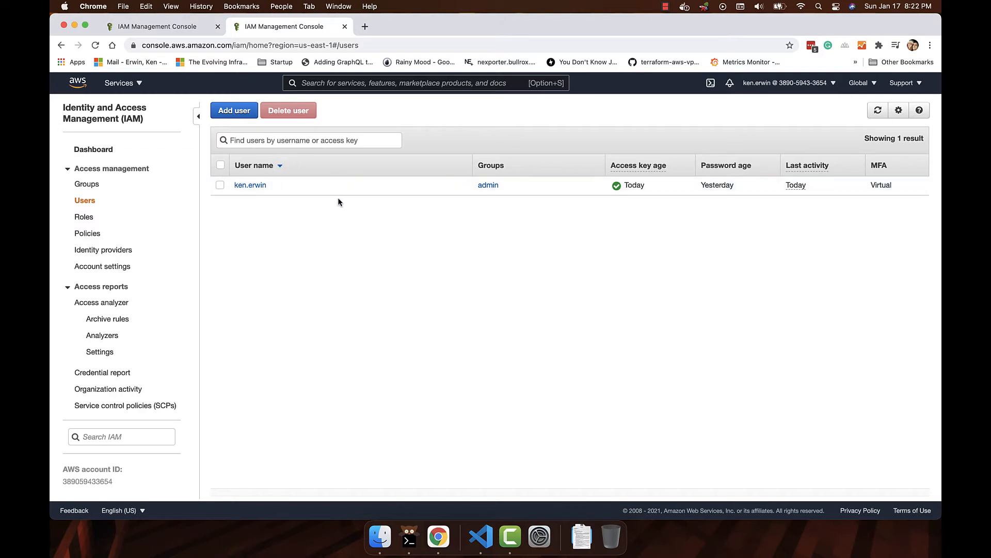
pyautogui.moveTo(409, 536)
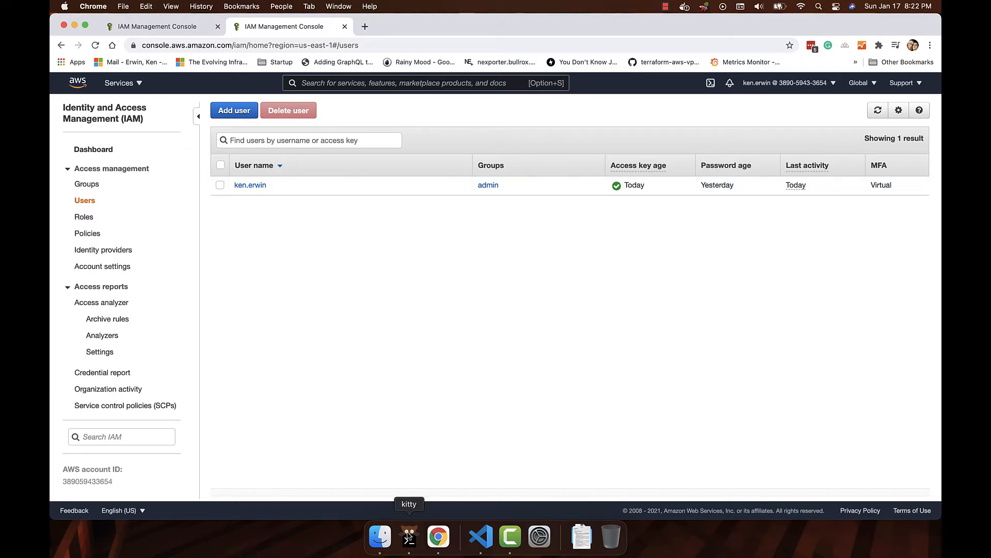
pyautogui.click(409, 536)
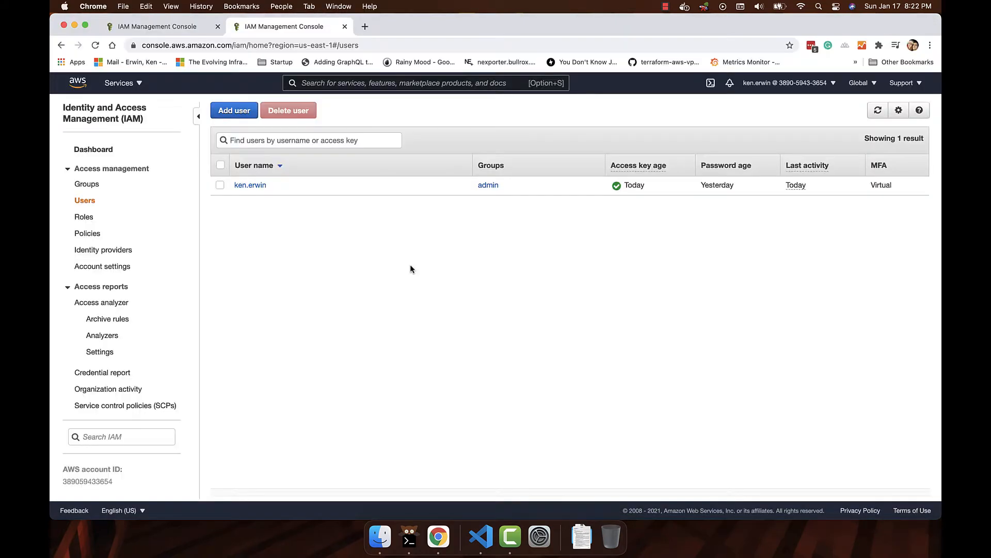
pyautogui.click(784, 83)
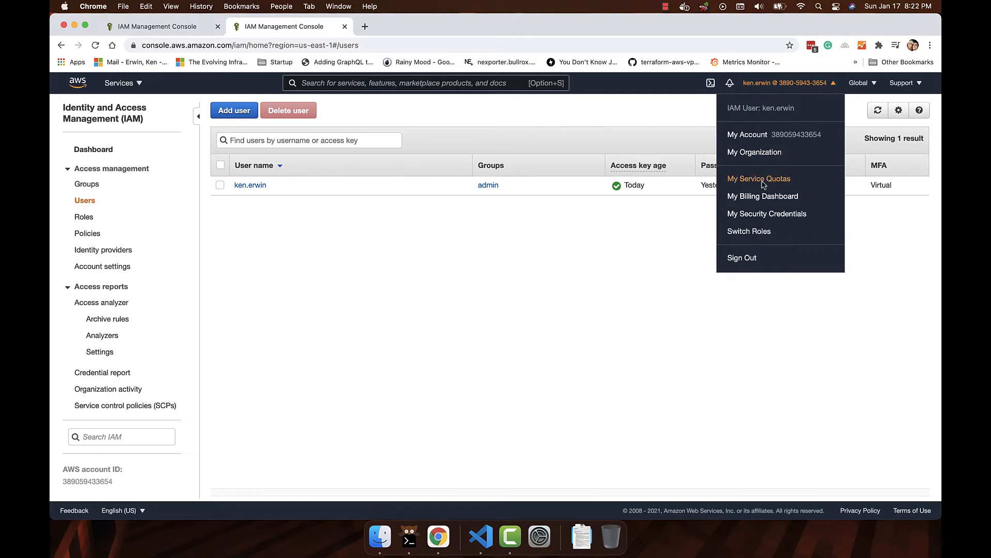
pyautogui.moveTo(776, 218)
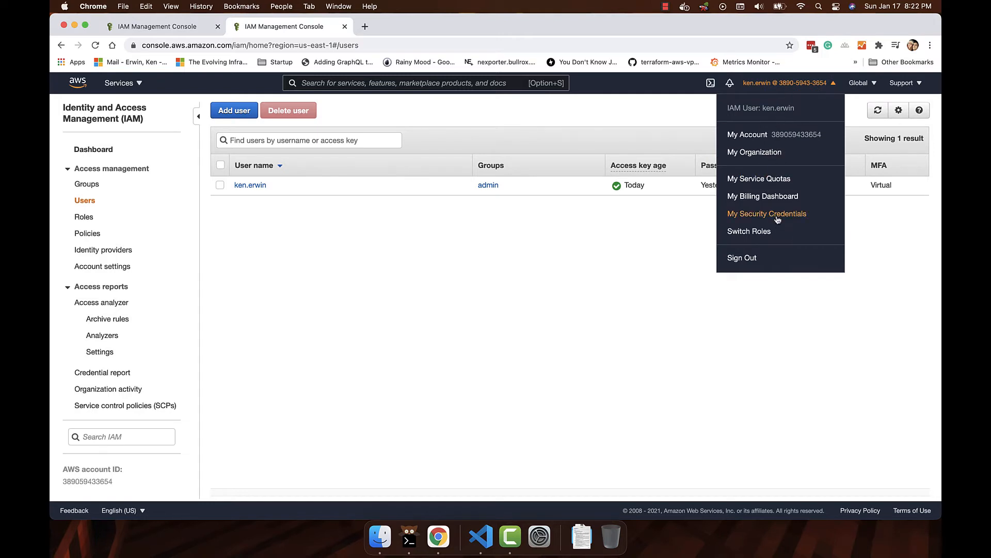
pyautogui.moveTo(777, 218)
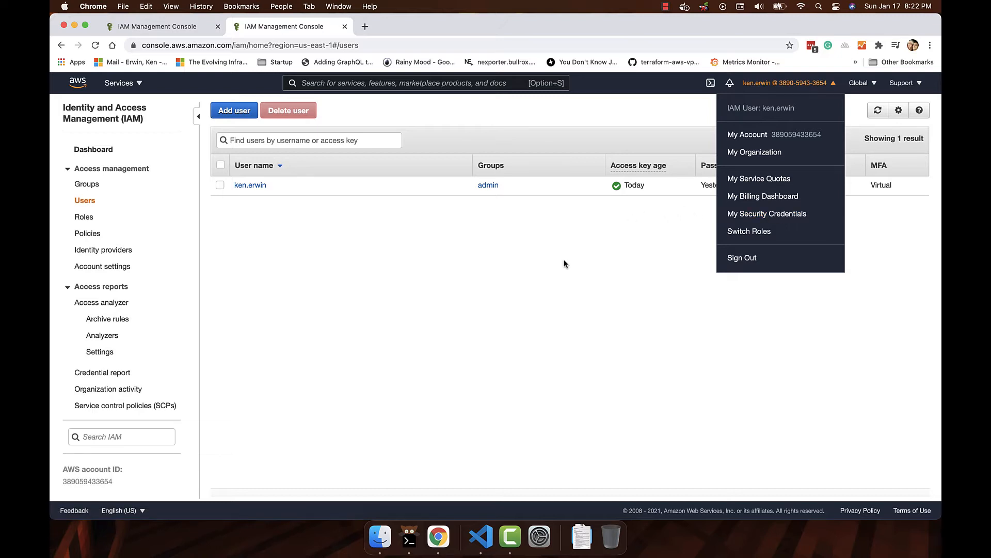
pyautogui.moveTo(378, 121)
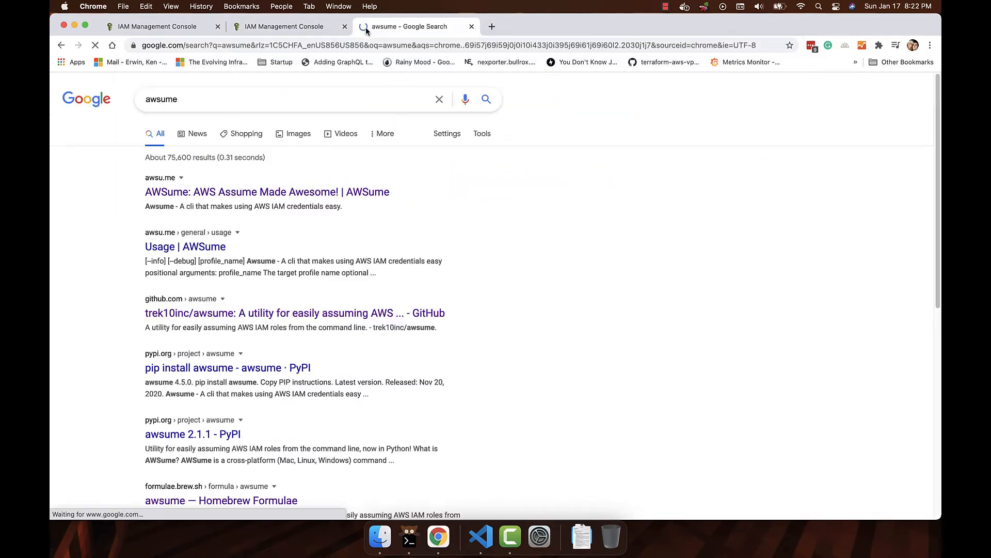
# Switch to the Google tab showing awsume search results.
pyautogui.click(267, 191)
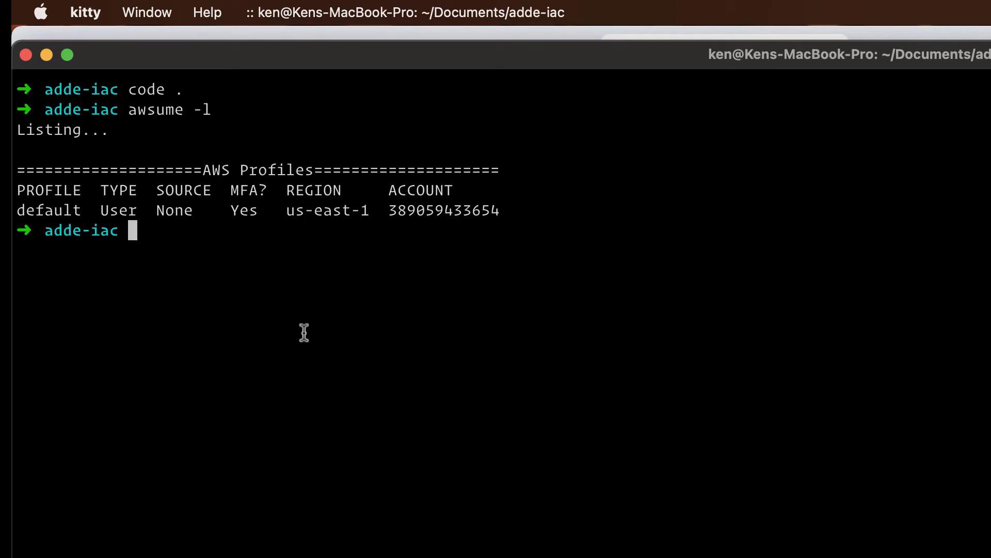
# Inspect ~/.aws/config in vim, then start and abandon opening the credentials file.
pyautogui.doubleClick(244, 210)
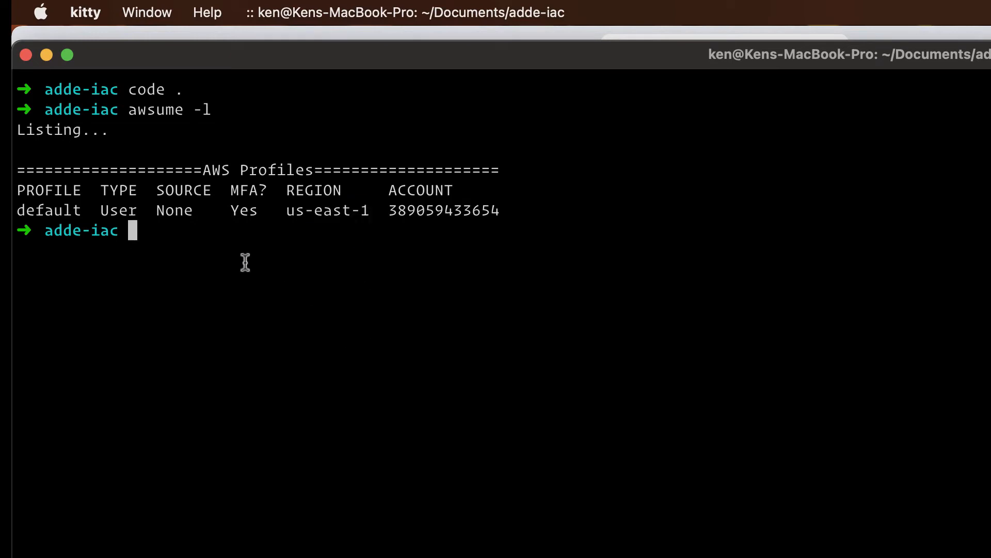
pyautogui.write('vim ~/.aws/config')
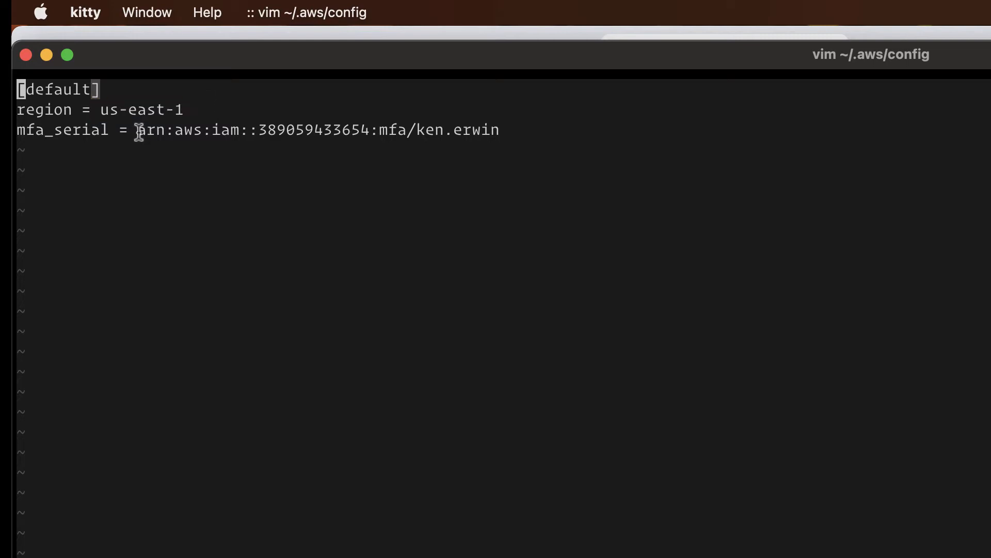
pyautogui.moveTo(137, 130); pyautogui.dragTo(498, 131)
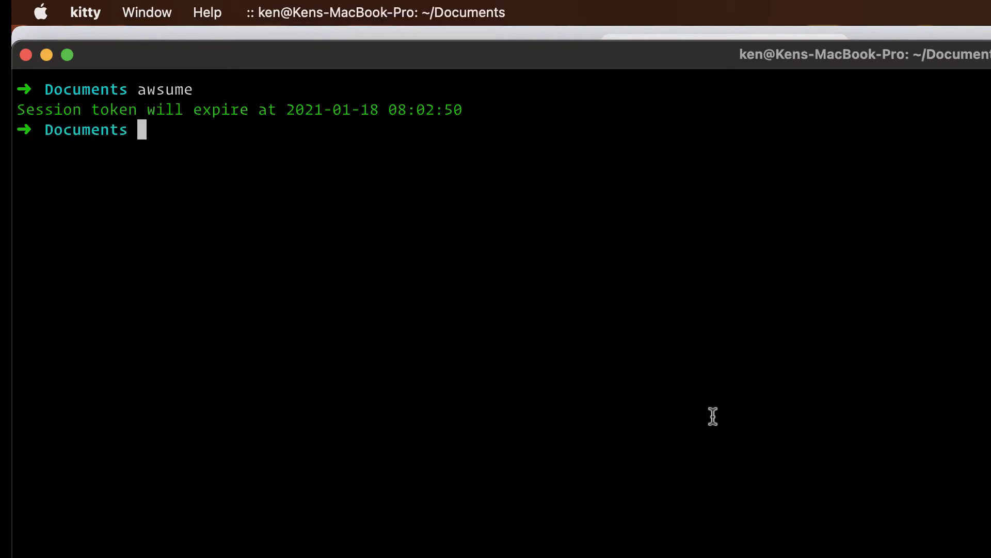
pyautogui.moveTo(696, 394)
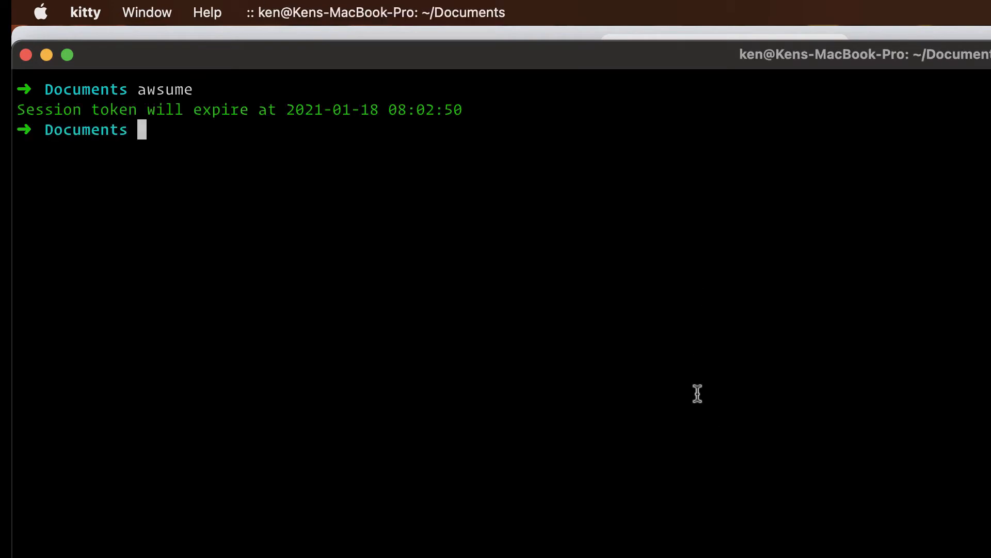
pyautogui.write('vim ~/.aws/config')
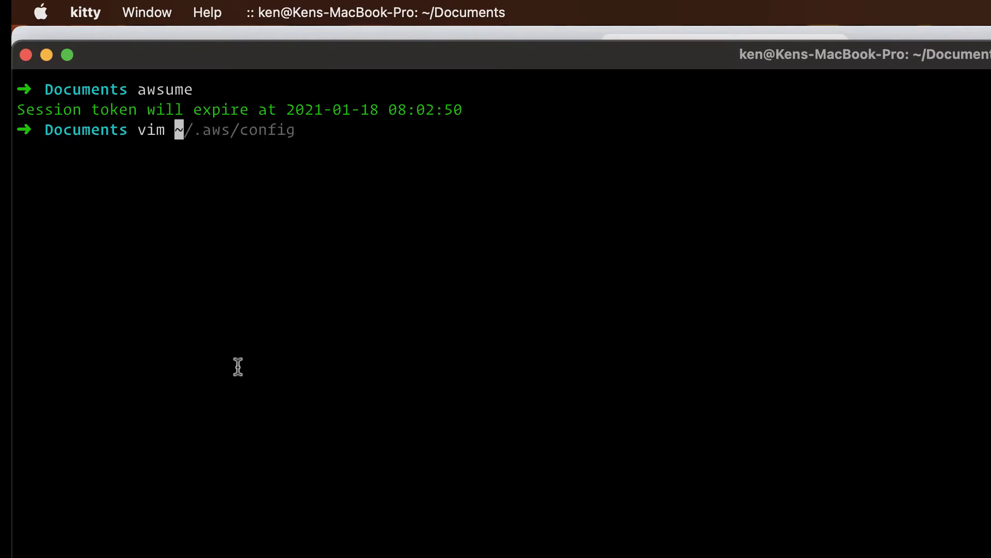
pyautogui.write('credentials')
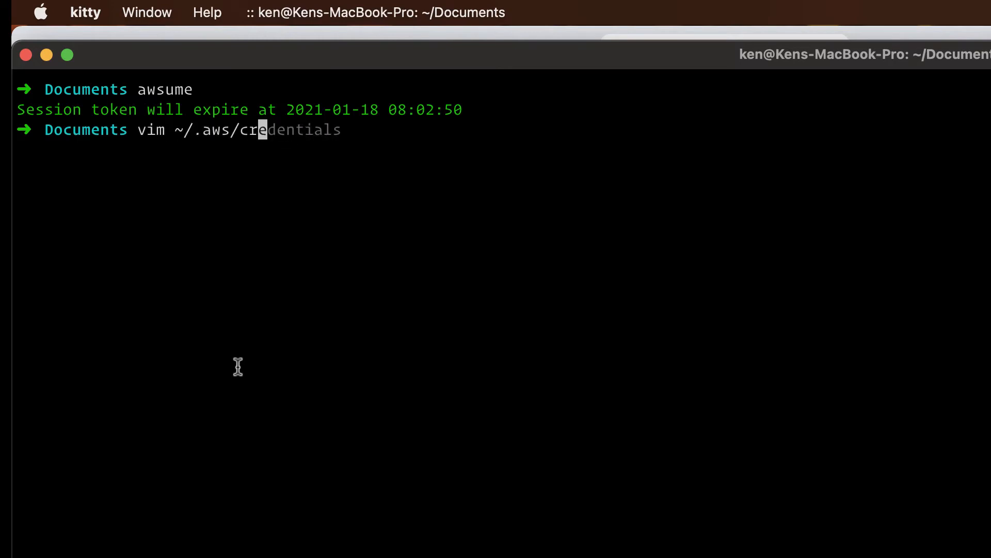
pyautogui.press('End')
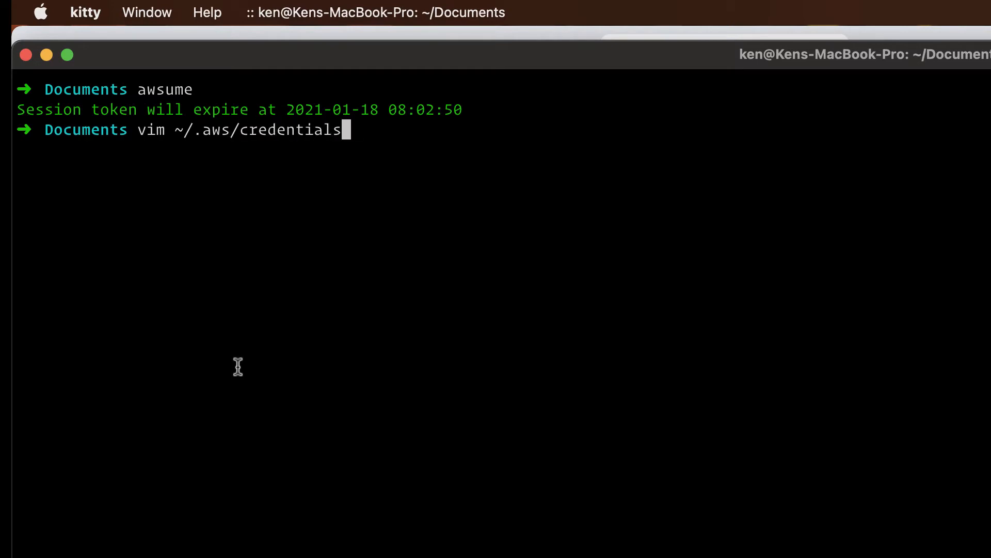
pyautogui.press('ctrl+u')
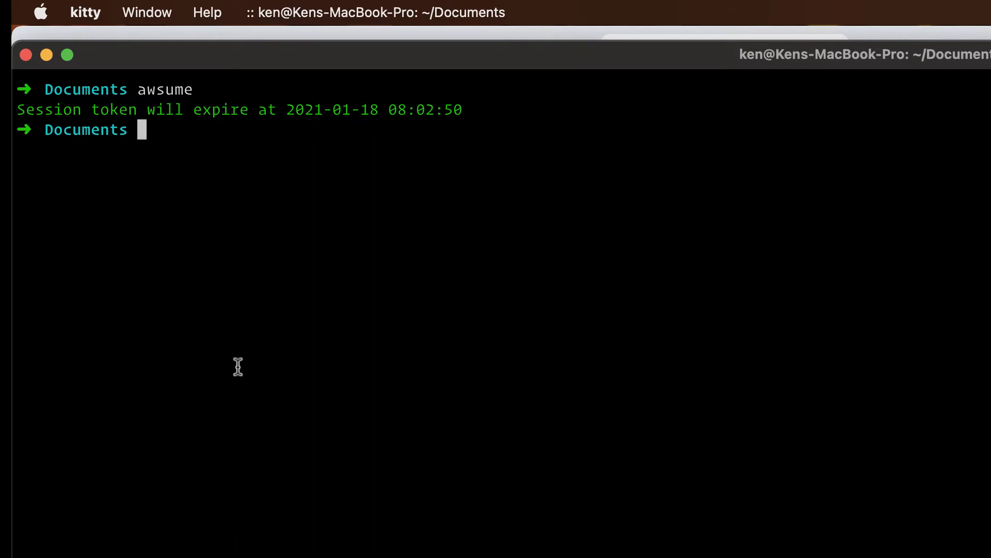
pyautogui.click(437, 537)
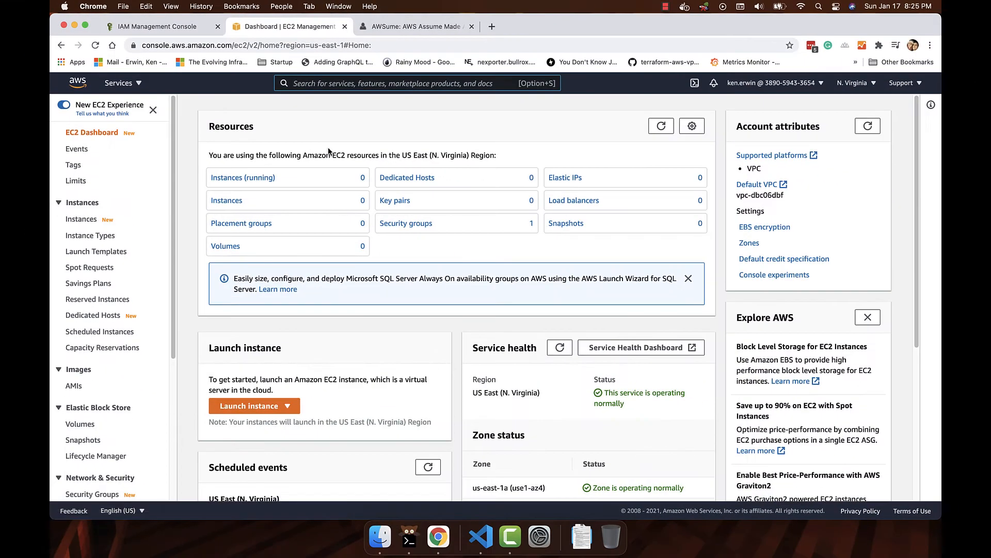
pyautogui.moveTo(409, 141)
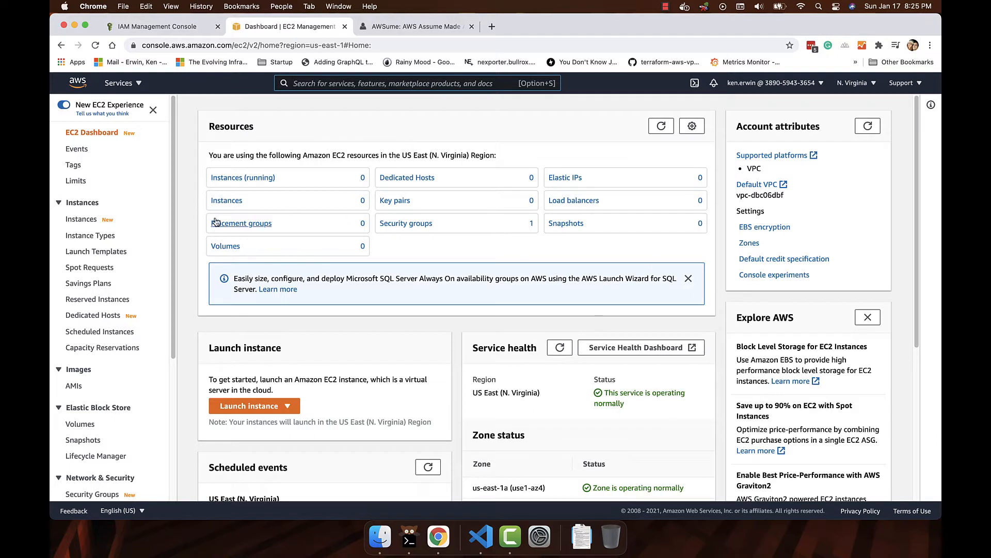
pyautogui.moveTo(136, 103)
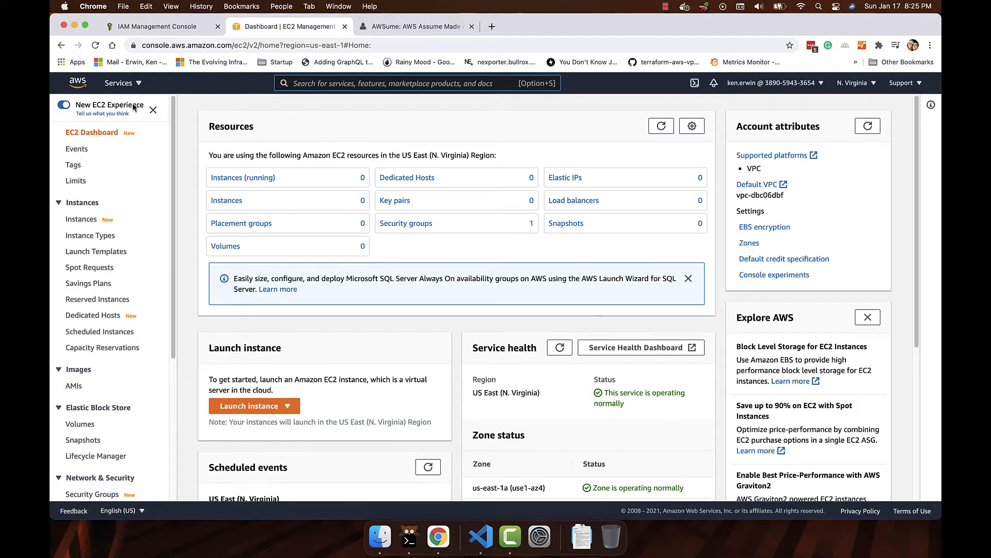
pyautogui.moveTo(209, 137)
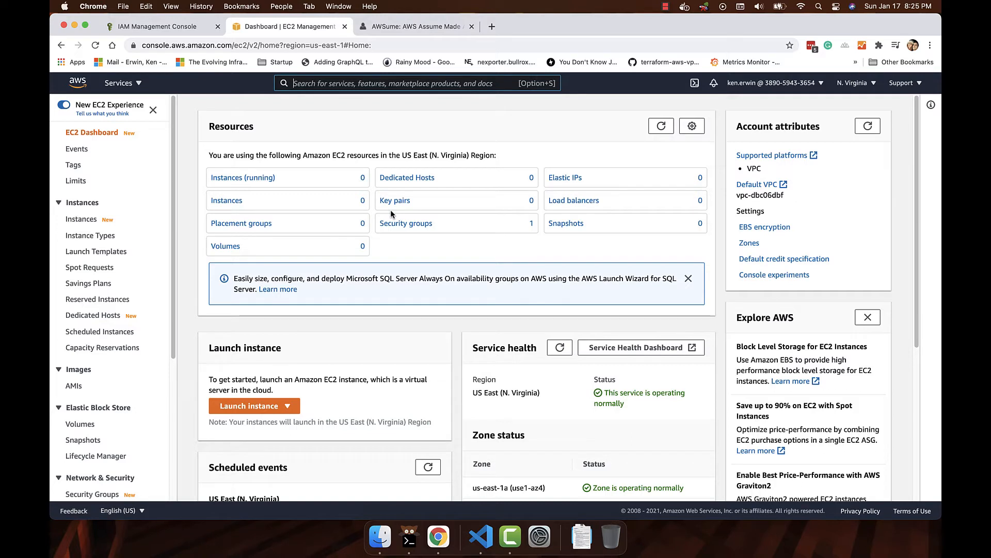
pyautogui.moveTo(225, 209)
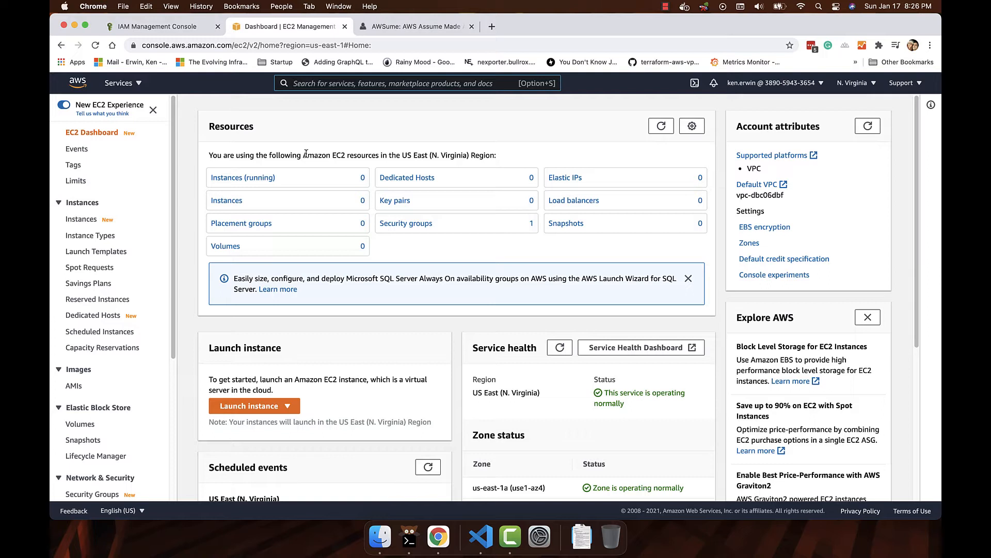
pyautogui.click(409, 83)
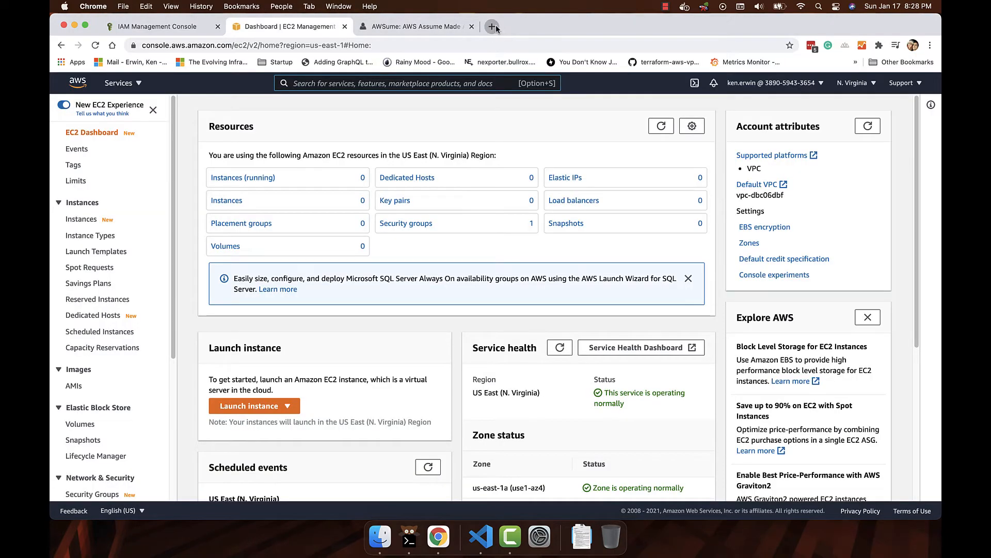
# Name the repository adde-iac, described as 'Terraform for Adde's Infrastructure as Code'.
pyautogui.write('github.com/devopsi')
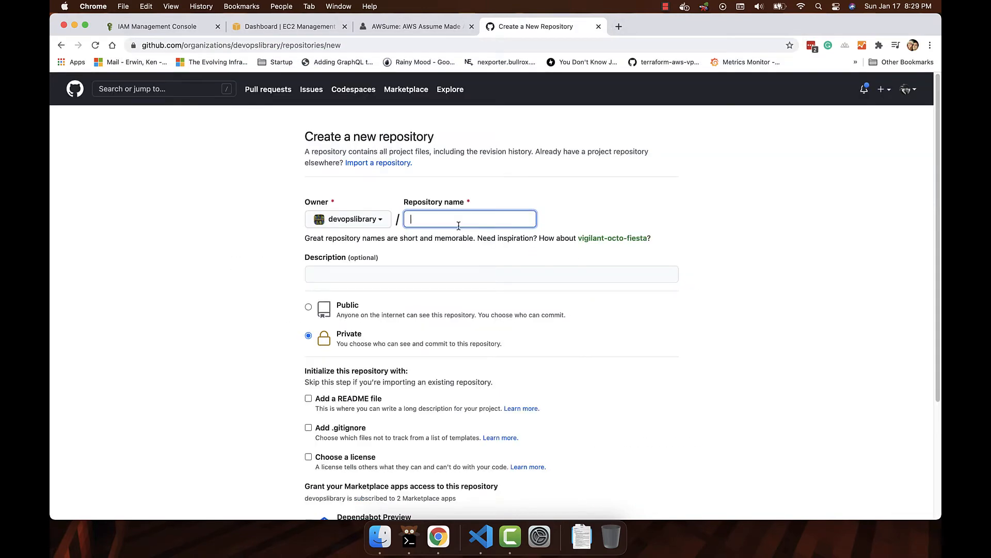
pyautogui.write('adde-iac')
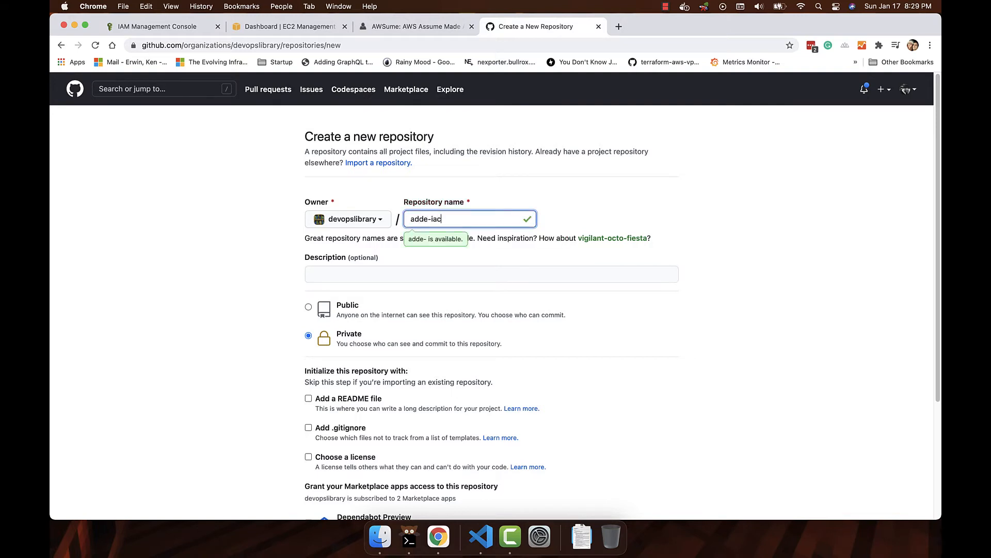
pyautogui.click(491, 274)
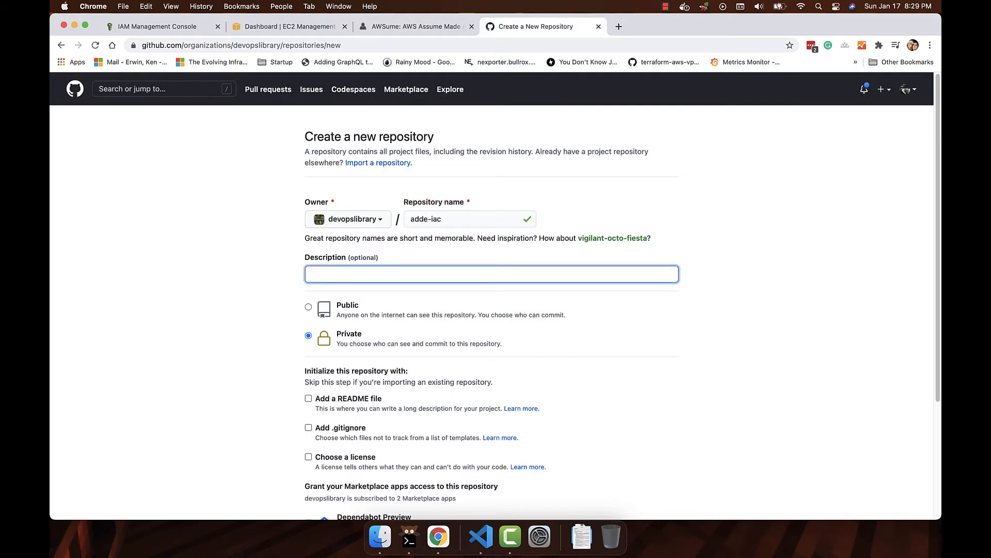
pyautogui.write('Terraform for A')
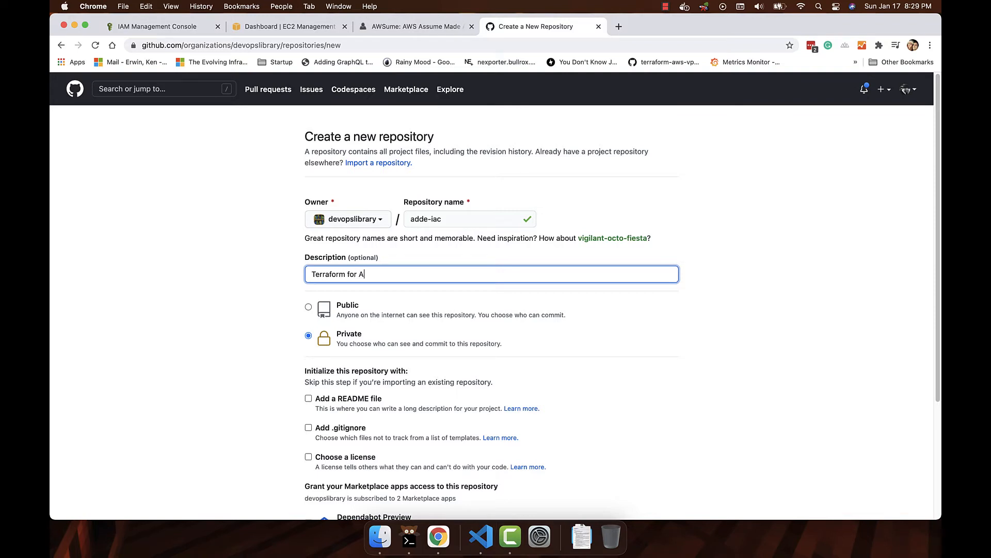
pyautogui.write('dde')
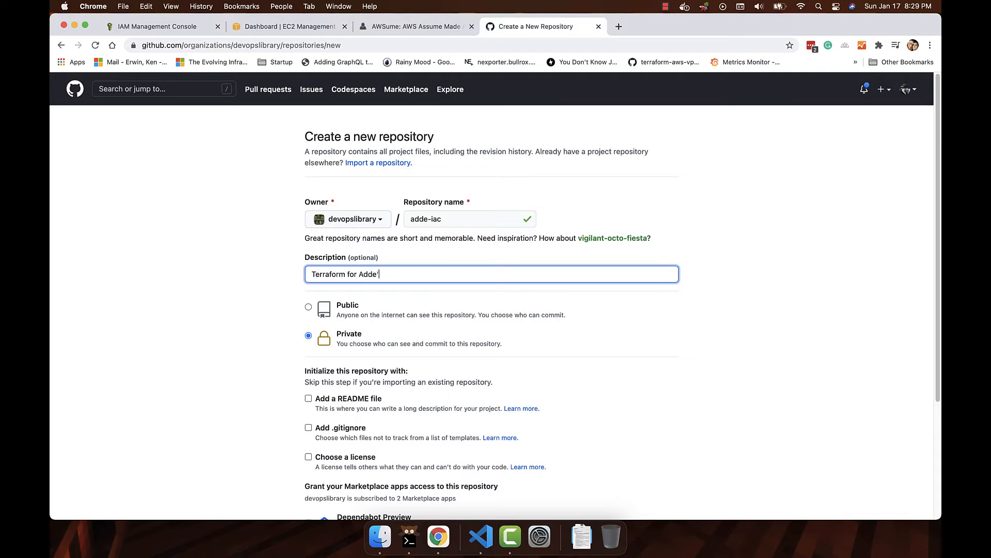
pyautogui.write("'s Infrastructure as Code")
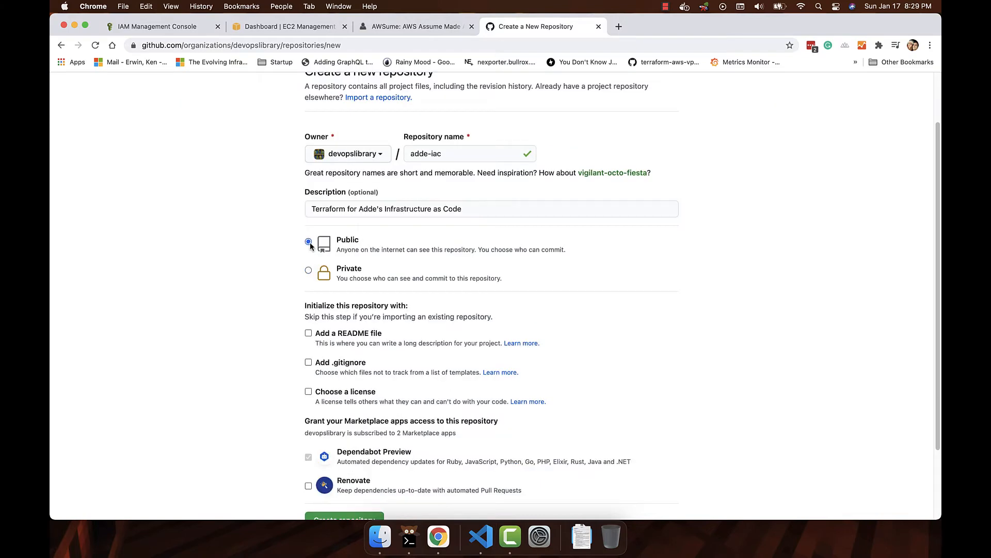
# Initialize adde-iac with a README and the Terraform .gitignore template.
pyautogui.scroll(-3)
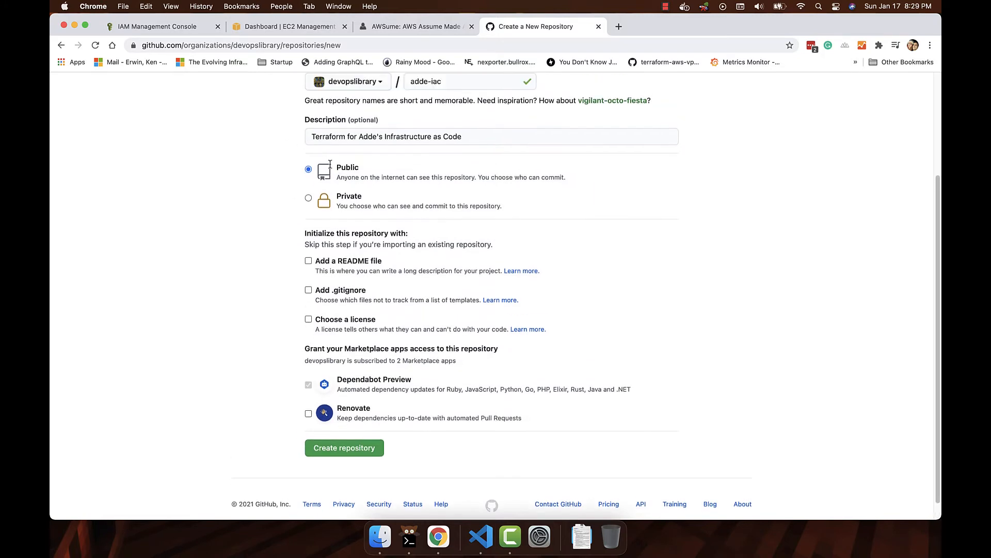
pyautogui.moveTo(346, 227)
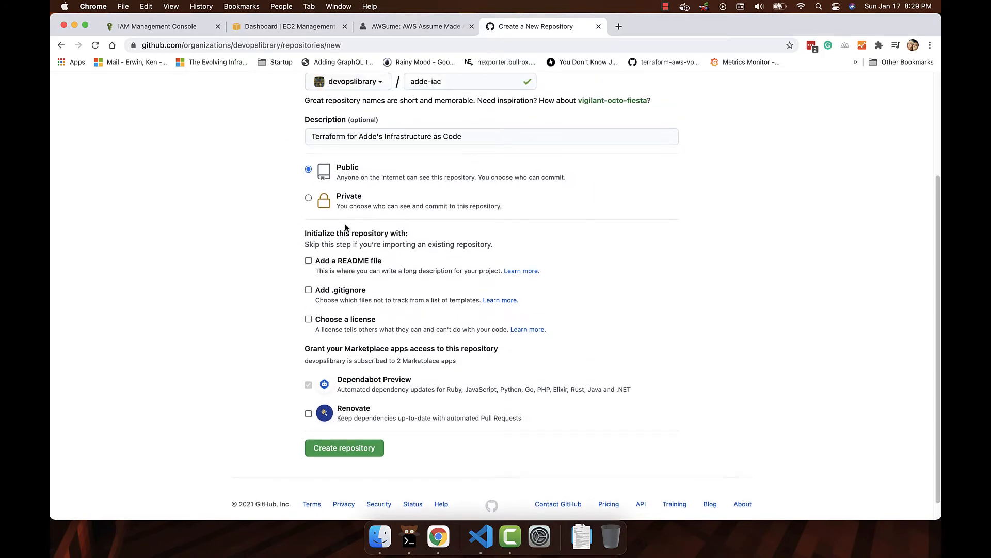
pyautogui.scroll(-3)
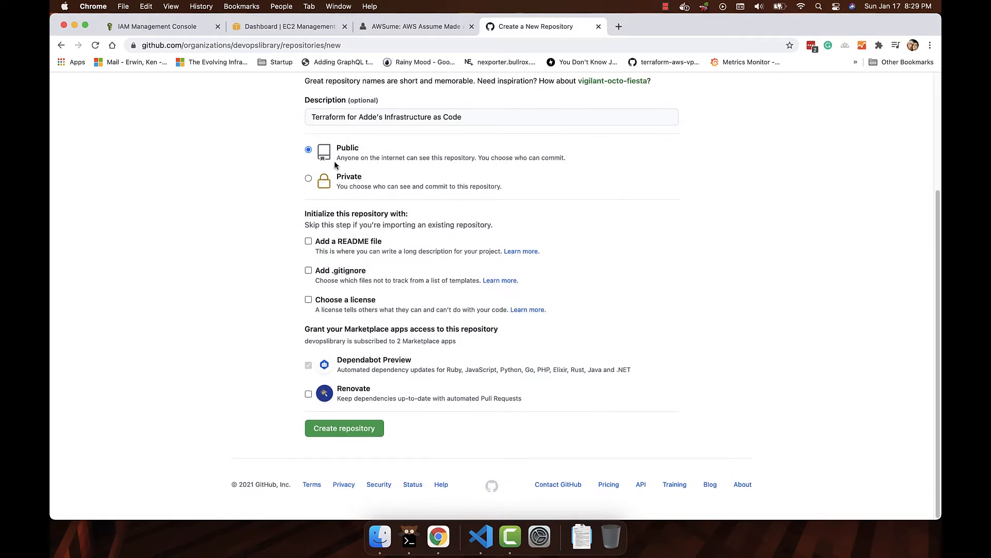
pyautogui.click(307, 241)
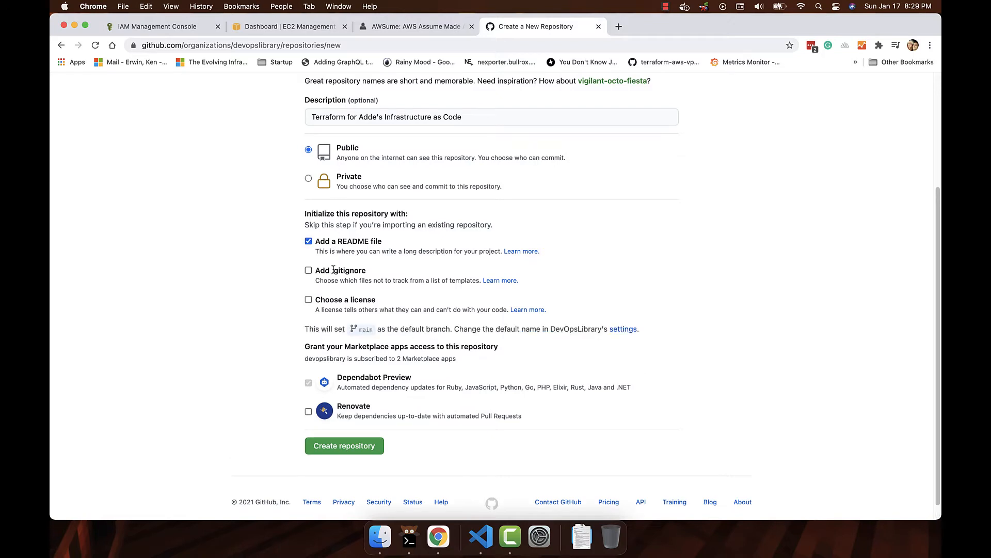
pyautogui.click(308, 270)
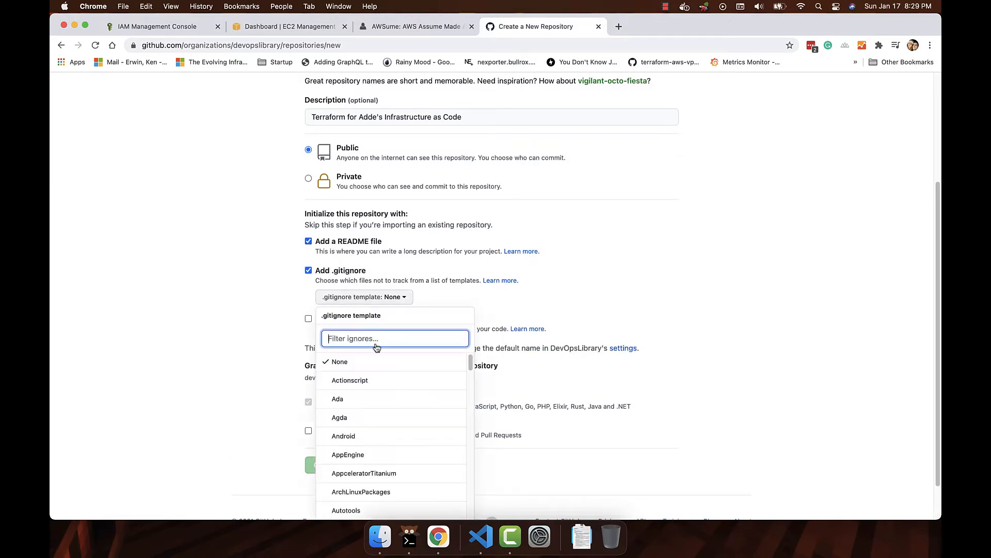
pyautogui.write('terr')
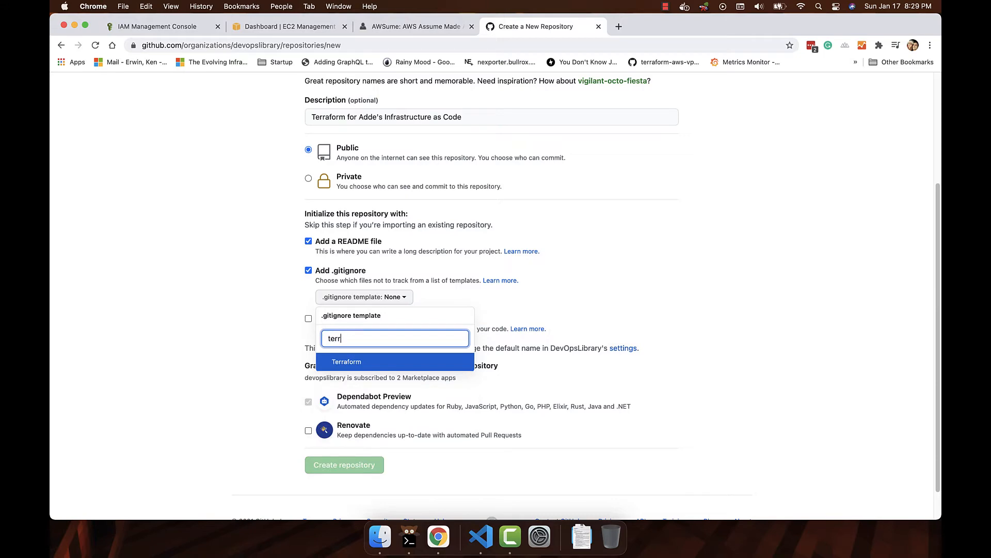
pyautogui.click(347, 361)
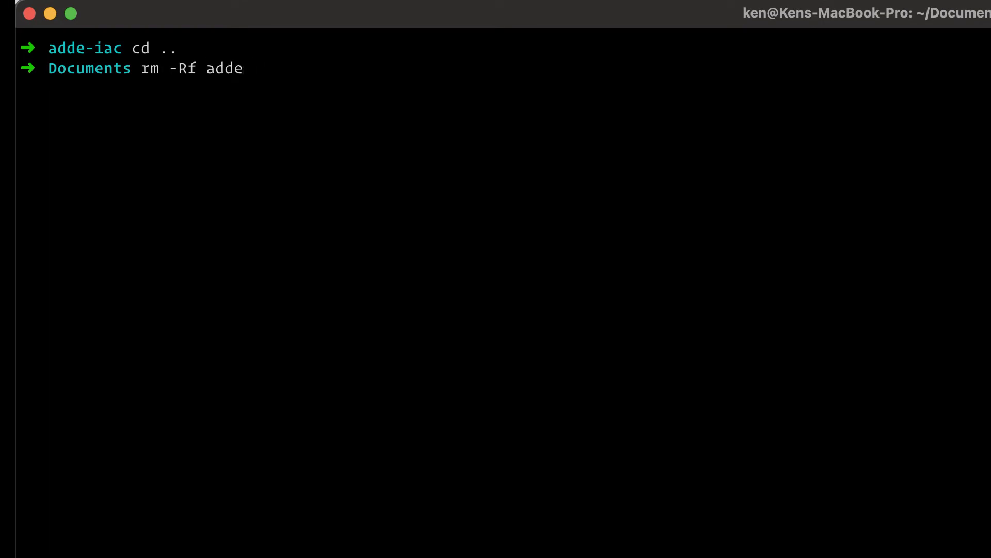
# Clone adde-iac, print README.md and list all files with ls -al.
pyautogui.write('git clone --depth 1 git@github.com:backstage/backstage.git')
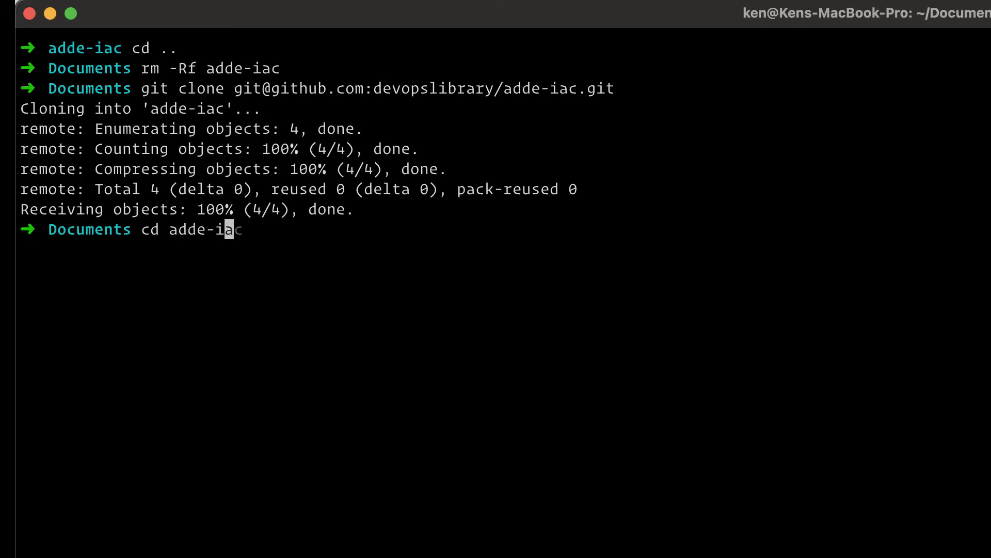
pyautogui.write('cat ~/Documents/oldadde/backend/test.env')
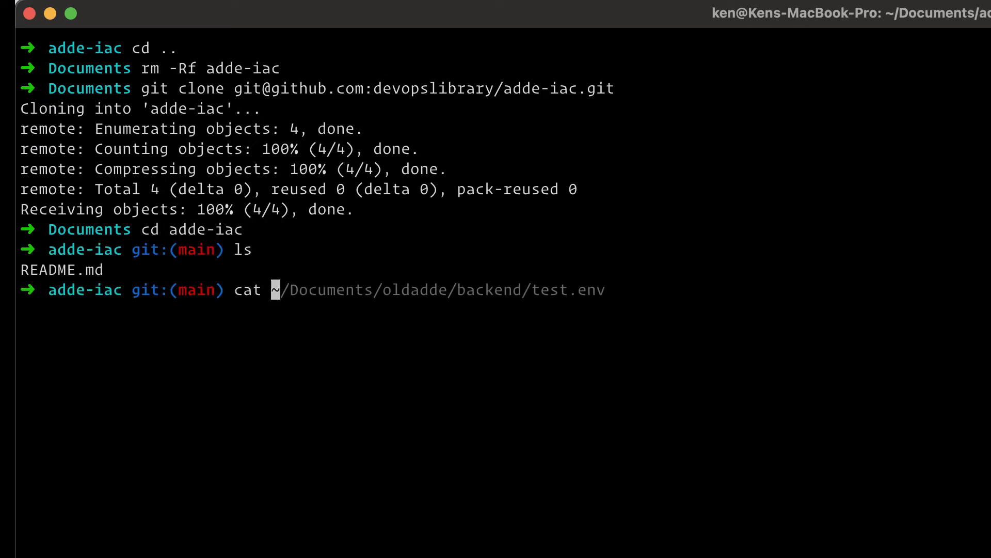
pyautogui.write('README.md')
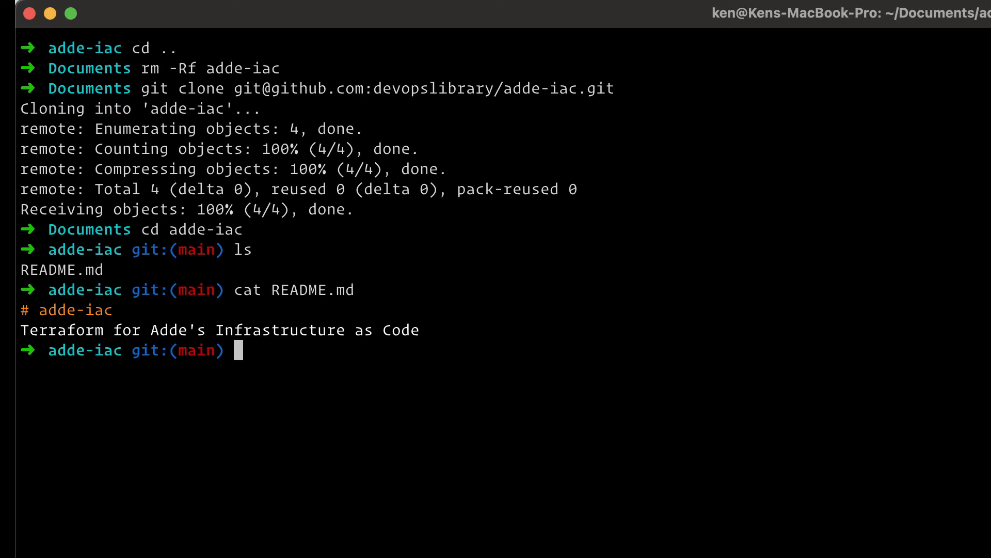
pyautogui.write('ls -al')
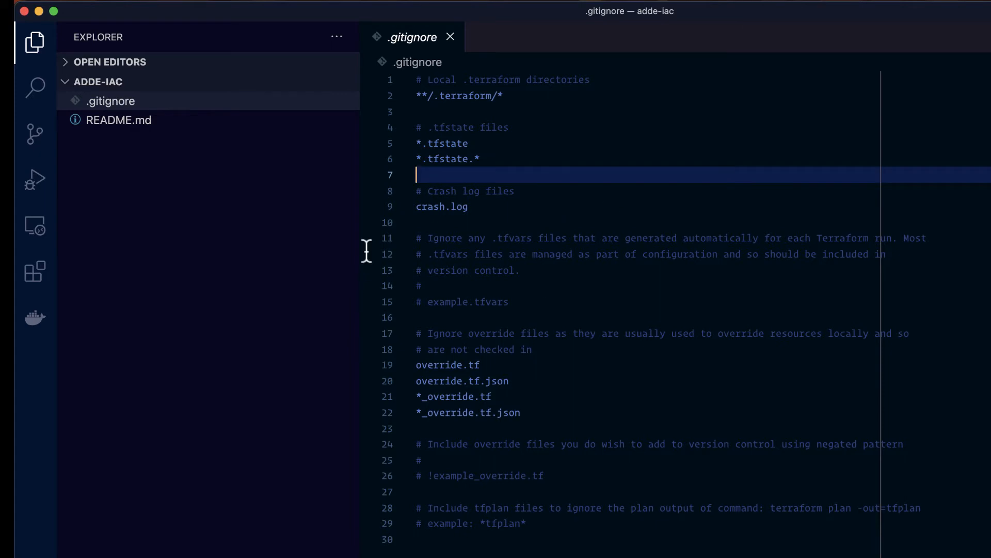
pyautogui.moveTo(498, 168)
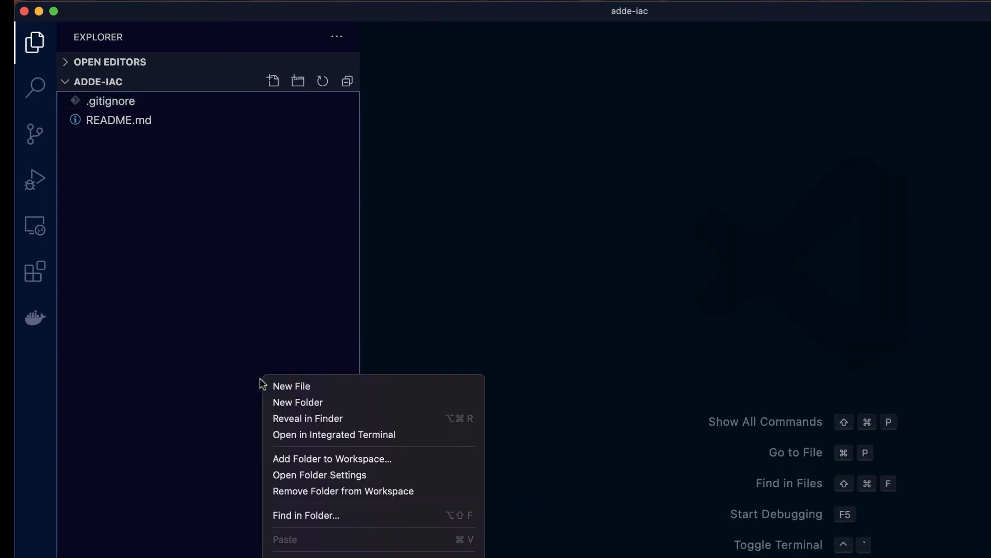
# Create main.tf in the adde-iac Explorer and open it.
pyautogui.click(291, 386)
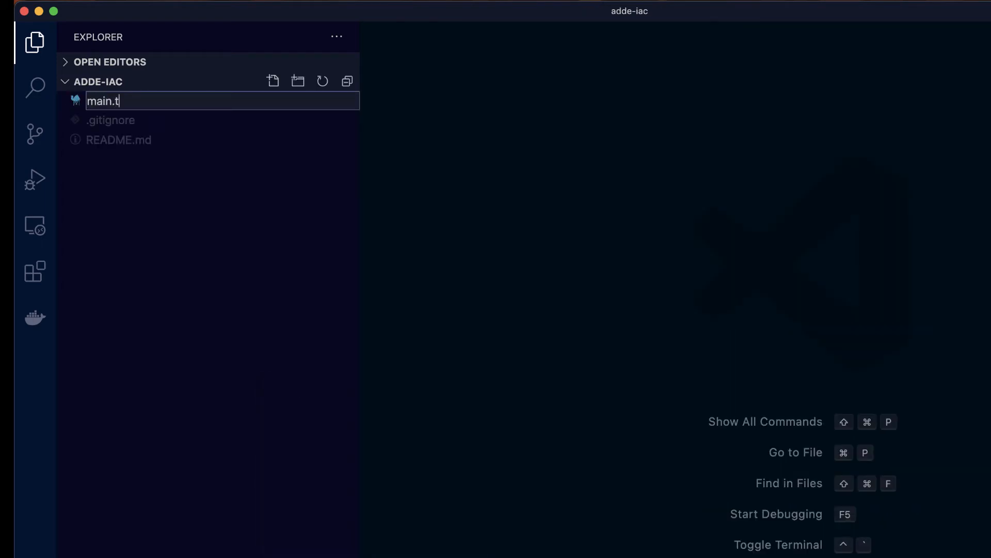
pyautogui.press('Enter')
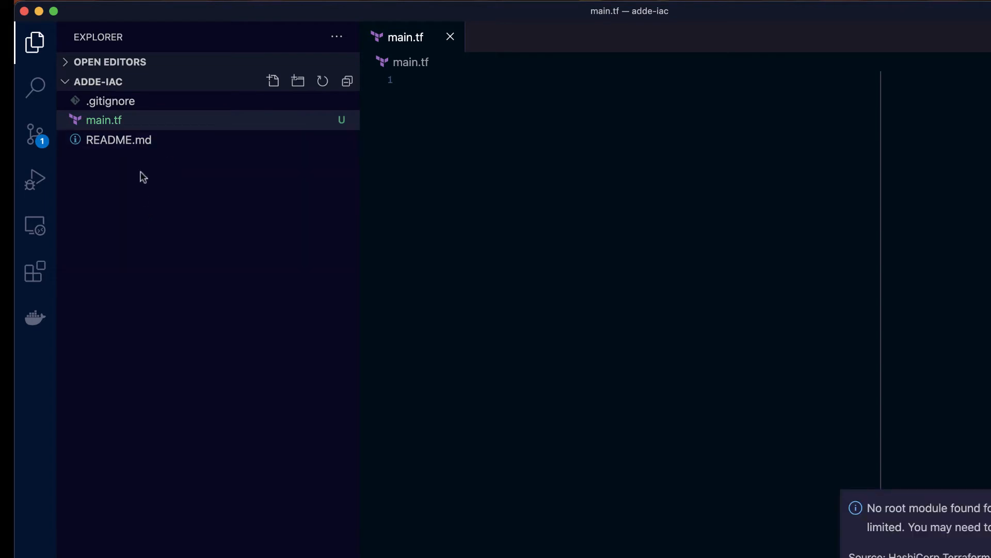
pyautogui.moveTo(238, 177)
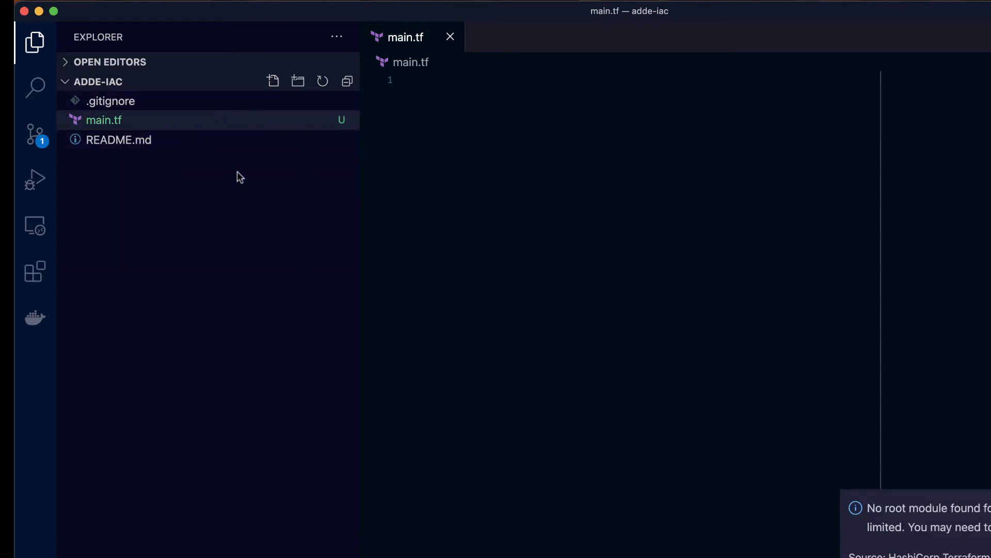
pyautogui.moveTo(130, 124)
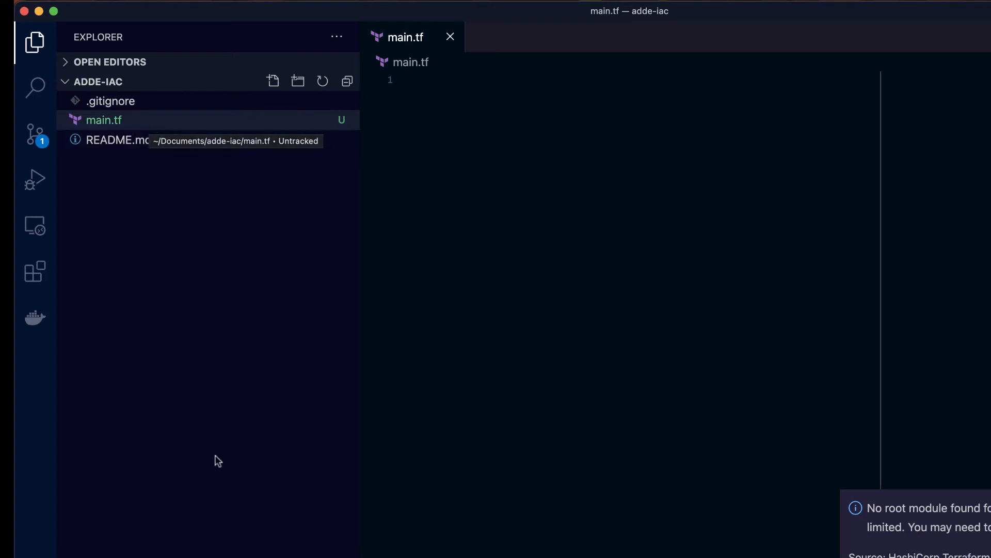
pyautogui.moveTo(341, 186)
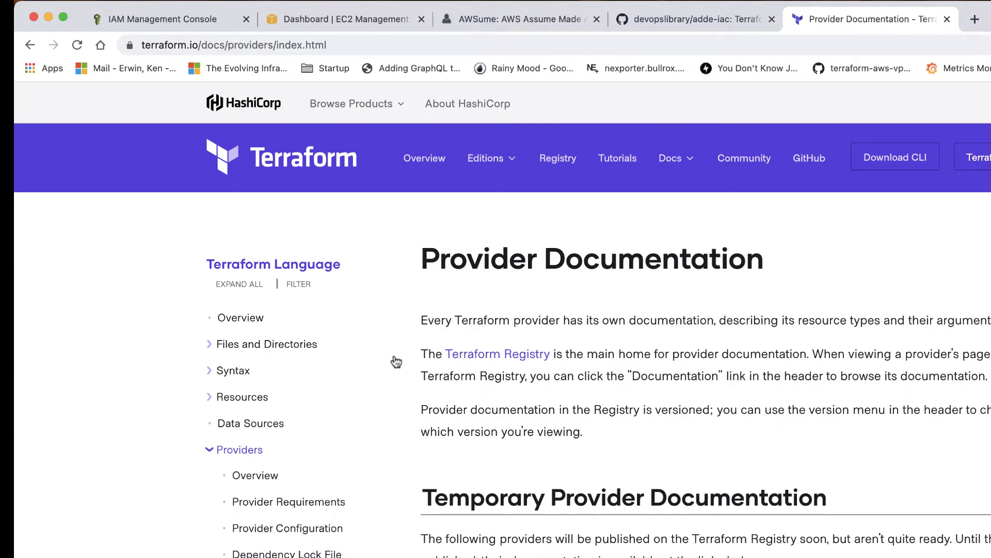
# Open the hashicorp/aws Docs overview result and scroll down to Example Usage.
pyautogui.scroll(-3)
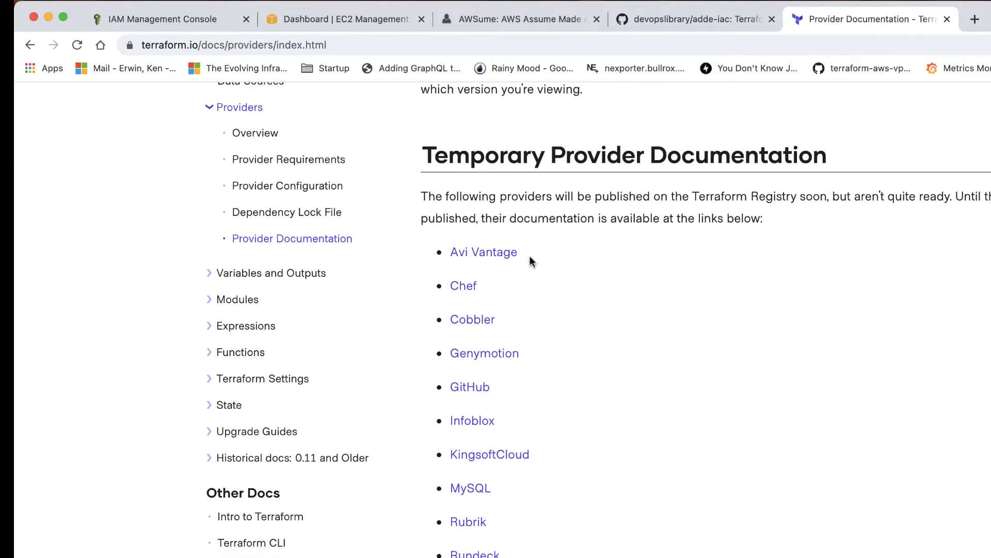
pyautogui.scroll(3)
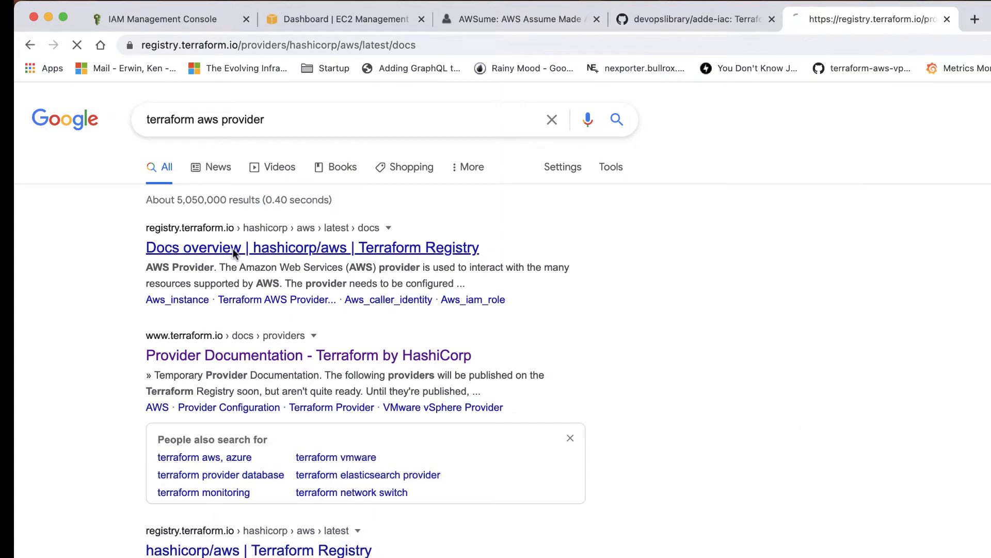
pyautogui.click(234, 247)
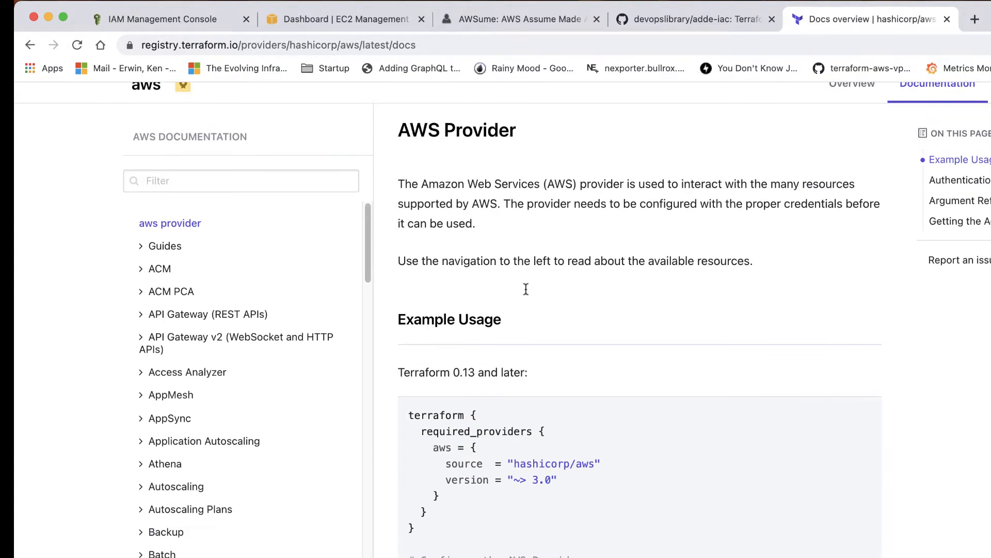
pyautogui.scroll(-3)
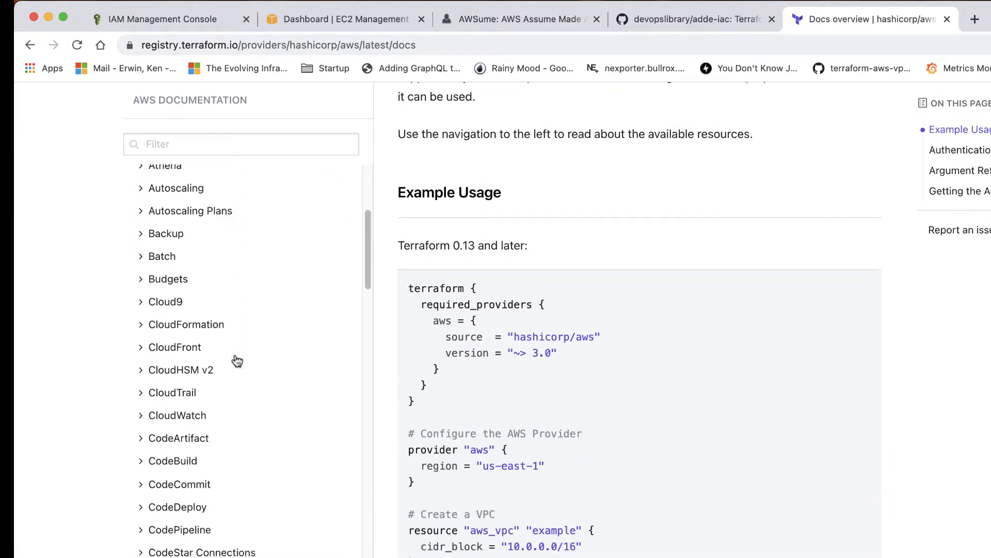
pyautogui.scroll(-3)
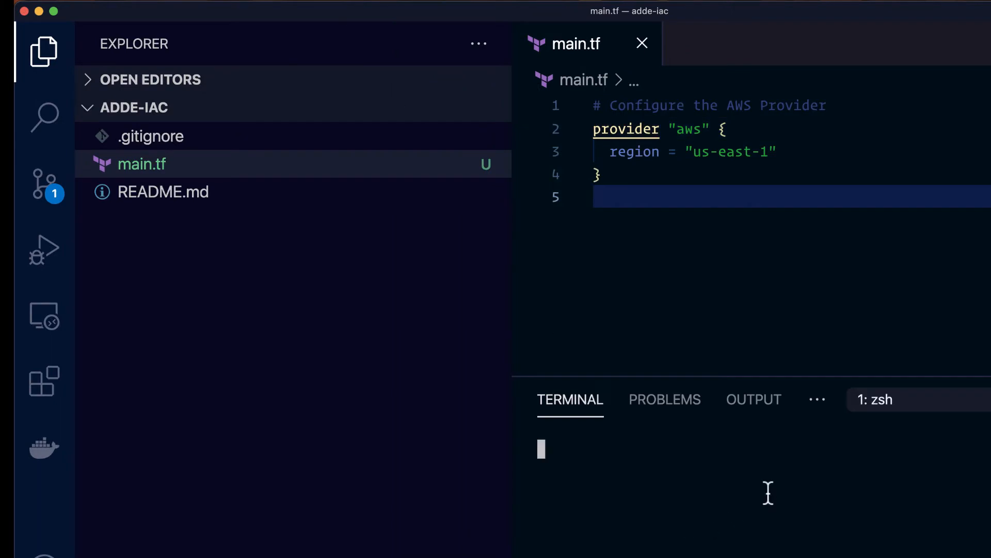
# Check the Terraform version, install tfenv, and list remote versions, picking out 0.14.4.
pyautogui.write('terraform version')
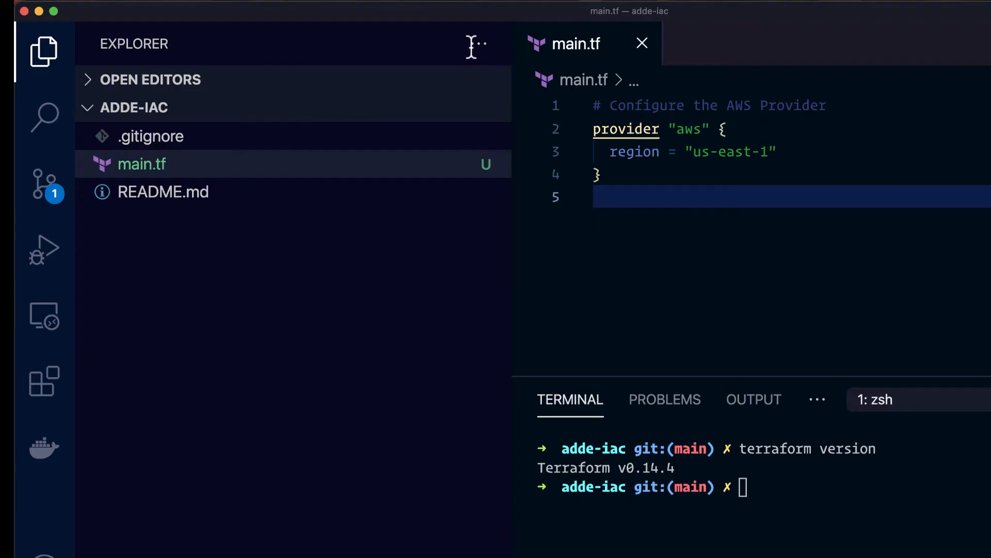
pyautogui.write('tfenf')
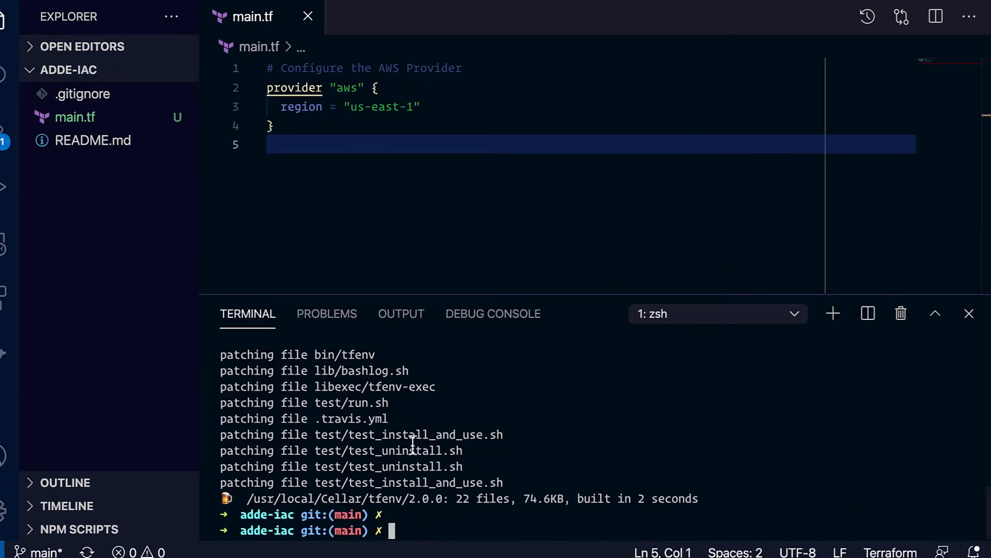
pyautogui.write('tfenv')
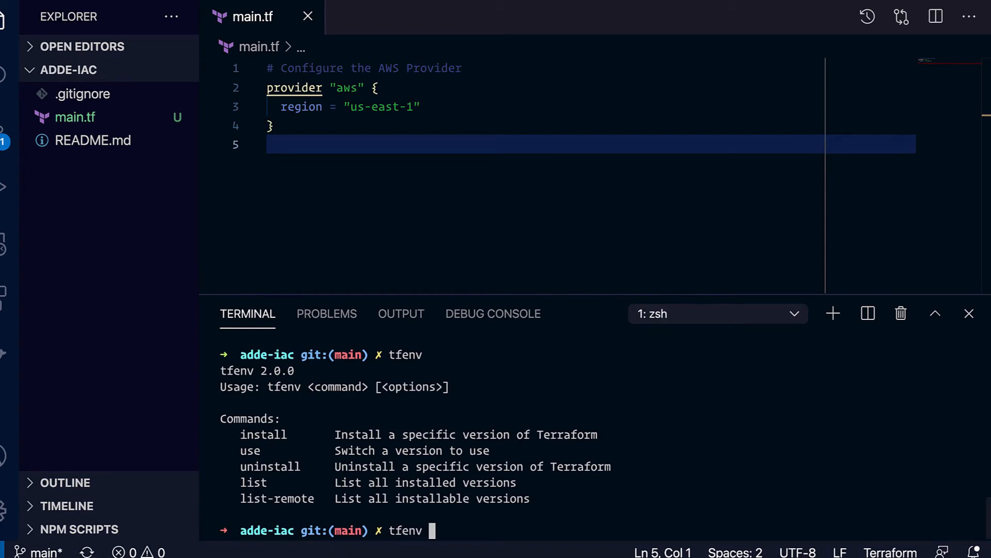
pyautogui.write('list-')
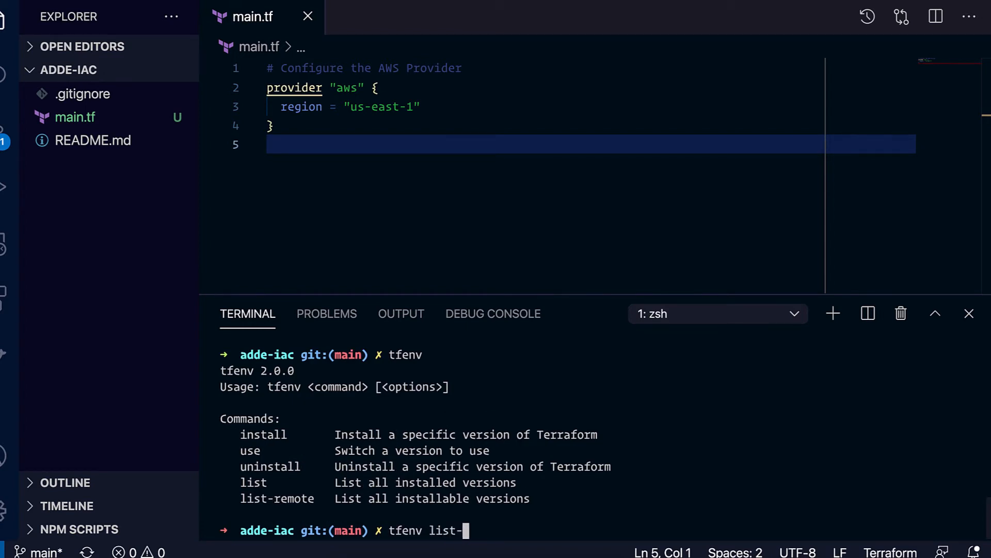
pyautogui.press('Enter')
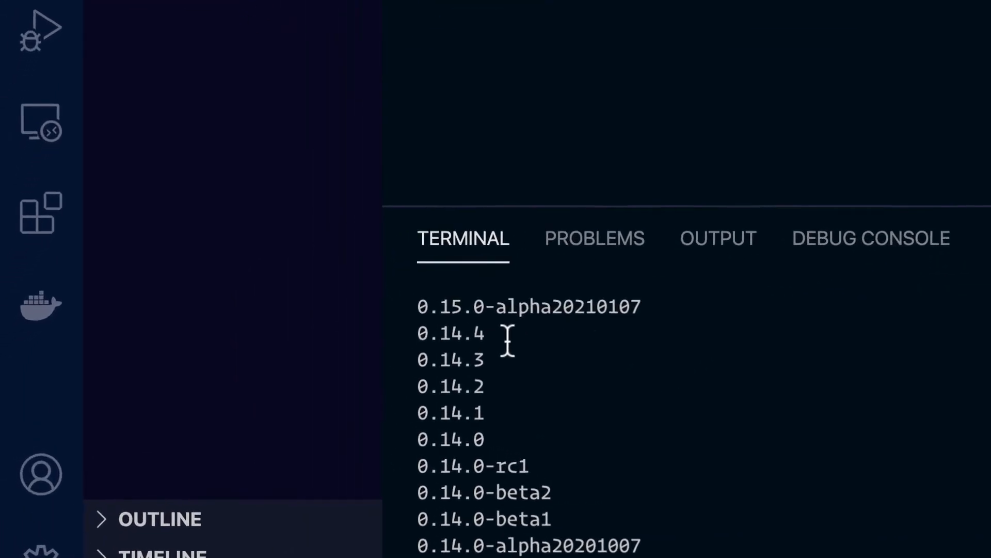
pyautogui.doubleClick(450, 334)
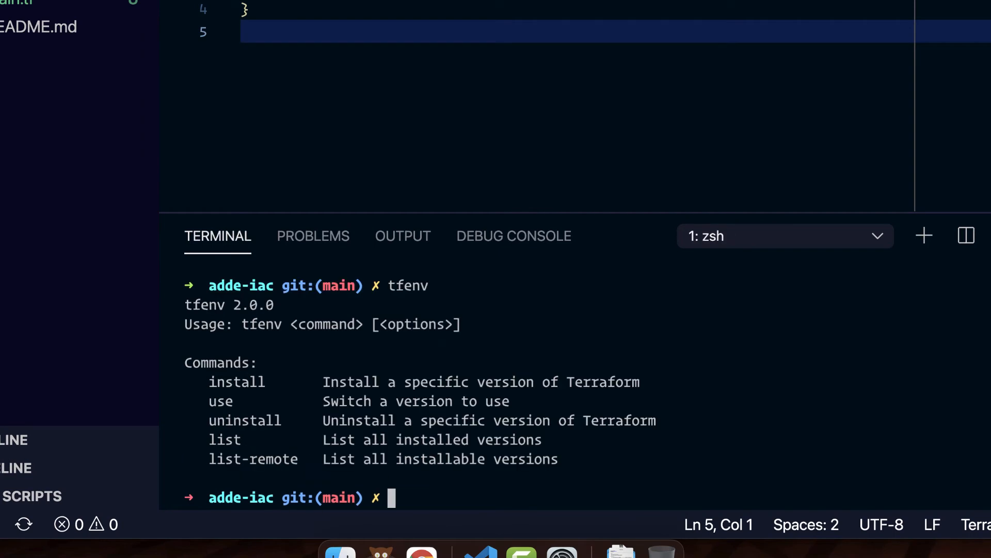
# Install Terraform 0.14.4 with tfenv, make it the default, and verify terraform version.
pyautogui.write('tfenv install 0.14.4')
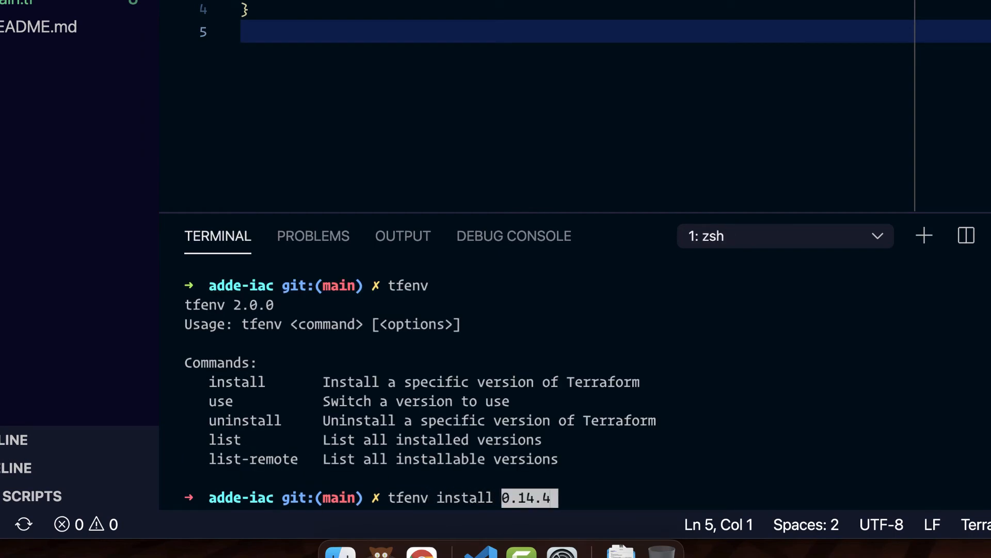
pyautogui.press('Enter')
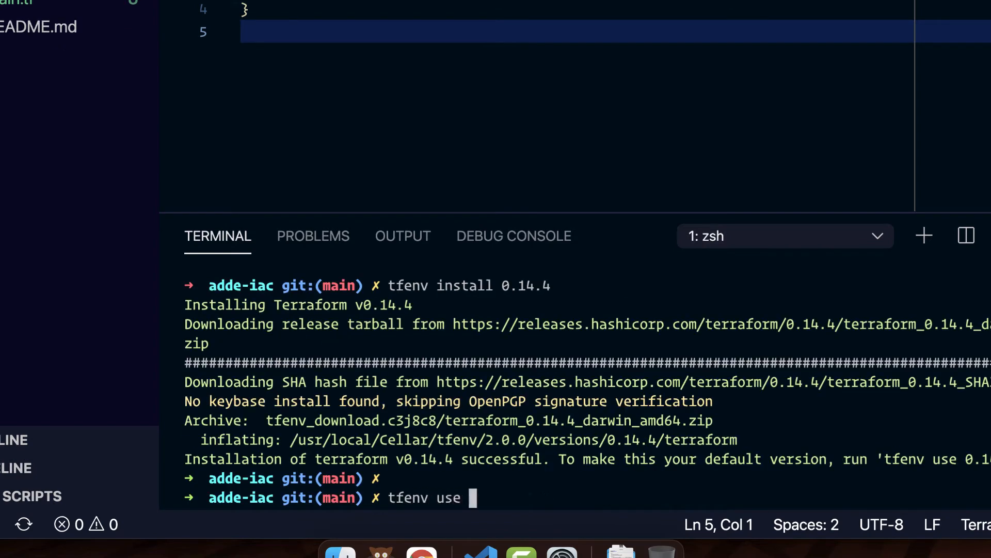
pyautogui.press('Enter')
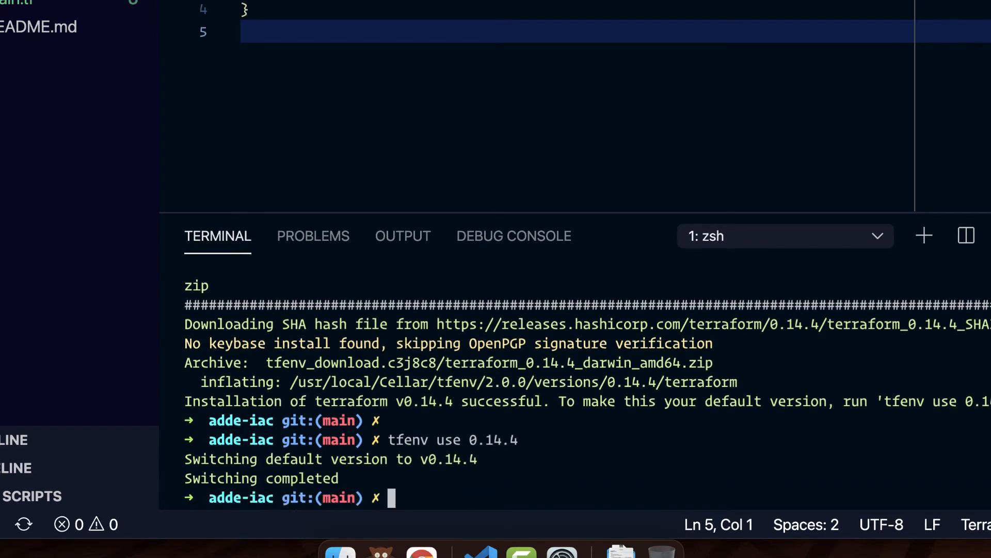
pyautogui.write('terraform version')
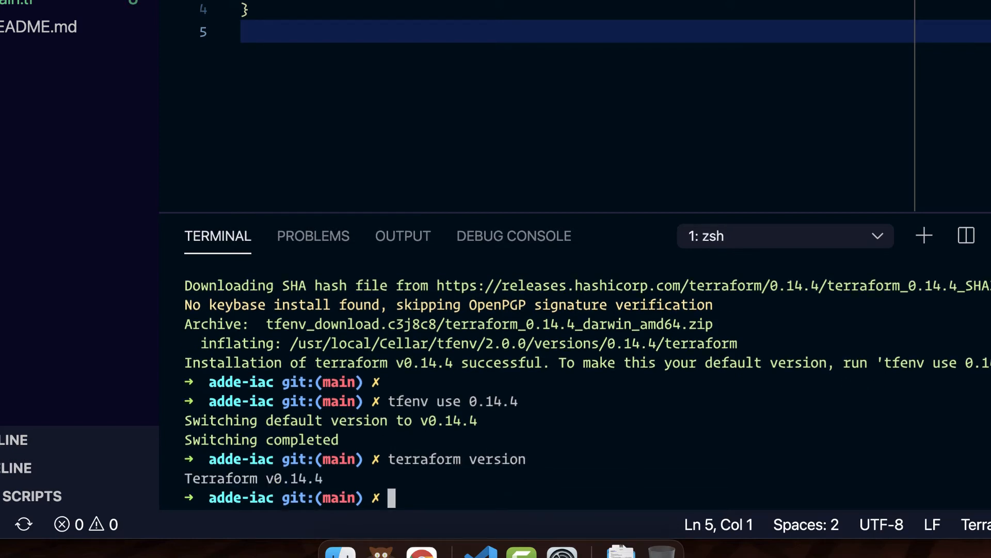
pyautogui.write('tfenv install 0.14.5')
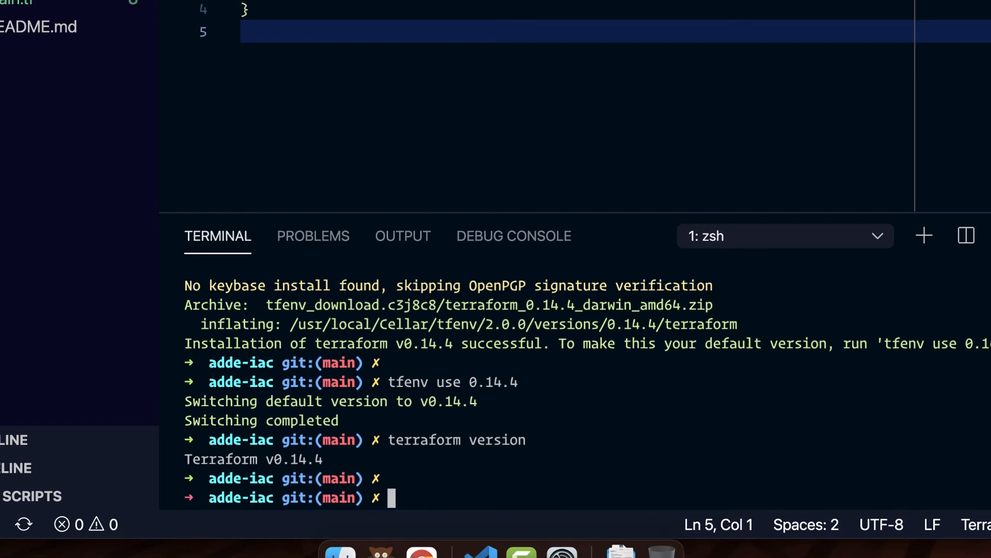
pyautogui.moveTo(458, 382)
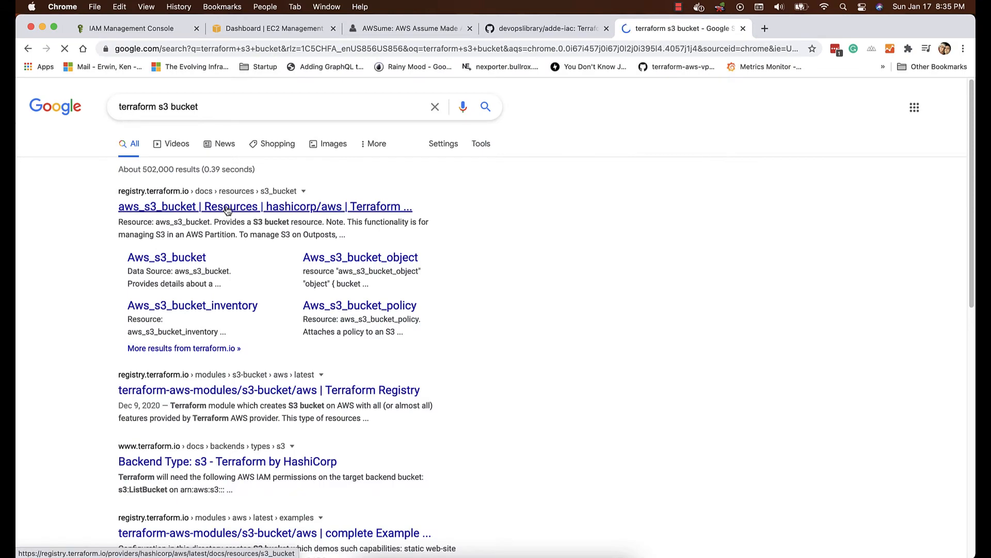
# Open the aws_s3_bucket Registry docs and scroll to the versioning example.
pyautogui.click(230, 207)
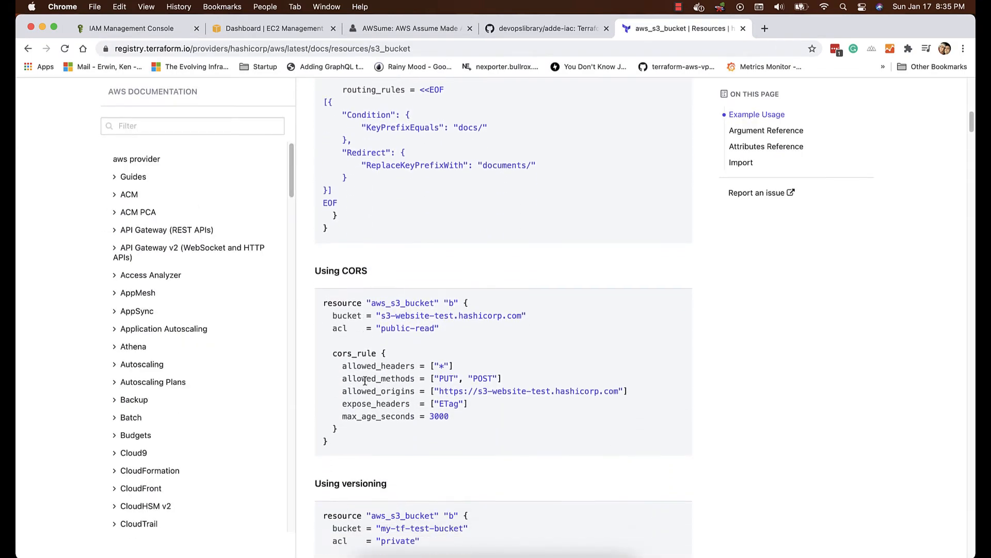
pyautogui.scroll(-3)
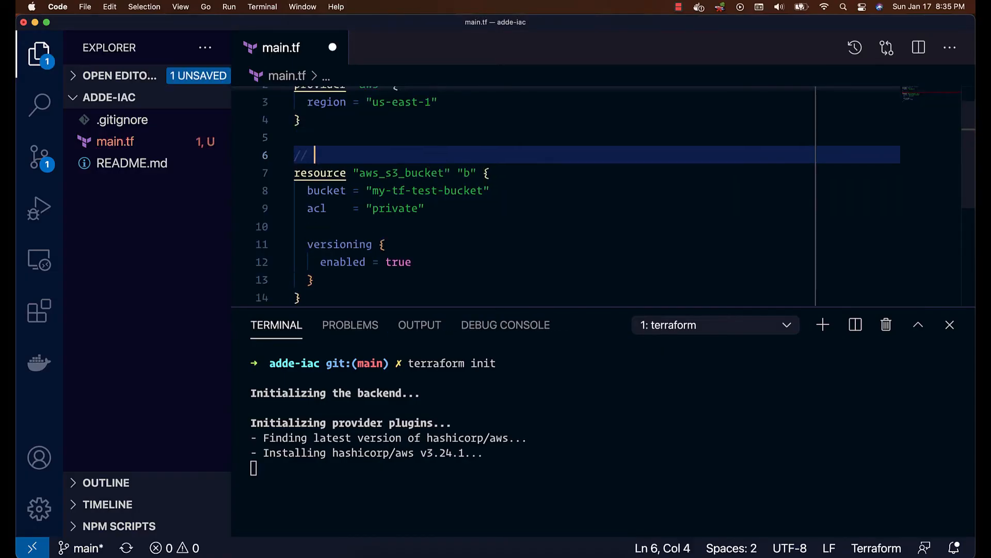
# Comment 'Bucket for Storing TF State', rename the resource tf_bucket, and set bucket adde-terraform.
pyautogui.write('Bac')
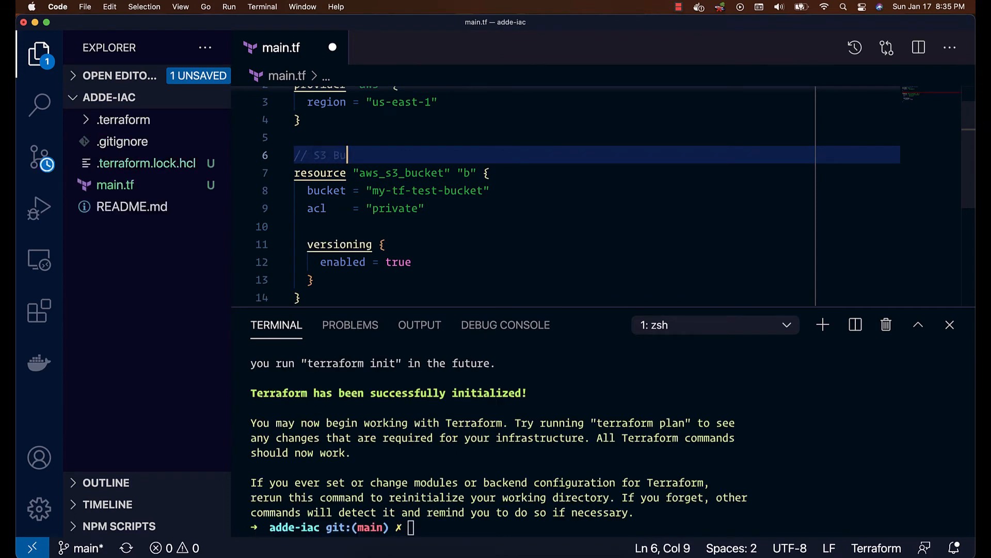
pyautogui.write('cket for Storing TF State')
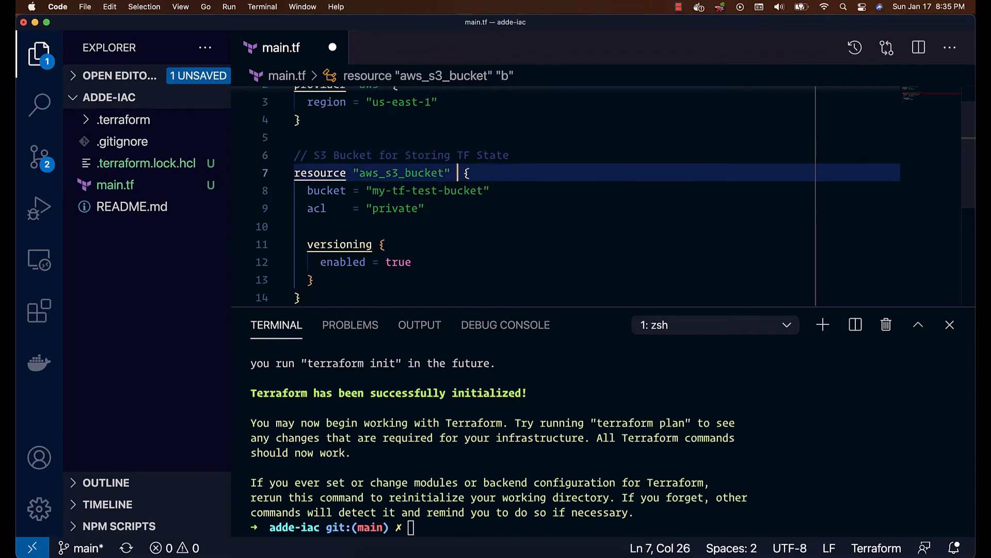
pyautogui.write('tfbu')
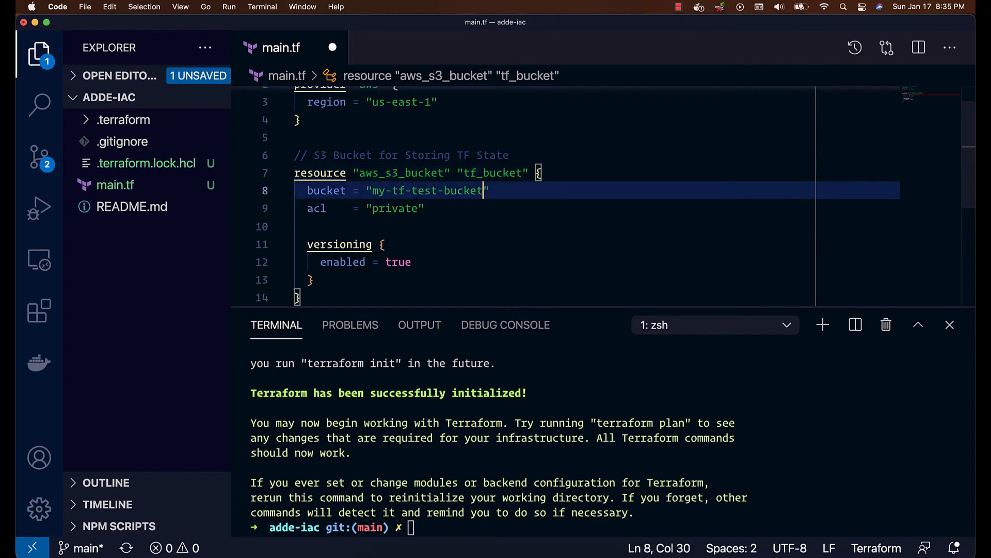
pyautogui.write('add"')
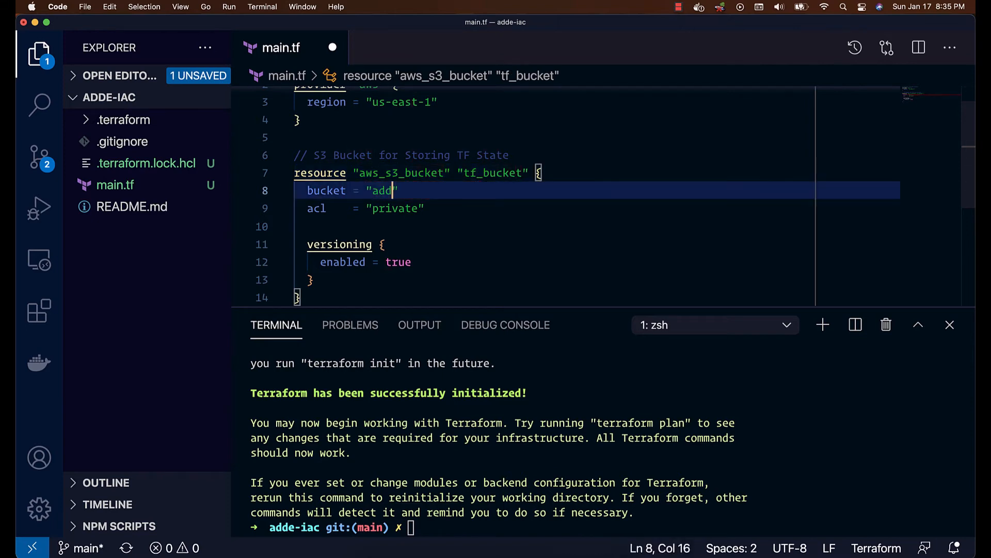
pyautogui.write('-terraform')
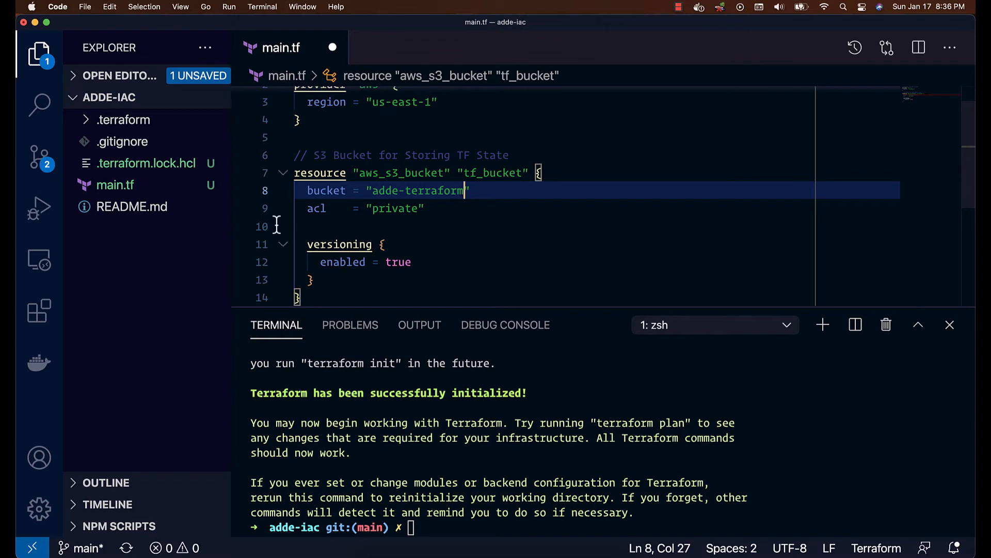
pyautogui.moveTo(444, 191)
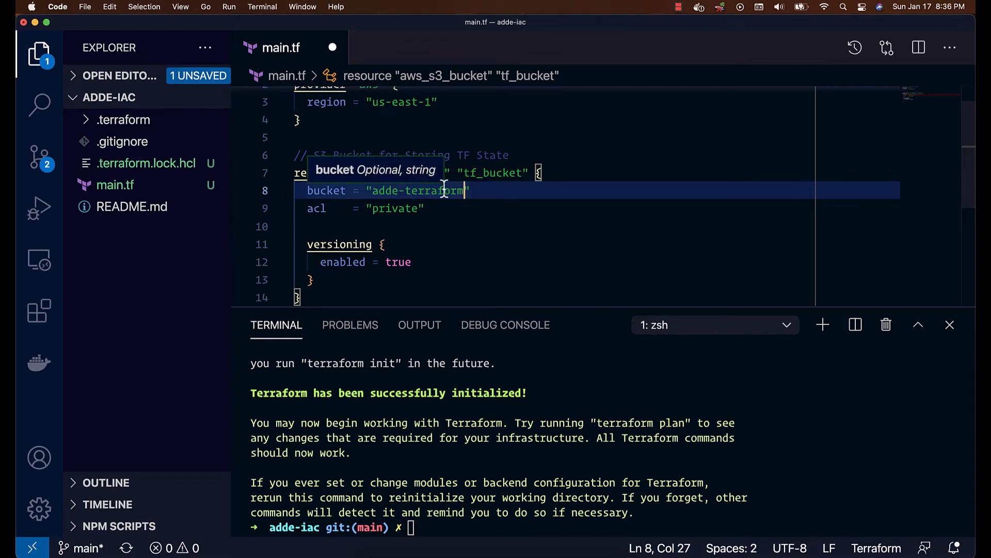
pyautogui.moveTo(446, 208)
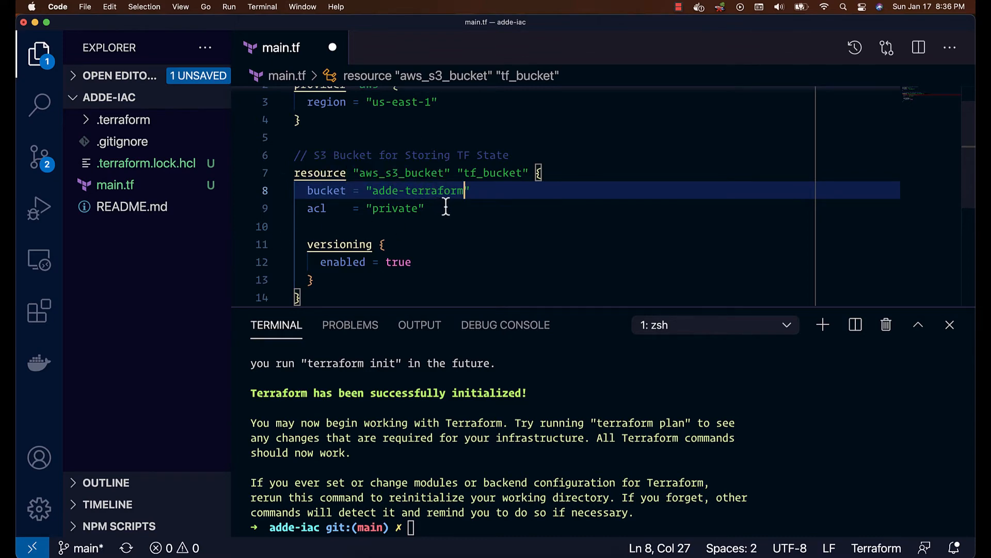
pyautogui.doubleClick(415, 190)
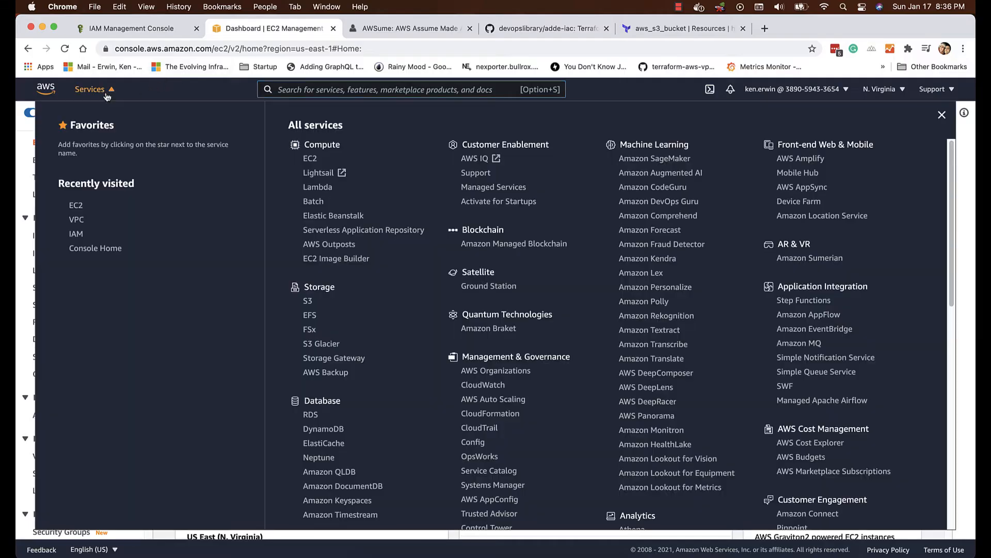
# Find S3 through the Services search and start creating a new bucket.
pyautogui.write('s3')
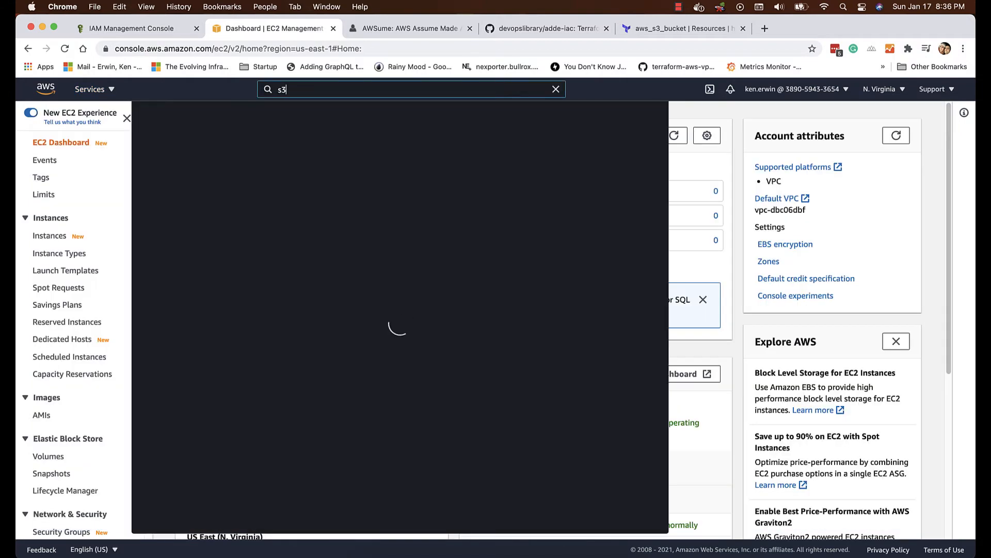
pyautogui.click(313, 181)
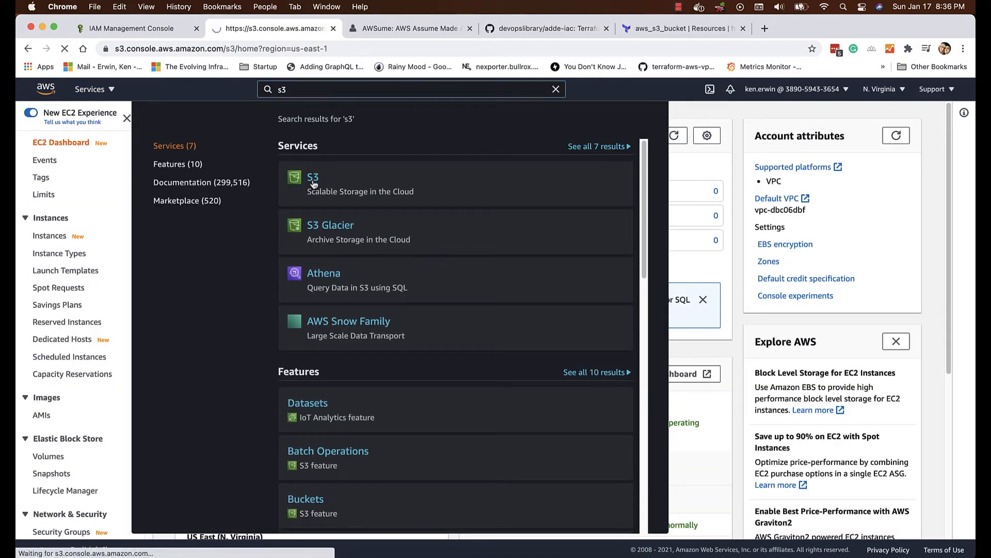
pyautogui.click(312, 177)
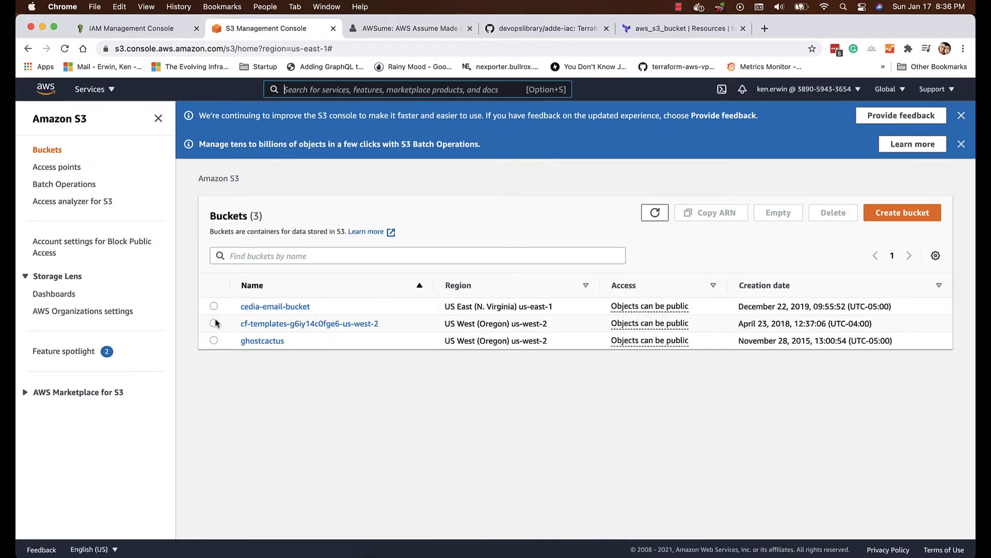
pyautogui.moveTo(379, 332)
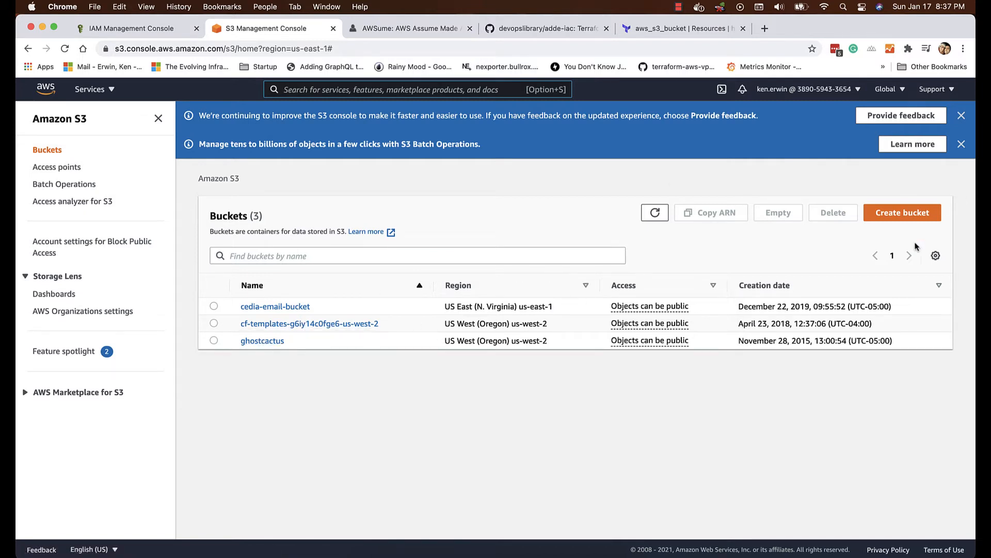
pyautogui.click(902, 213)
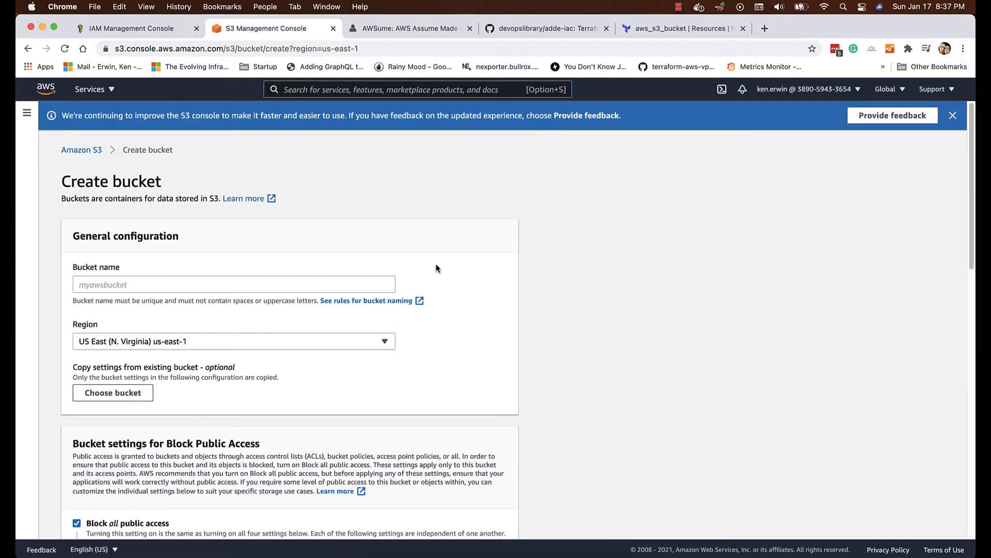
pyautogui.click(234, 284)
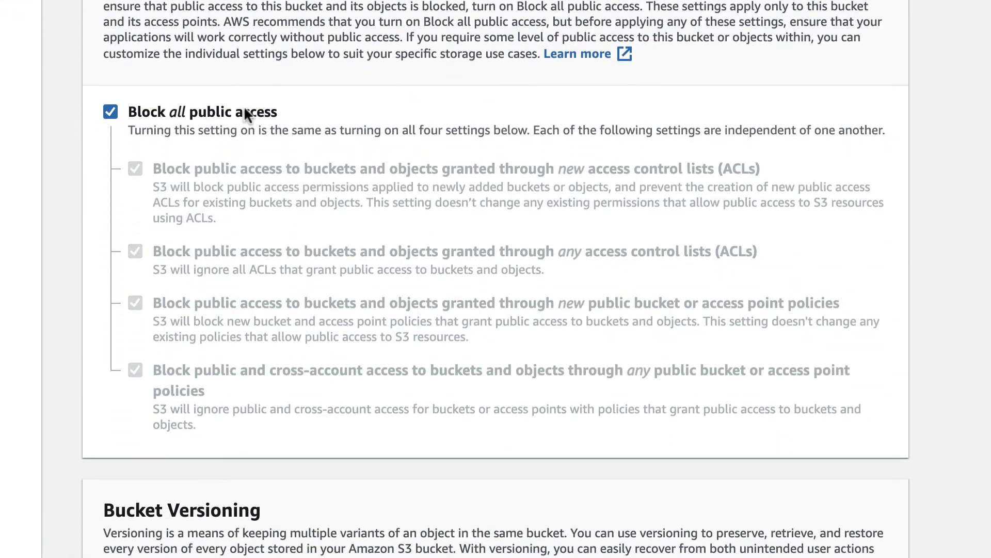
pyautogui.moveTo(155, 122)
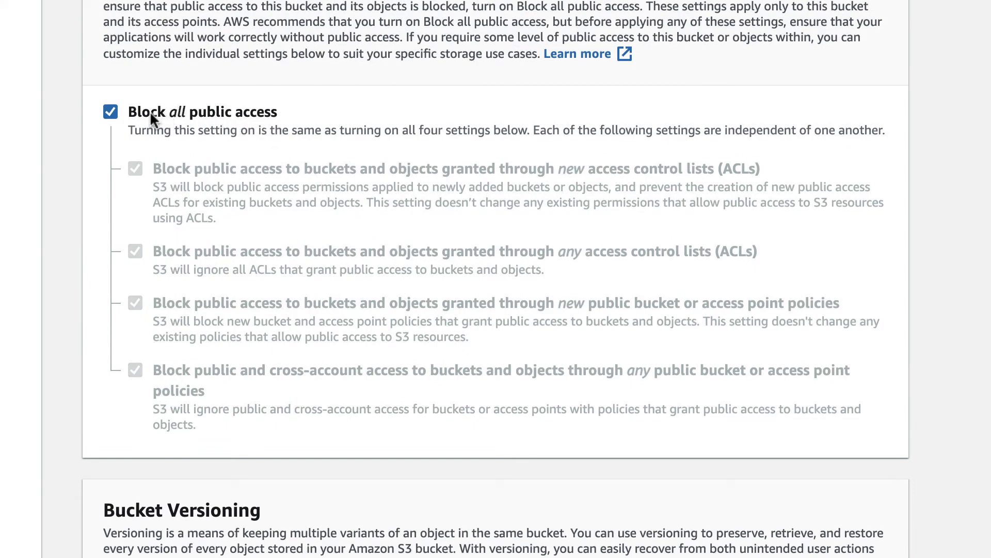
pyautogui.moveTo(224, 136)
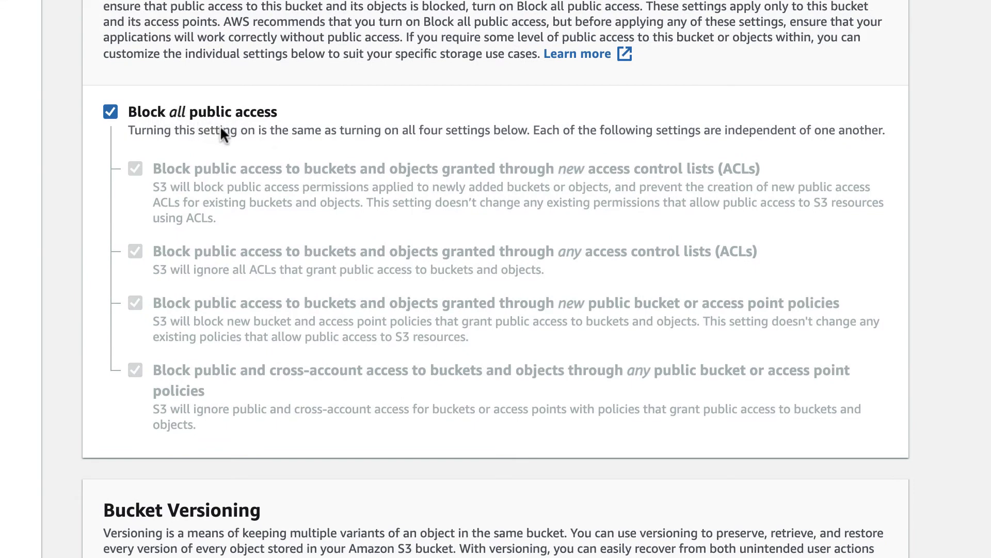
pyautogui.moveTo(308, 229)
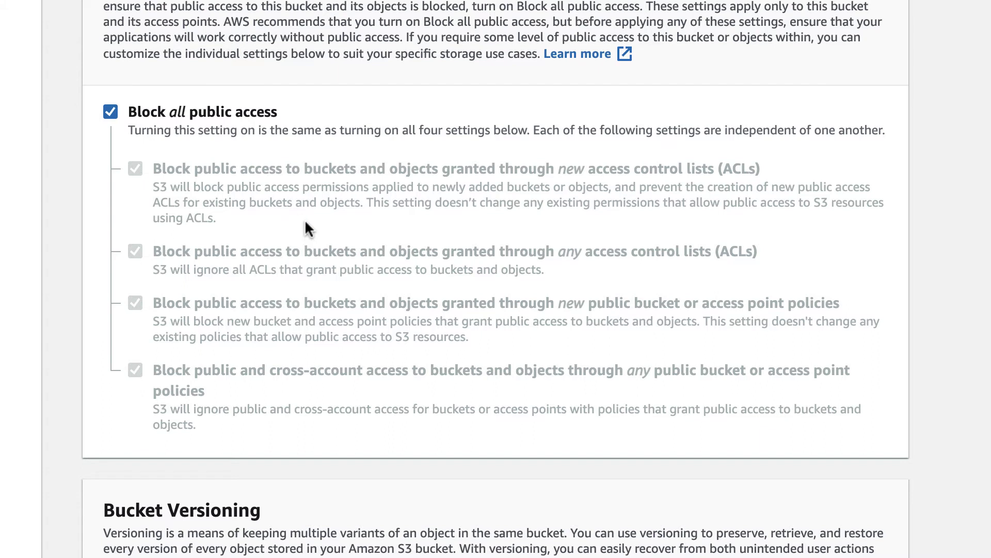
pyautogui.scroll(-3)
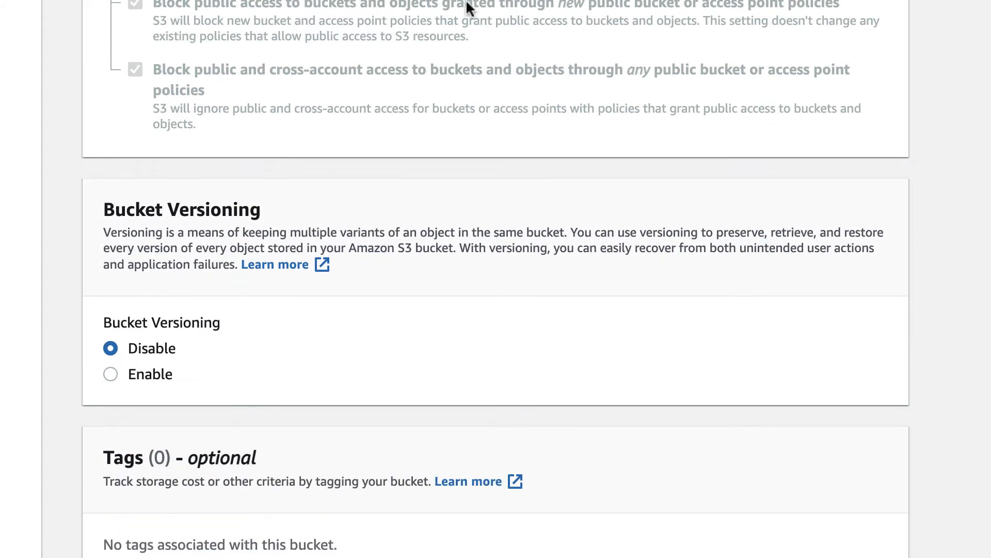
pyautogui.scroll(-3)
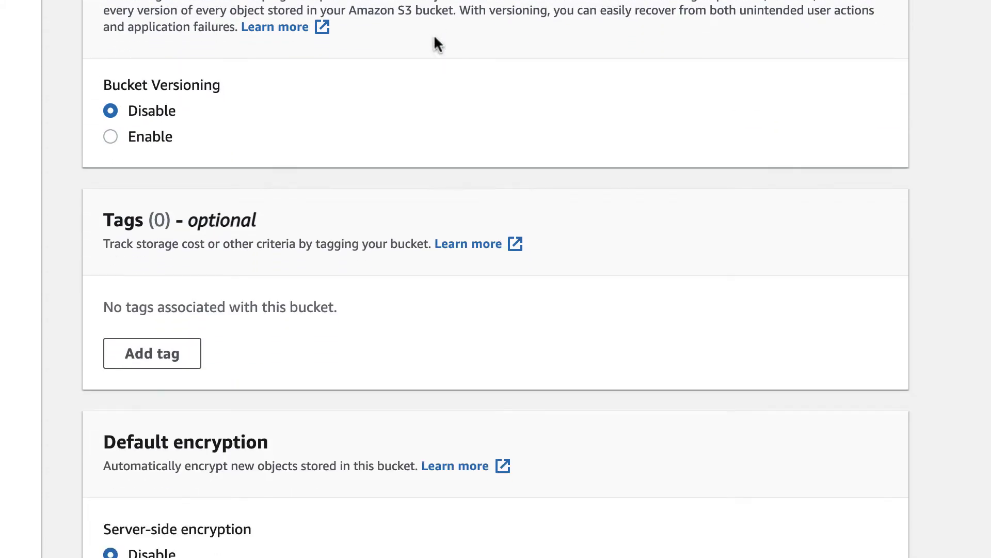
pyautogui.scroll(-3)
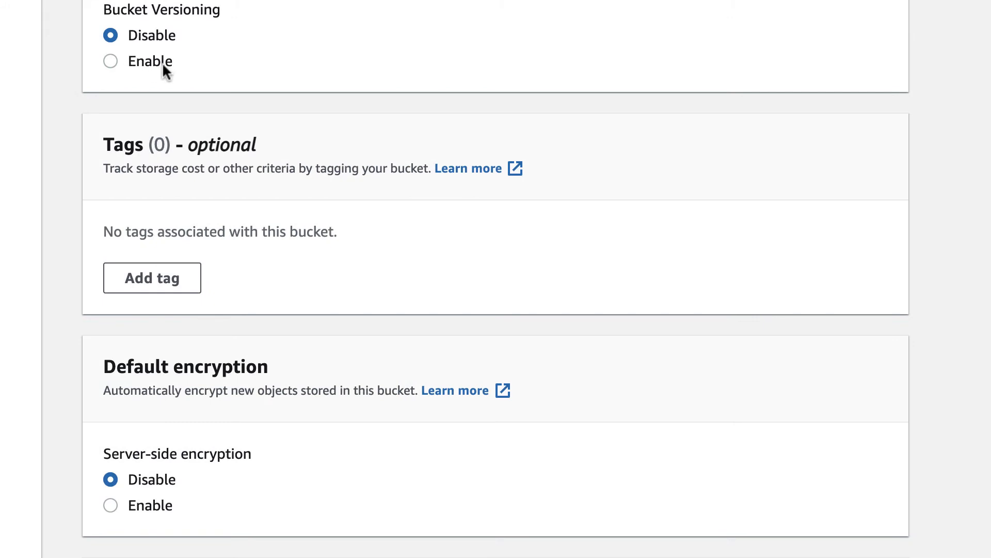
pyautogui.moveTo(125, 69)
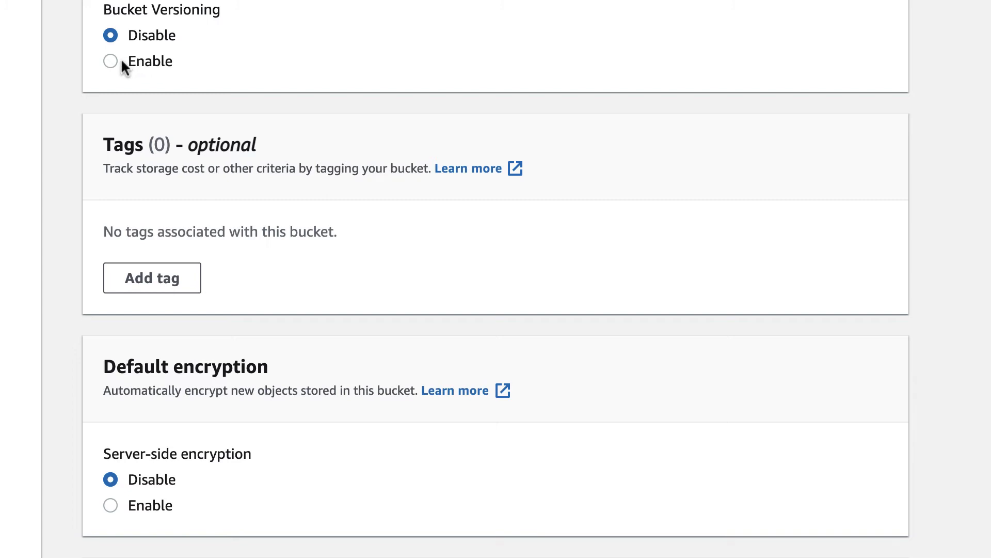
pyautogui.moveTo(160, 81)
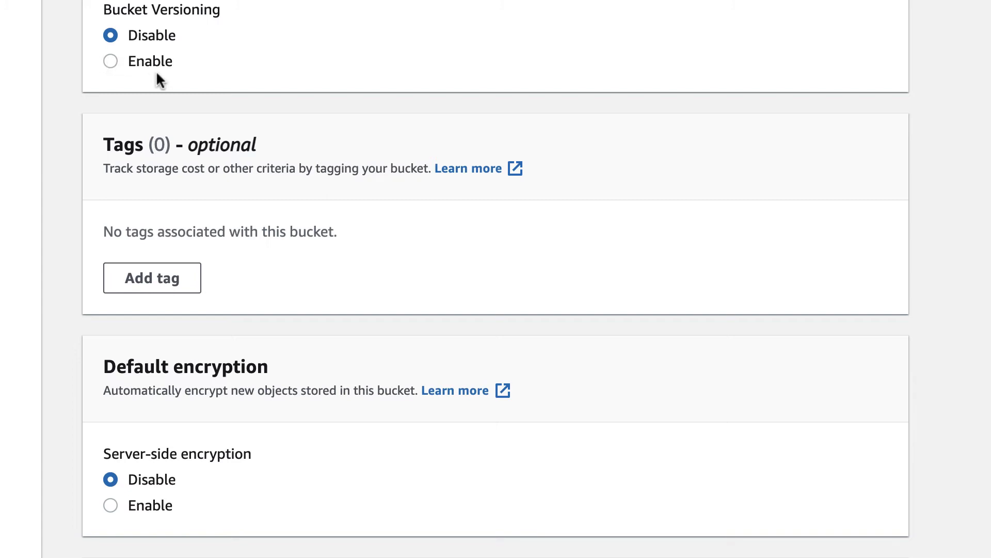
pyautogui.scroll(-3)
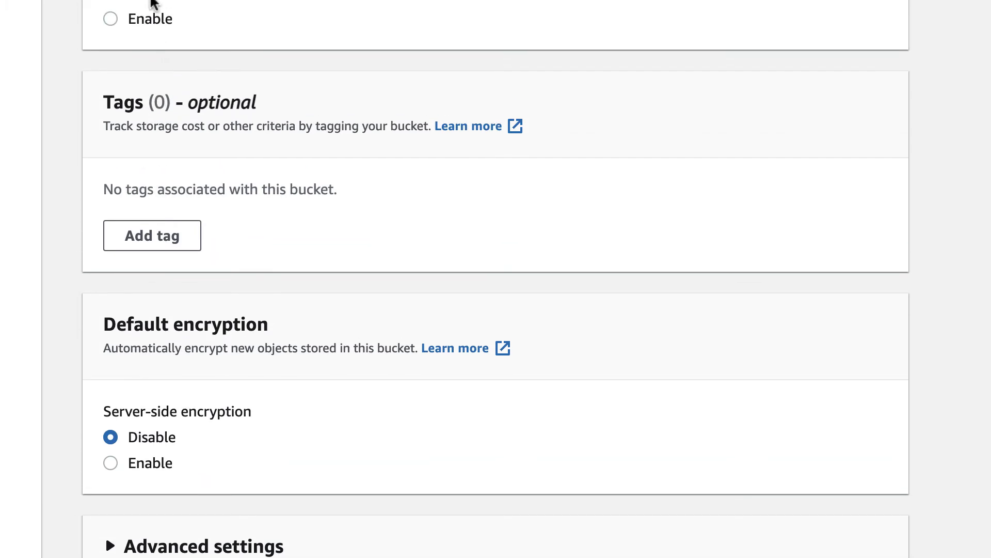
pyautogui.scroll(-3)
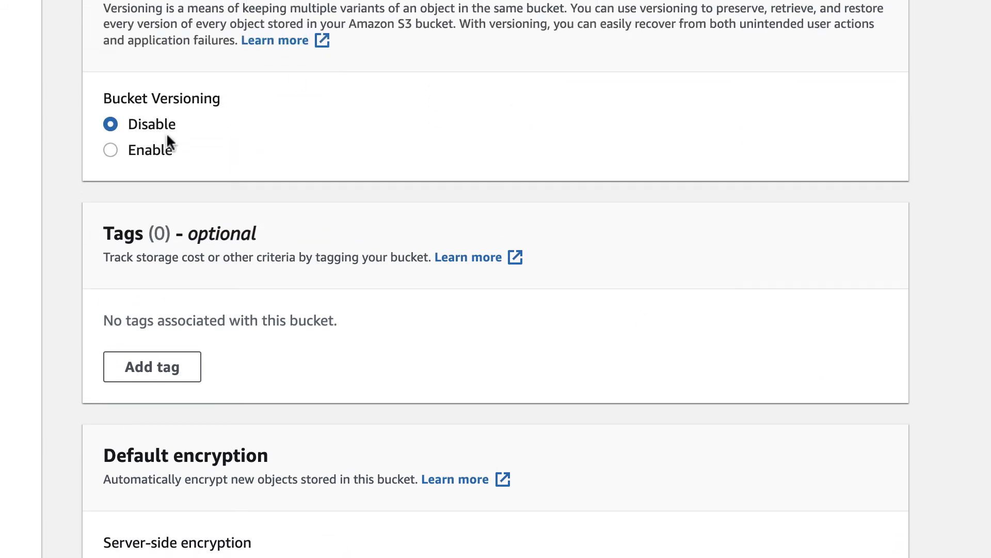
pyautogui.moveTo(705, 325)
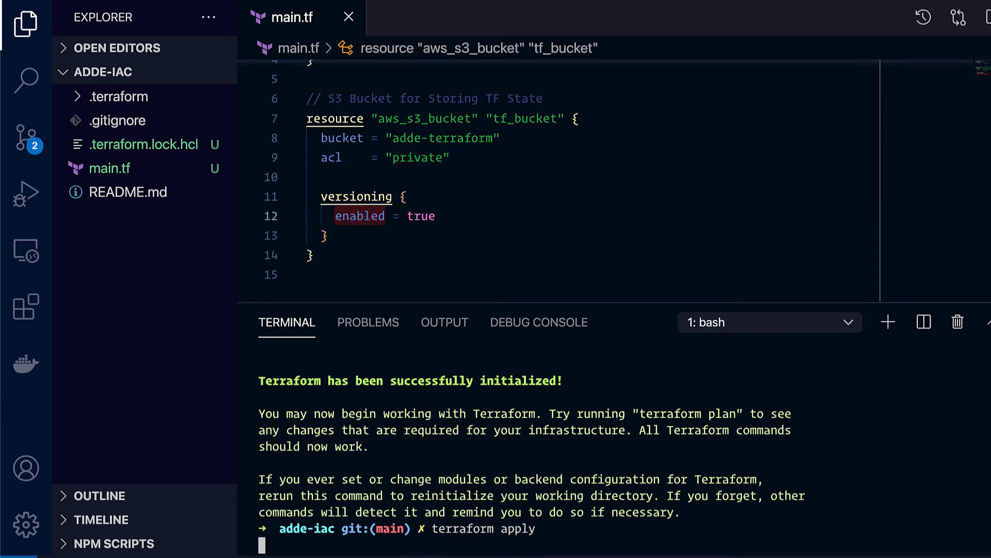
# Run terraform apply, review the plan, and confirm with yes.
pyautogui.press('Enter')
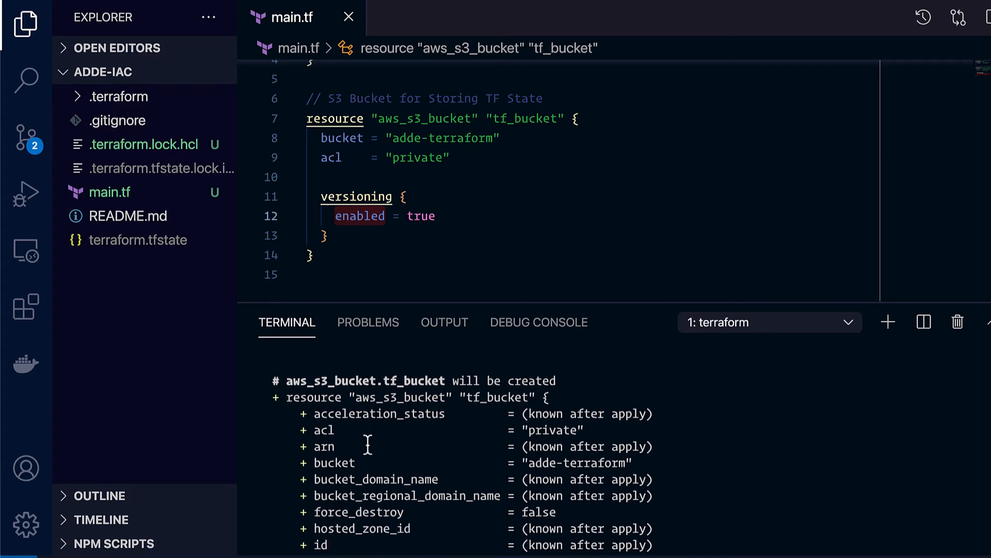
pyautogui.scroll(-3)
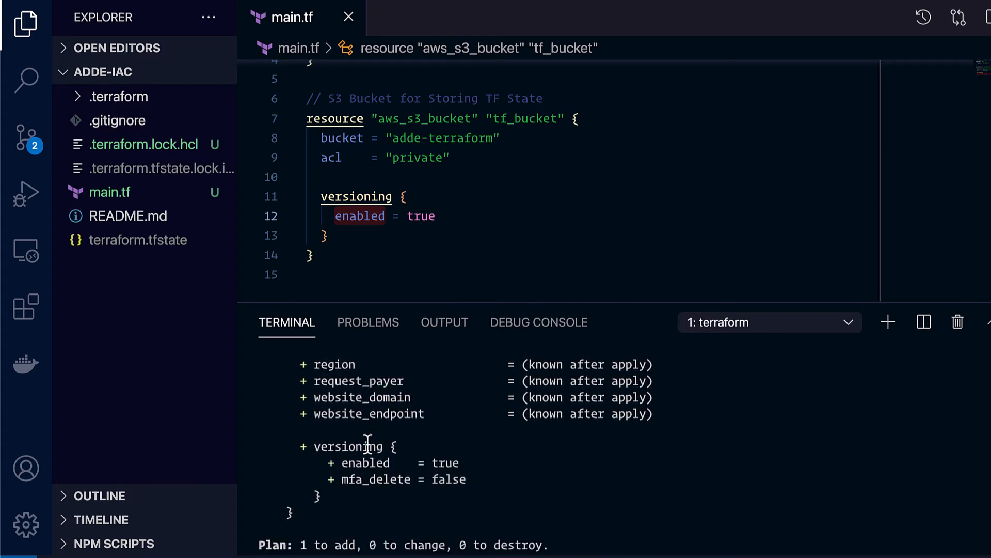
pyautogui.write('yes')
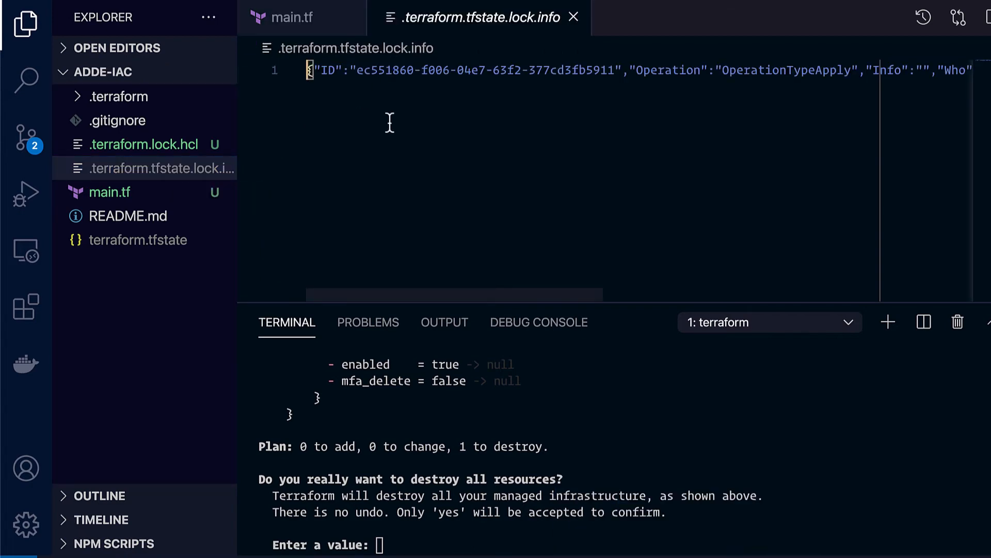
pyautogui.moveTo(294, 139)
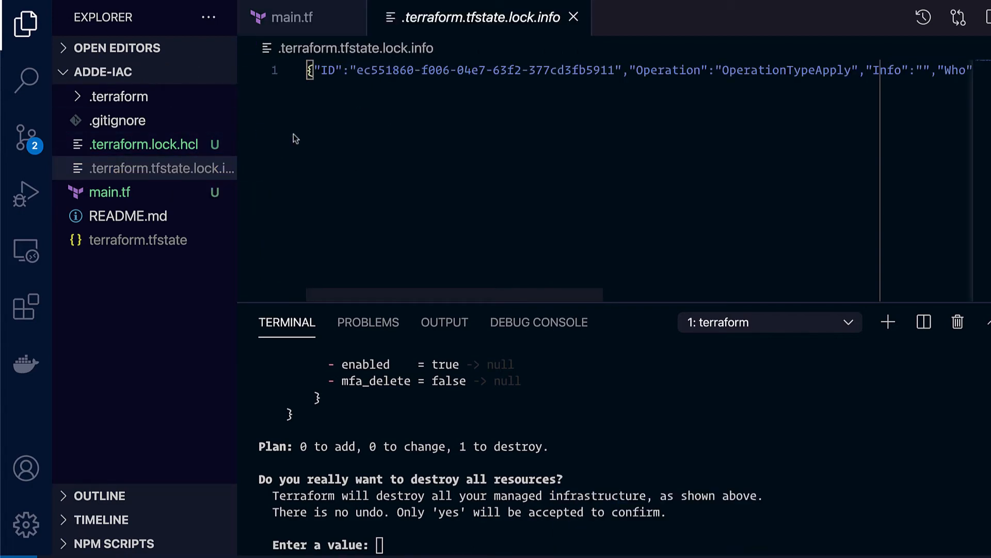
pyautogui.moveTo(283, 122)
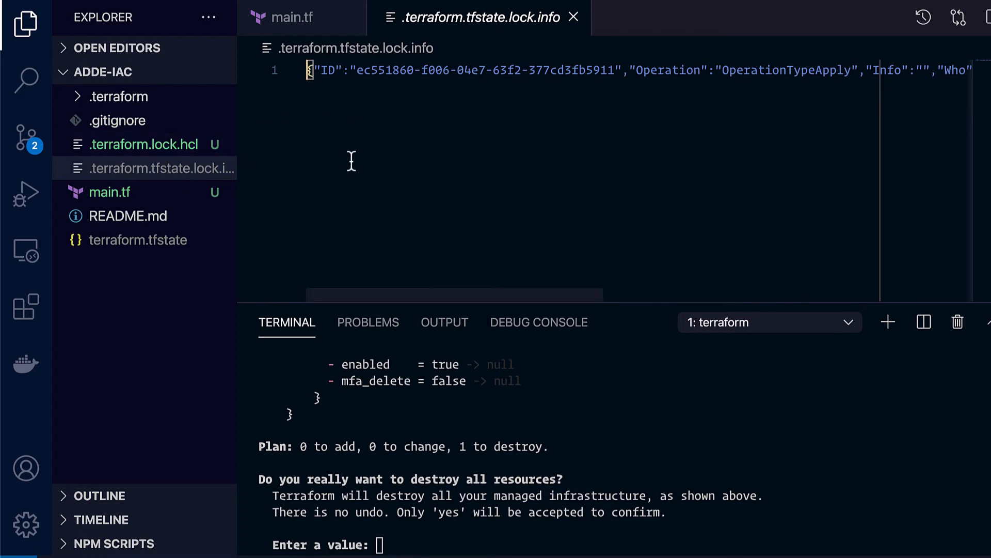
pyautogui.moveTo(262, 150)
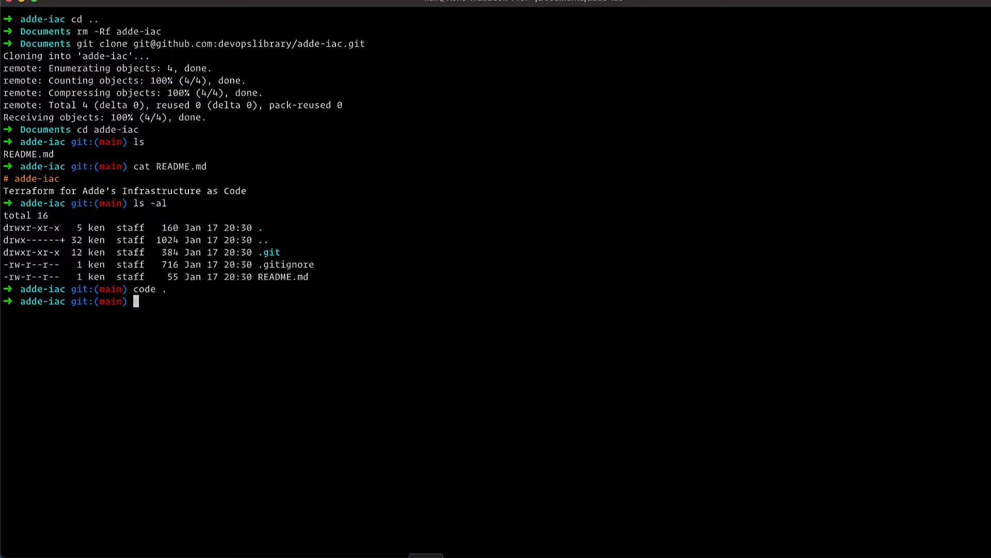
# Run terraform destroy in a separate terminal and highlight the state lock error.
pyautogui.write('terraform destroy')
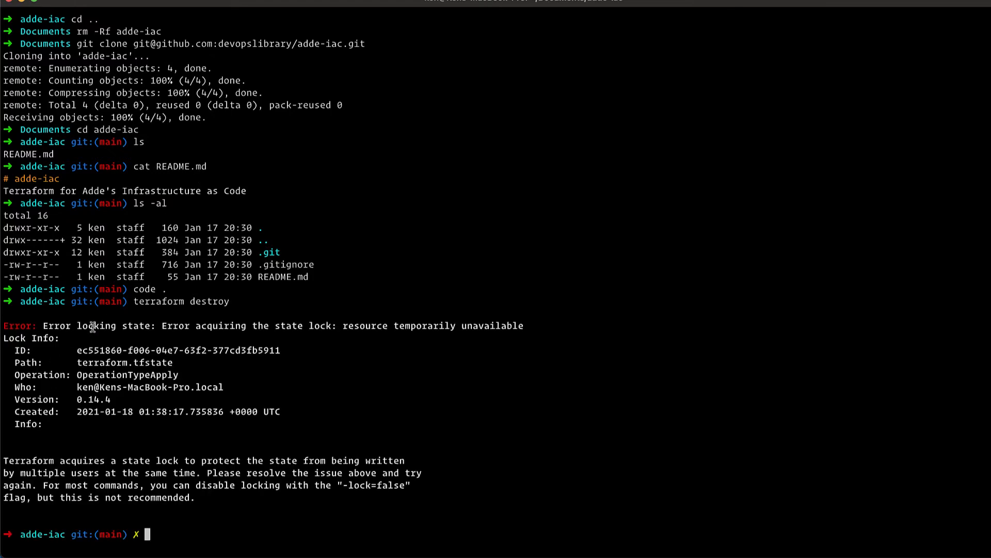
pyautogui.moveTo(92, 324); pyautogui.dragTo(348, 324)
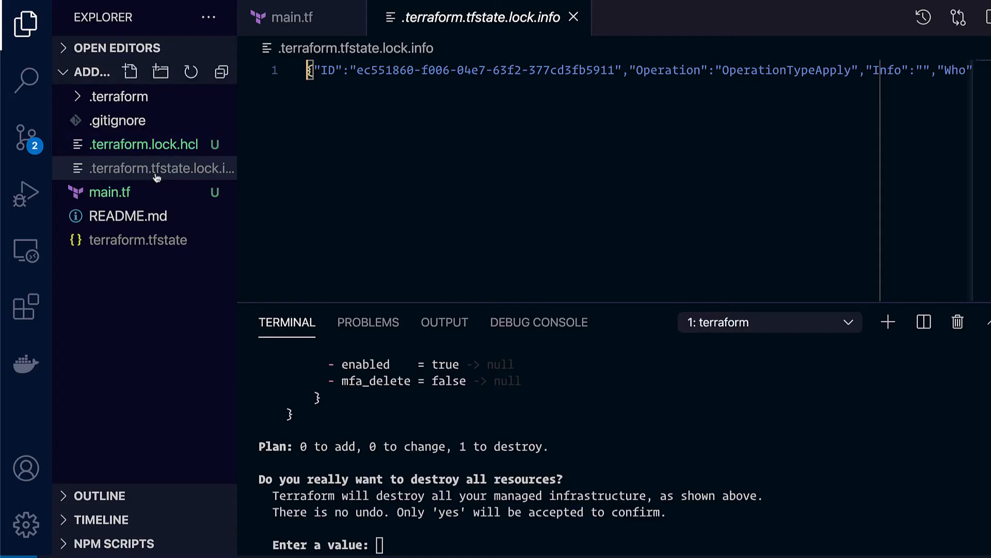
pyautogui.moveTo(217, 351)
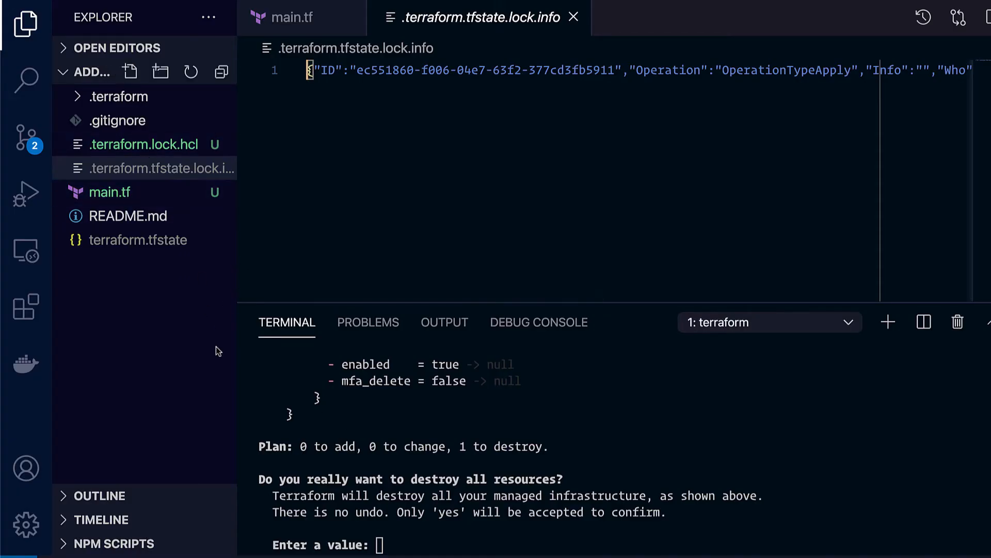
pyautogui.moveTo(189, 181)
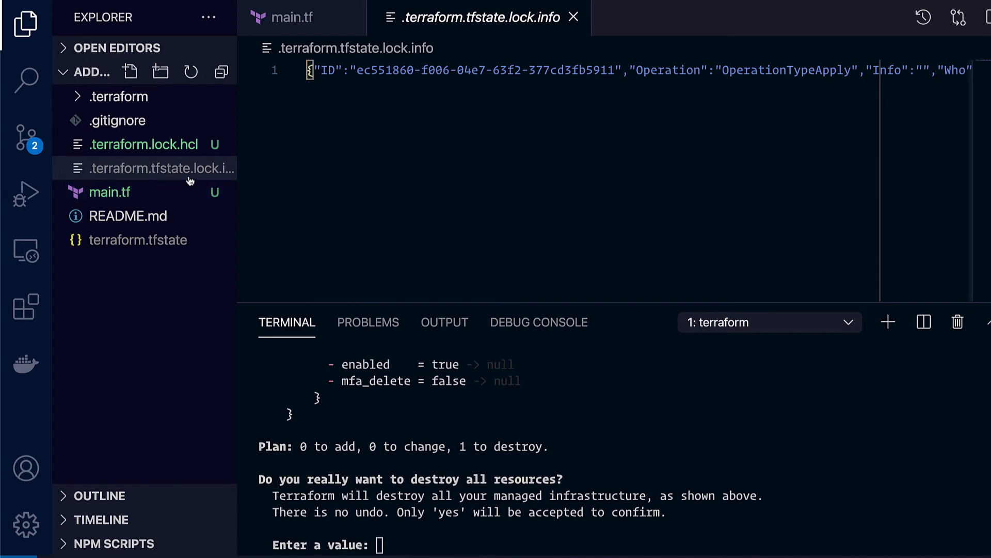
pyautogui.moveTo(214, 172)
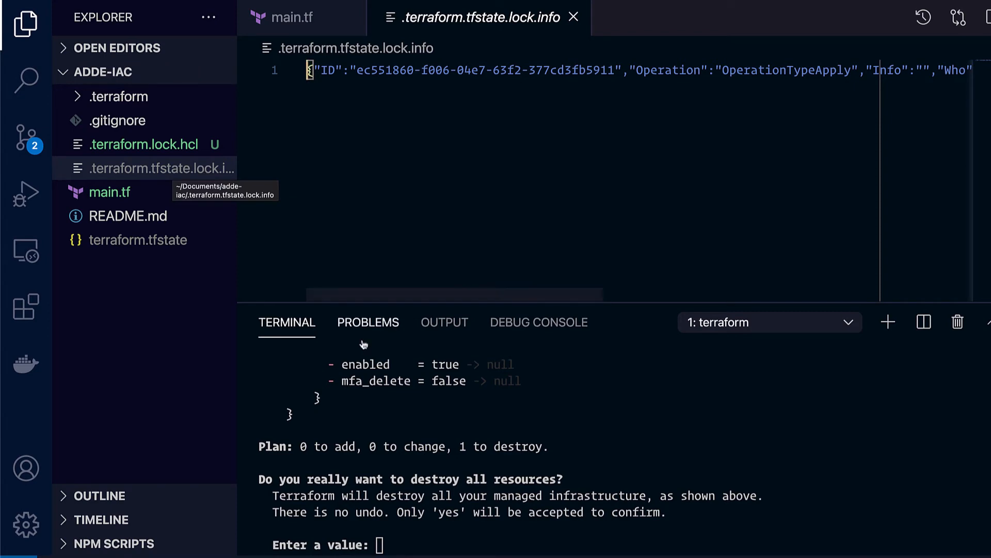
# Answer no to the destroy prompt and open the adde-terraform bucket in S3.
pyautogui.write('no')
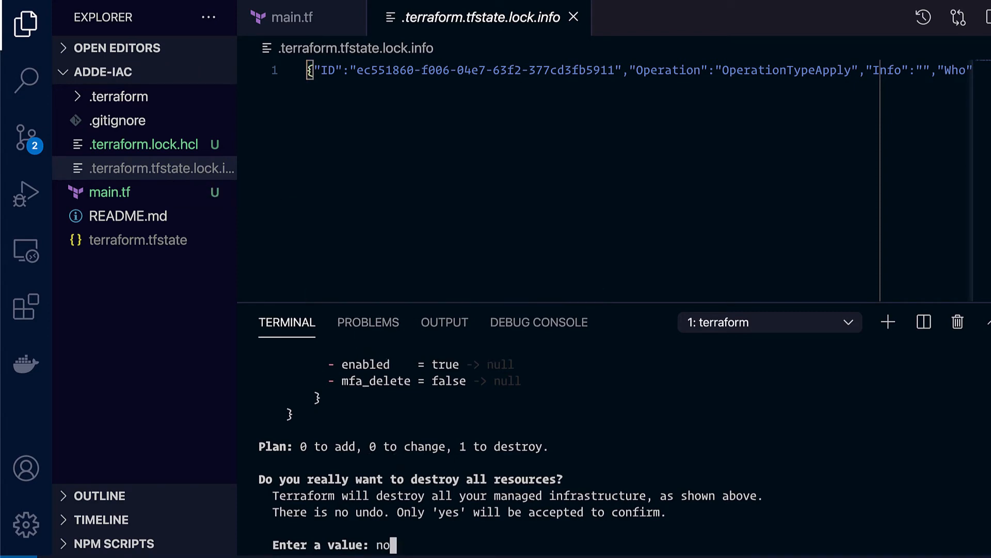
pyautogui.press('Enter')
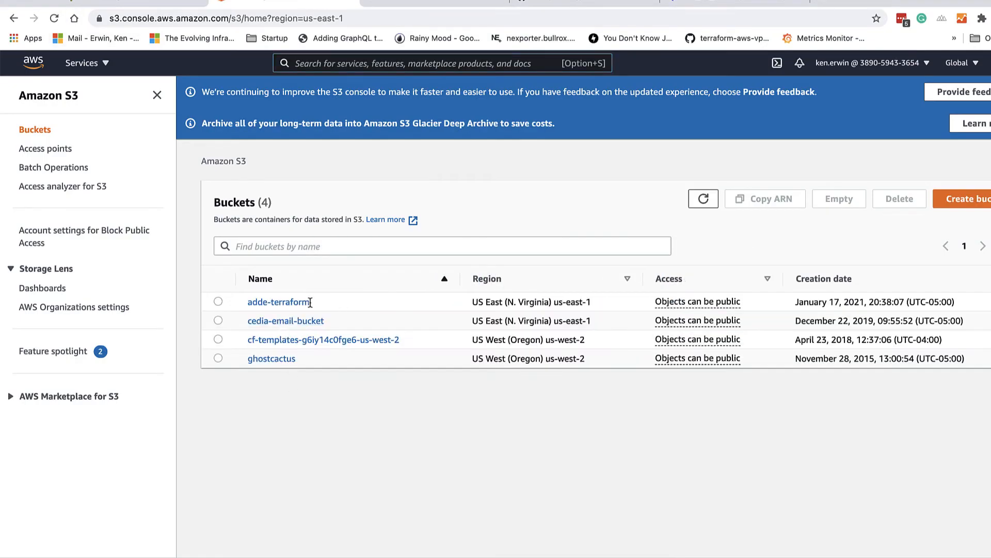
pyautogui.moveTo(265, 304)
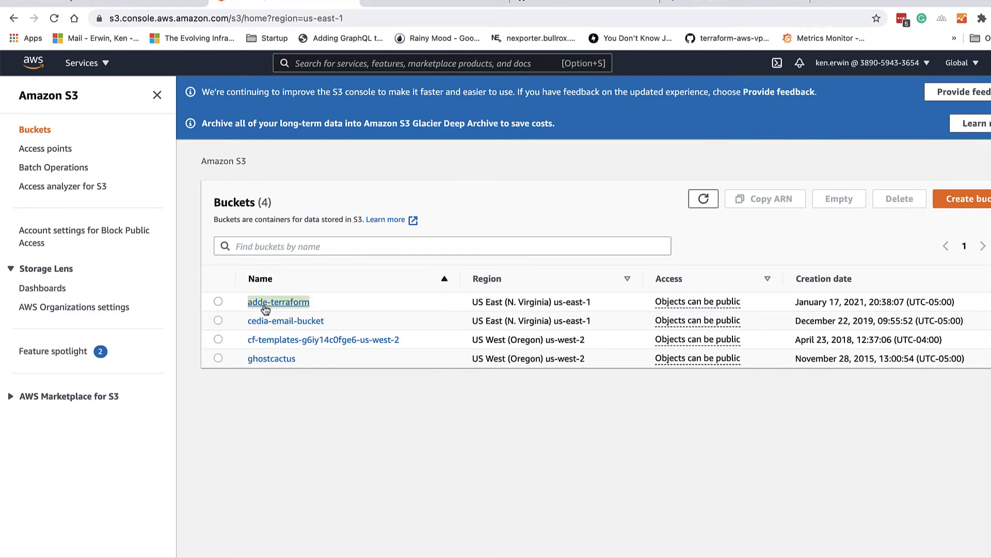
pyautogui.click(279, 302)
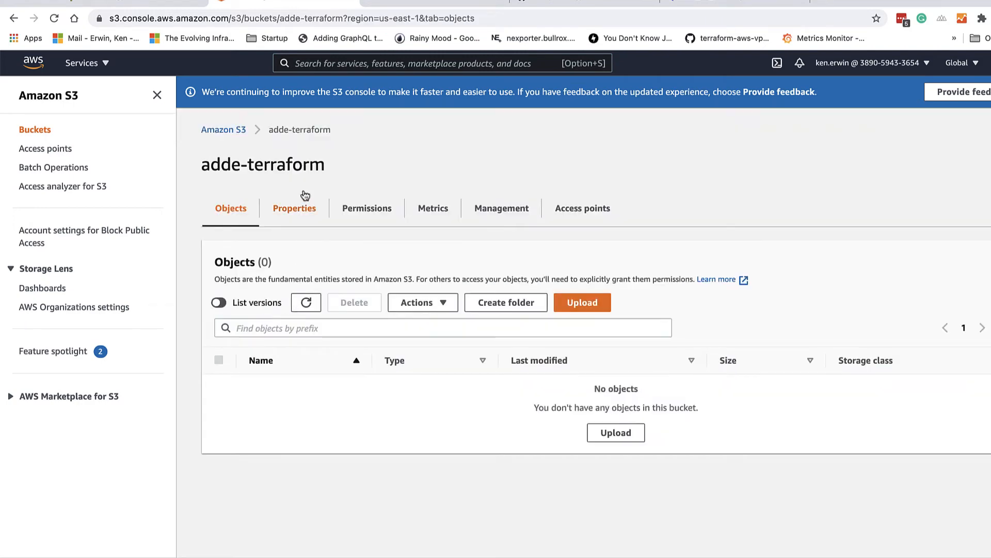
# Check versioning under Properties, then edit Block public access under Permissions.
pyautogui.click(294, 208)
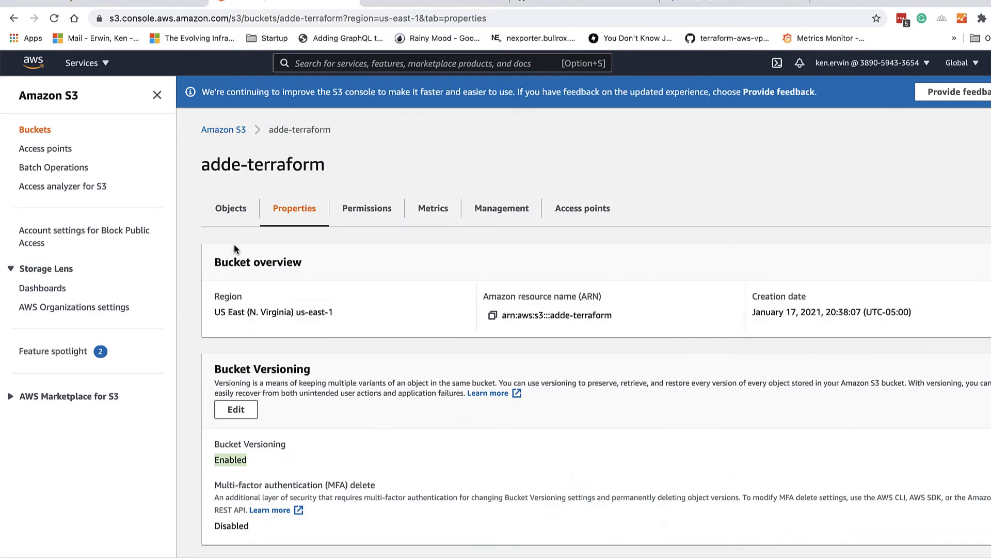
pyautogui.click(367, 208)
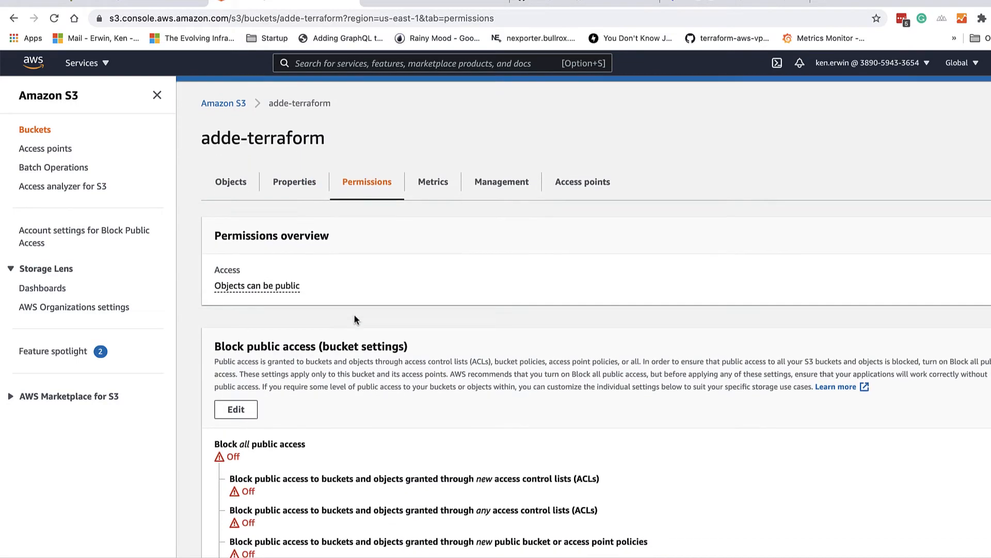
pyautogui.click(236, 409)
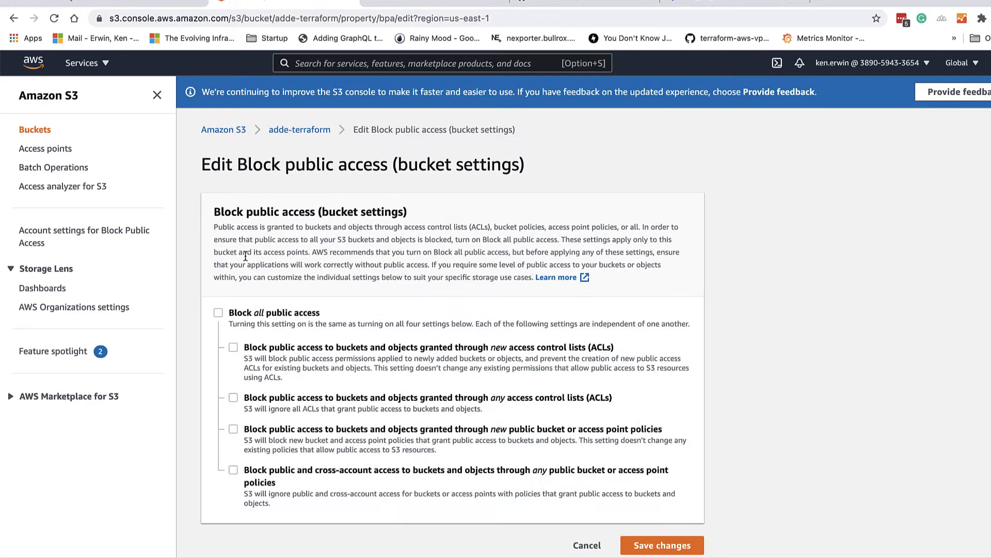
pyautogui.moveTo(295, 301)
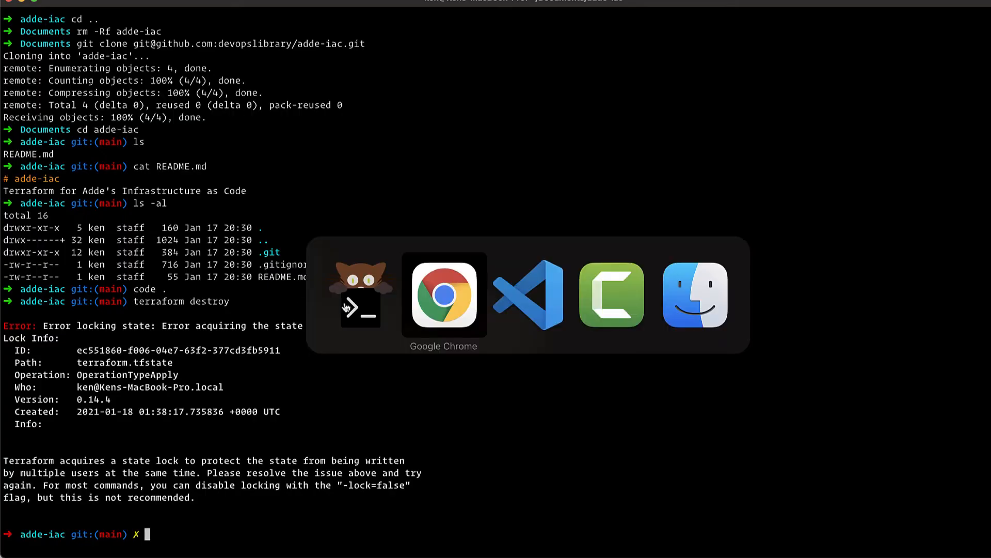
# Open the aws_s3_bucket_public_access_block docs in the browser and return to main.tf.
pyautogui.click(528, 295)
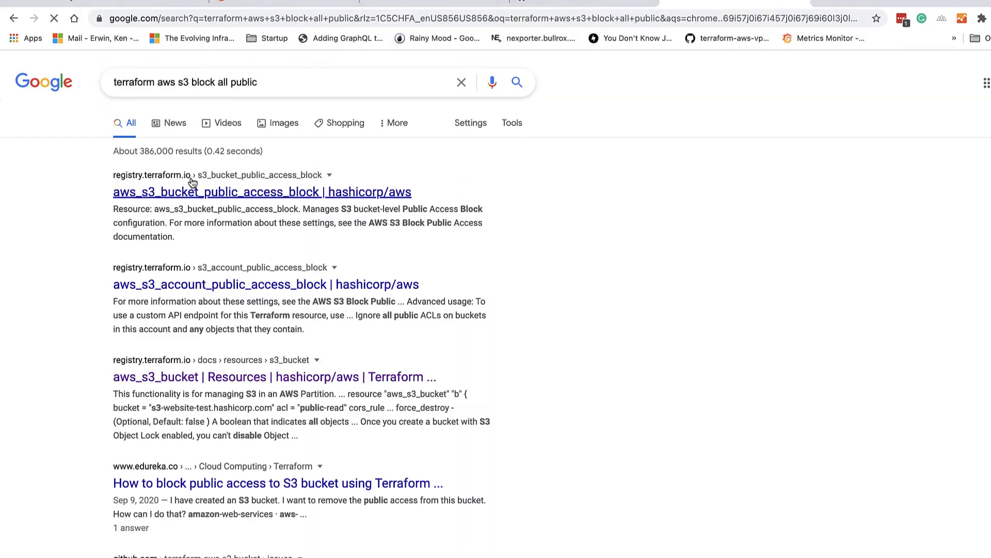
pyautogui.click(261, 192)
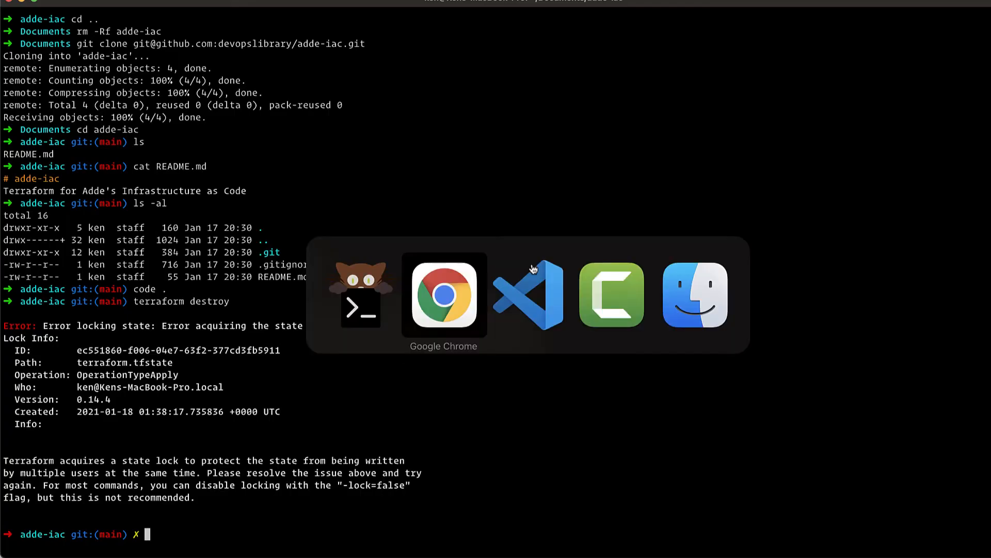
pyautogui.click(528, 296)
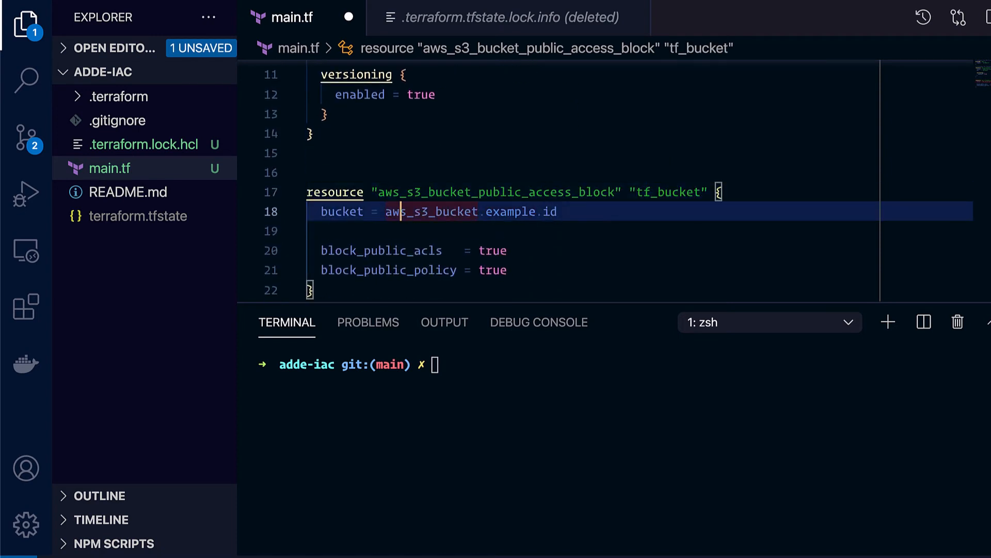
# Repoint the public access block at aws_s3_bucket.tf_bucket.id and apply it with yes.
pyautogui.scroll(3)
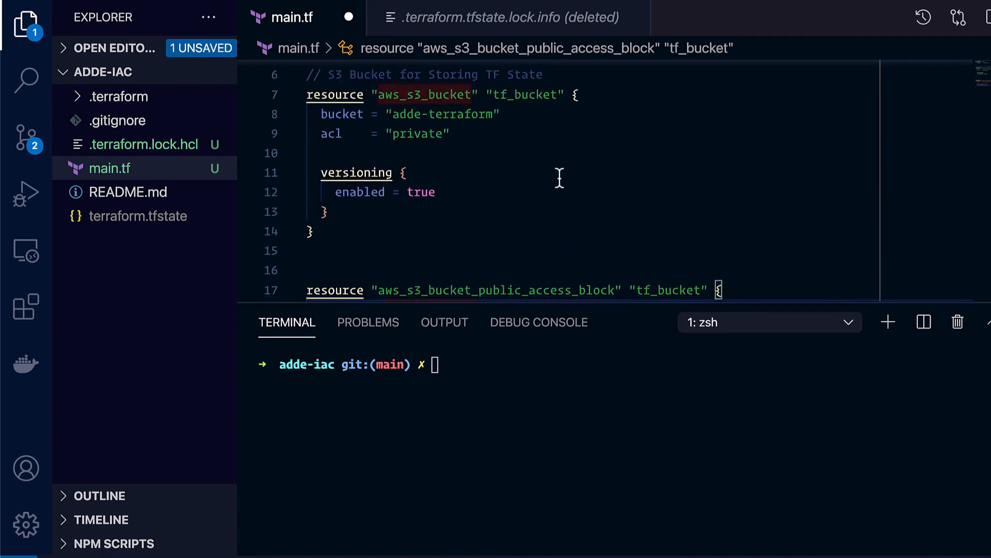
pyautogui.scroll(-3)
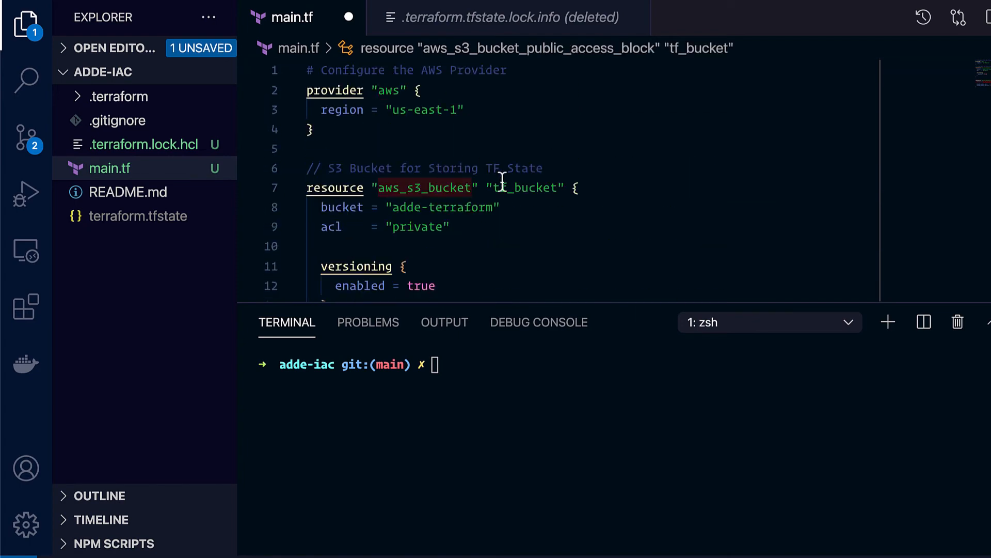
pyautogui.scroll(-3)
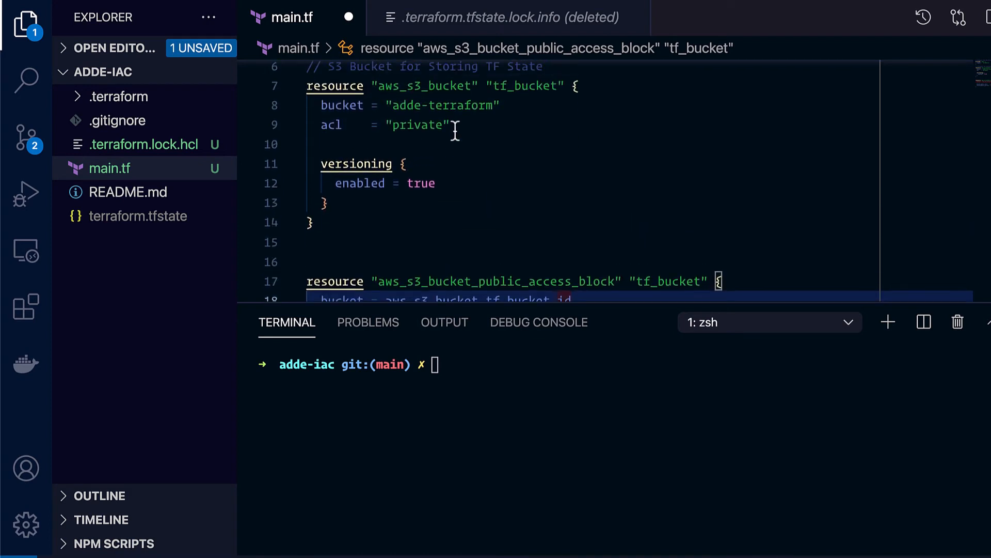
pyautogui.scroll(-3)
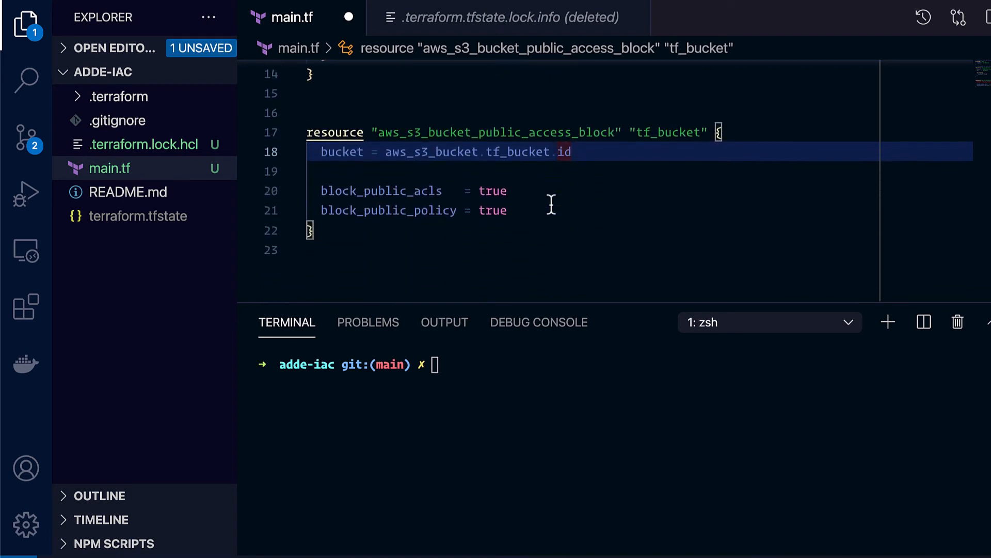
pyautogui.doubleClick(381, 190)
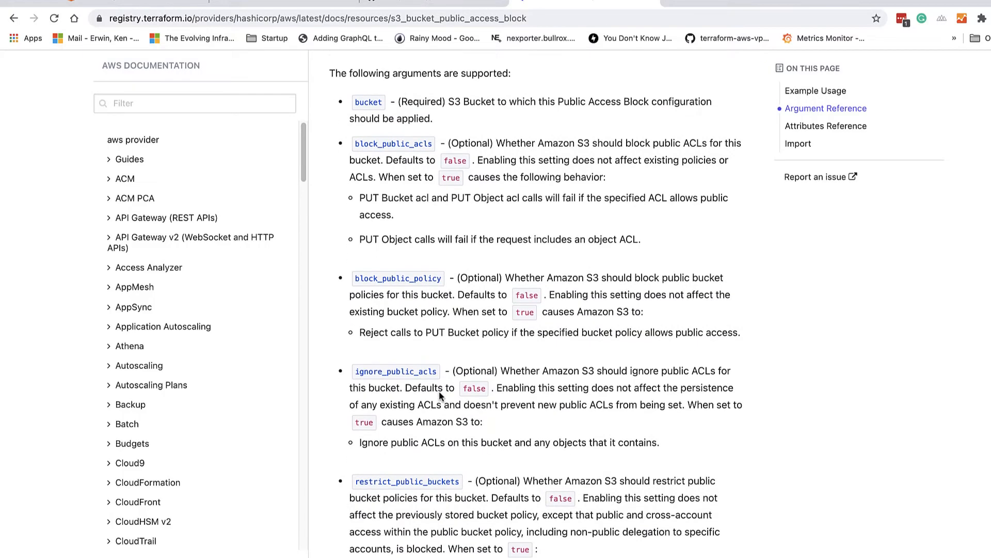
pyautogui.moveTo(491, 169)
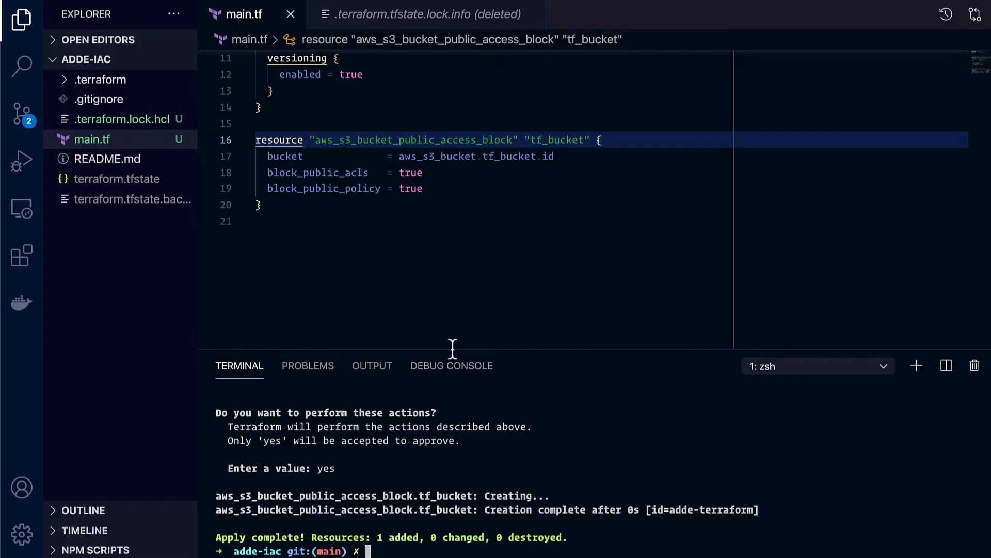
# Add ignore_public_acls = true to the access block and reload the bucket's public access settings.
pyautogui.write('ignore_public_acls = t')
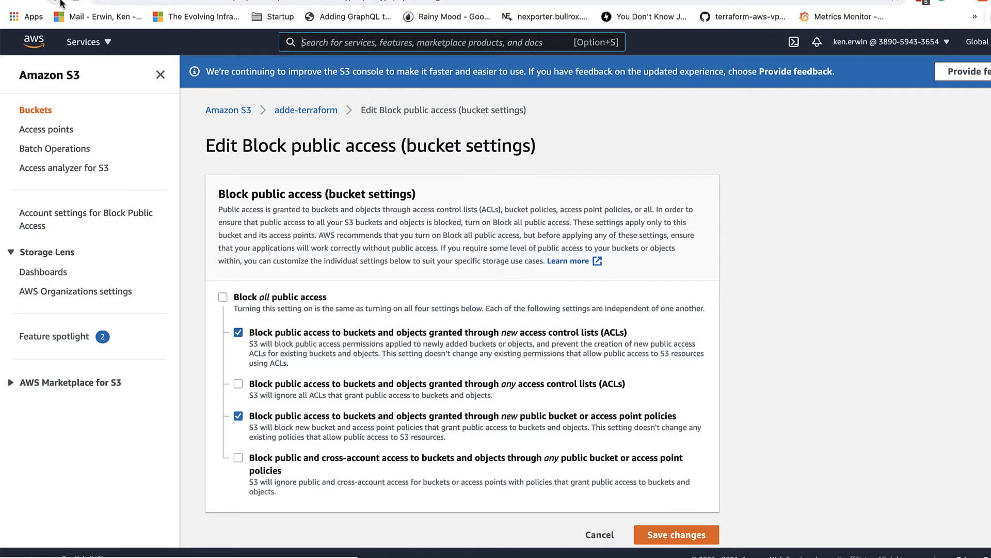
pyautogui.click(677, 534)
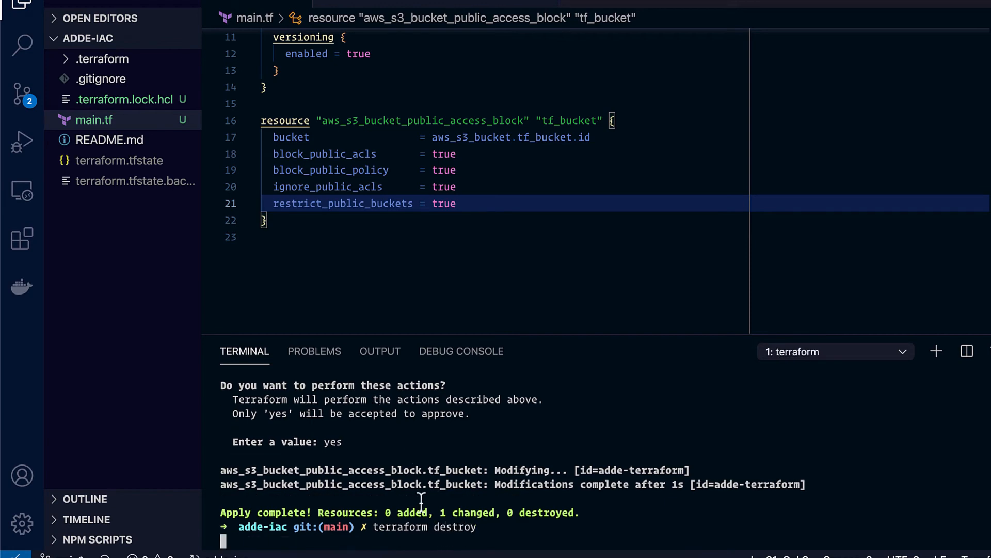
# Cancel terraform destroy, then list and select the two resources tracked in state.
pyautogui.press('Enter')
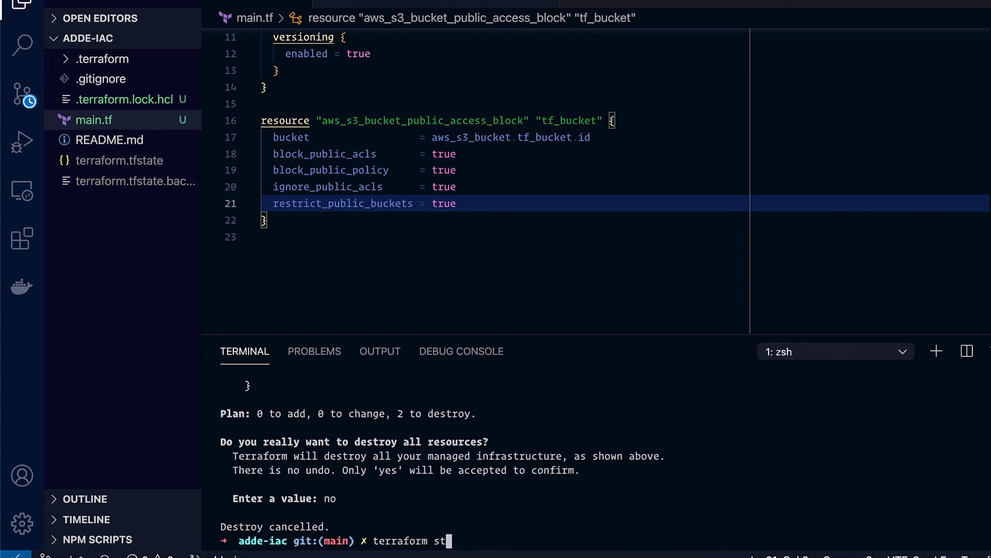
pyautogui.press('Enter')
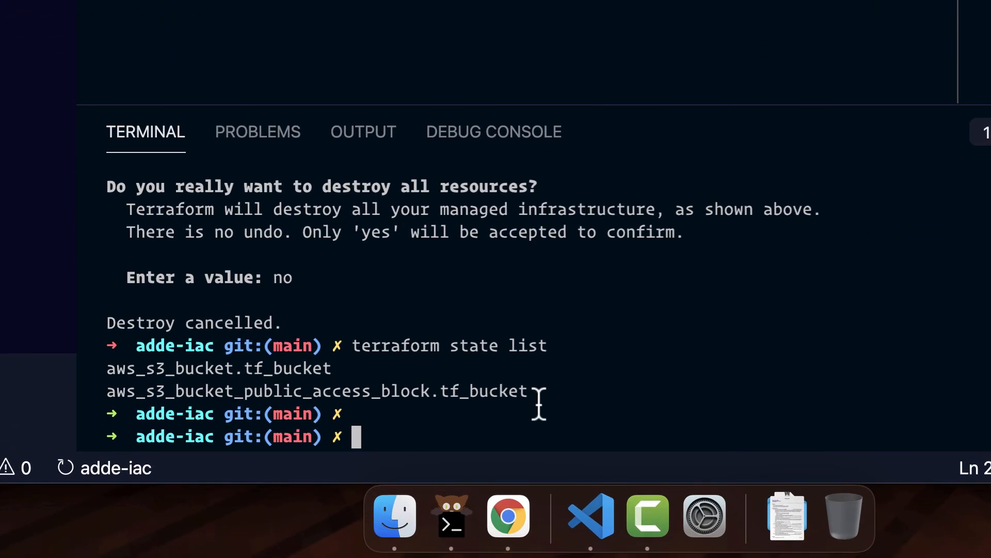
pyautogui.moveTo(135, 368); pyautogui.dragTo(526, 391)
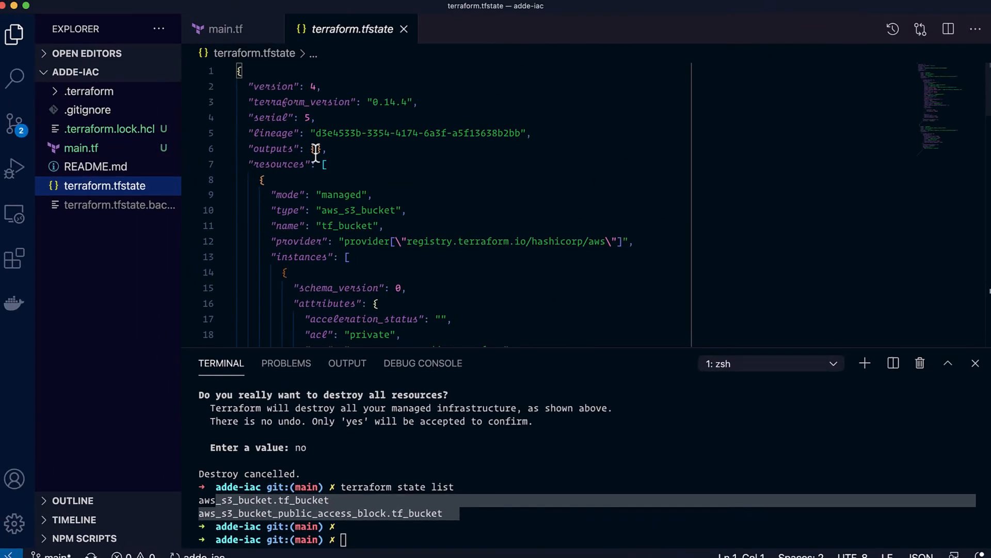
# Scroll through terraform.tfstate to inspect the tracked resources.
pyautogui.scroll(-3)
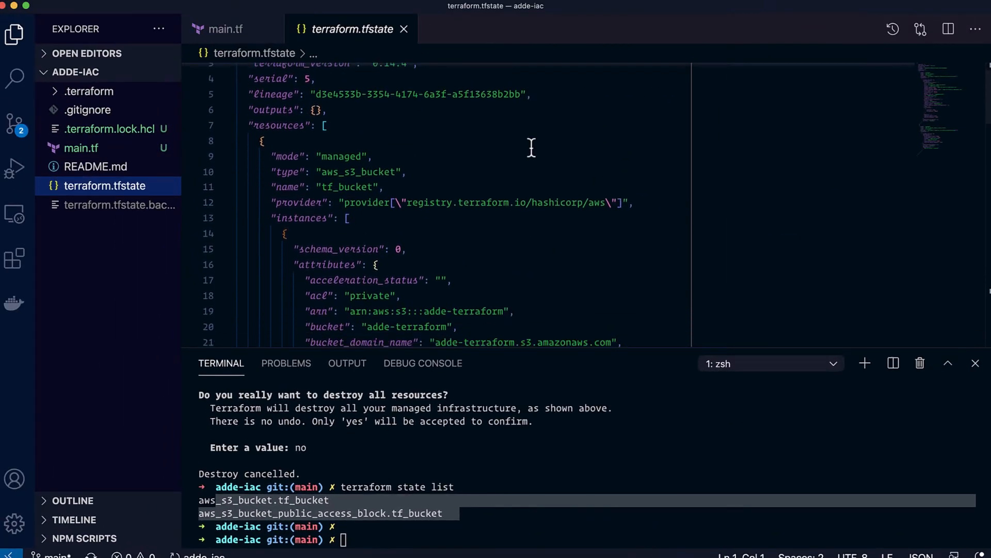
pyautogui.scroll(-3)
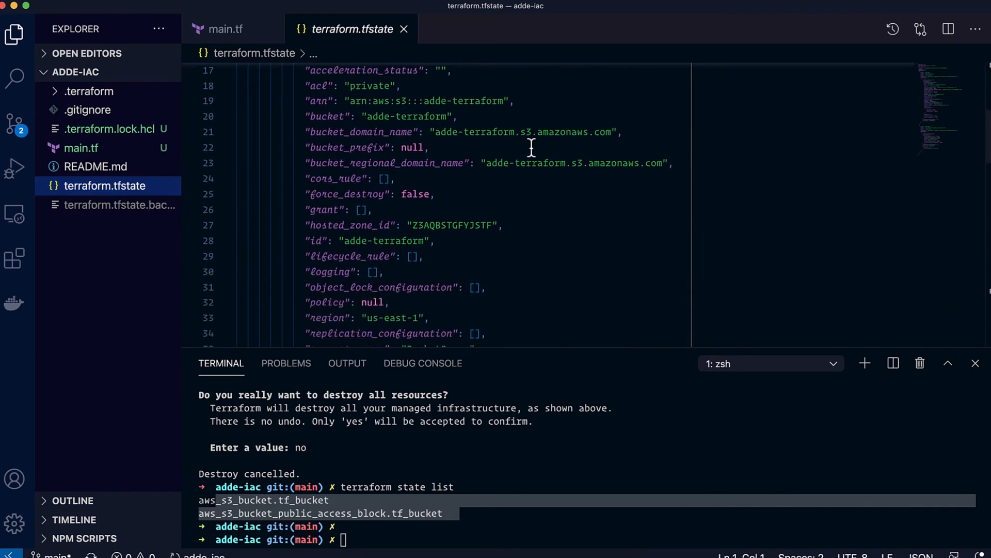
pyautogui.scroll(-3)
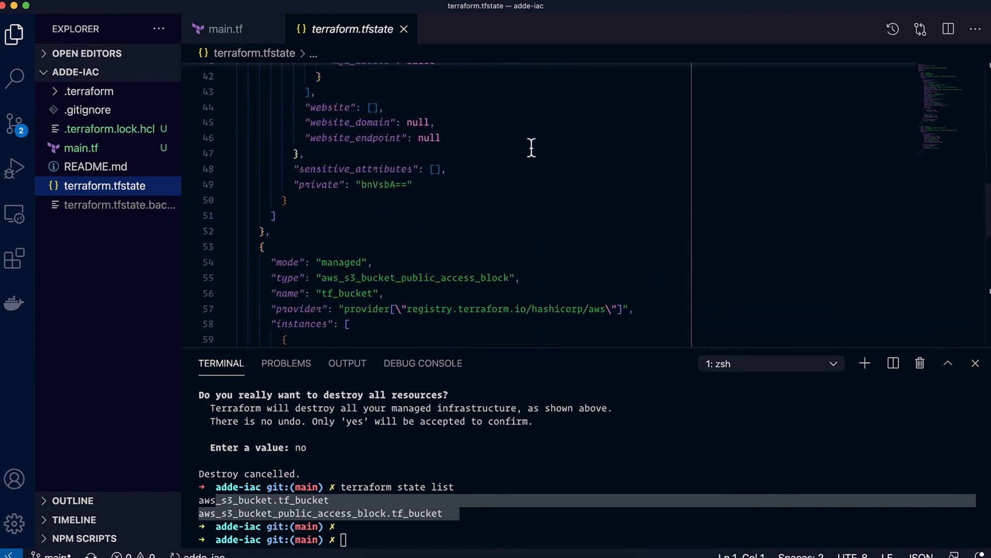
pyautogui.scroll(-3)
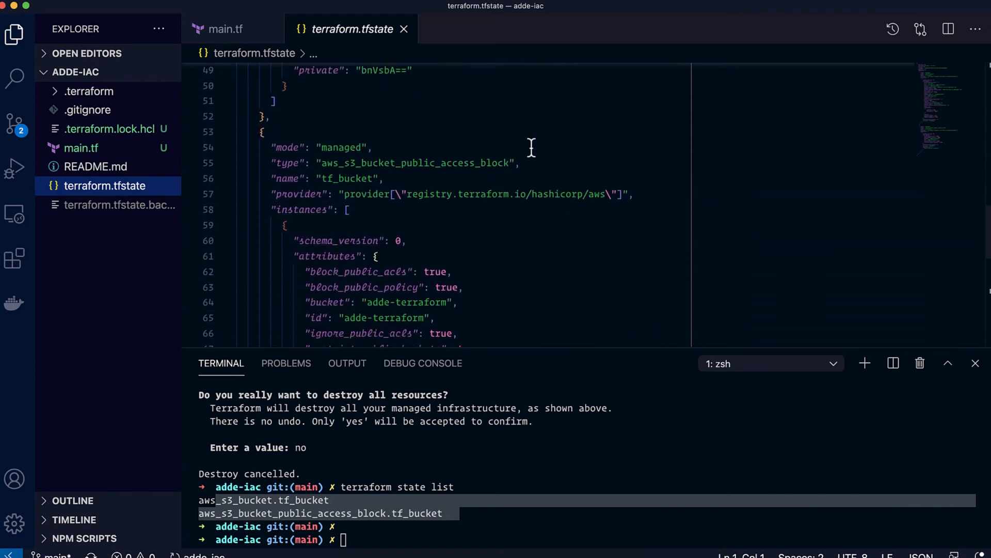
pyautogui.scroll(-3)
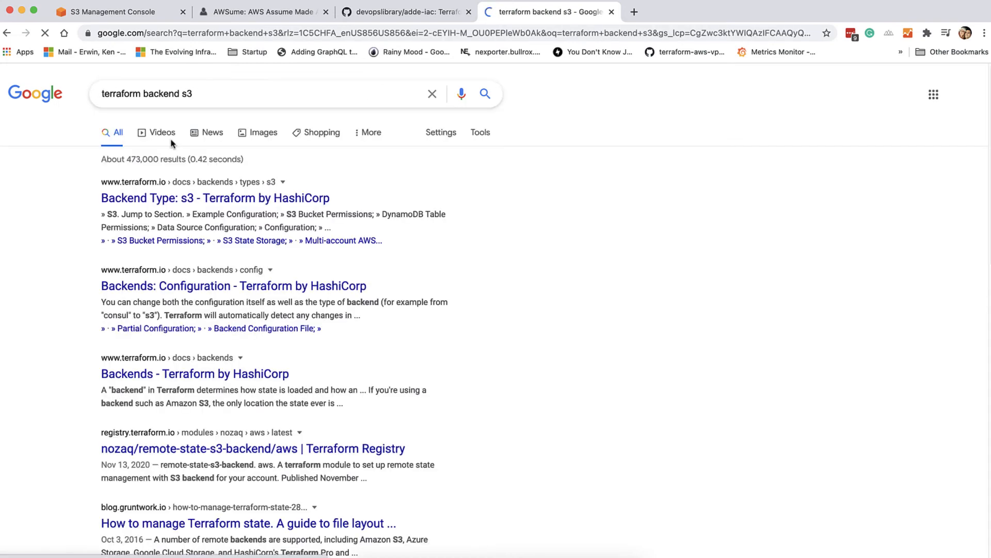
# Consult the S3 backend docs and rename the provider file, now holding the backend block, to backend.tf.
pyautogui.click(215, 197)
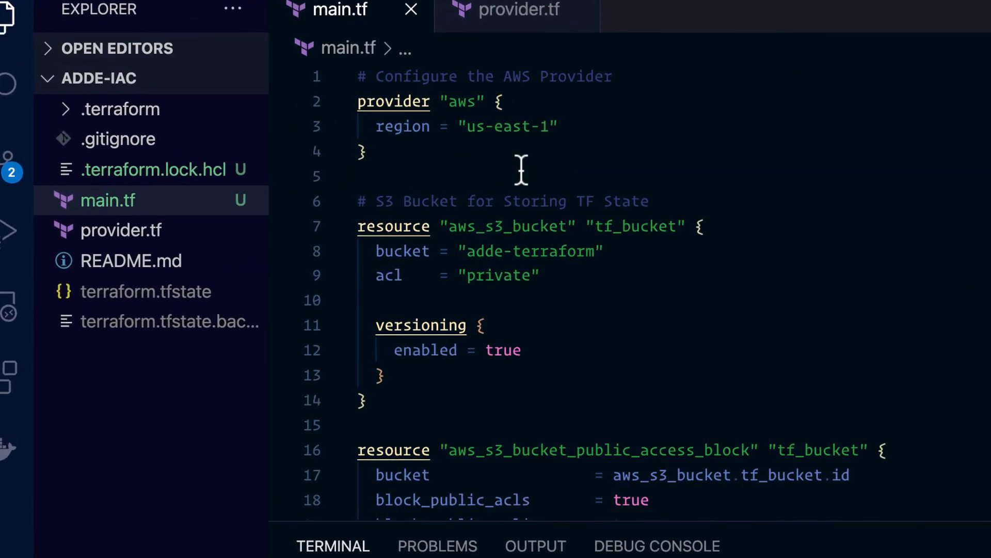
pyautogui.click(515, 12)
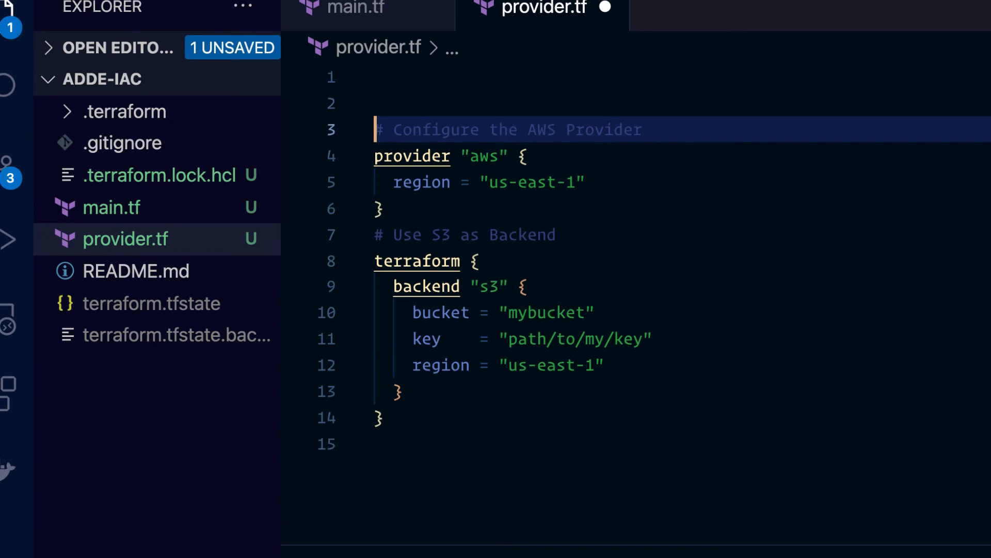
pyautogui.rightClick(124, 239)
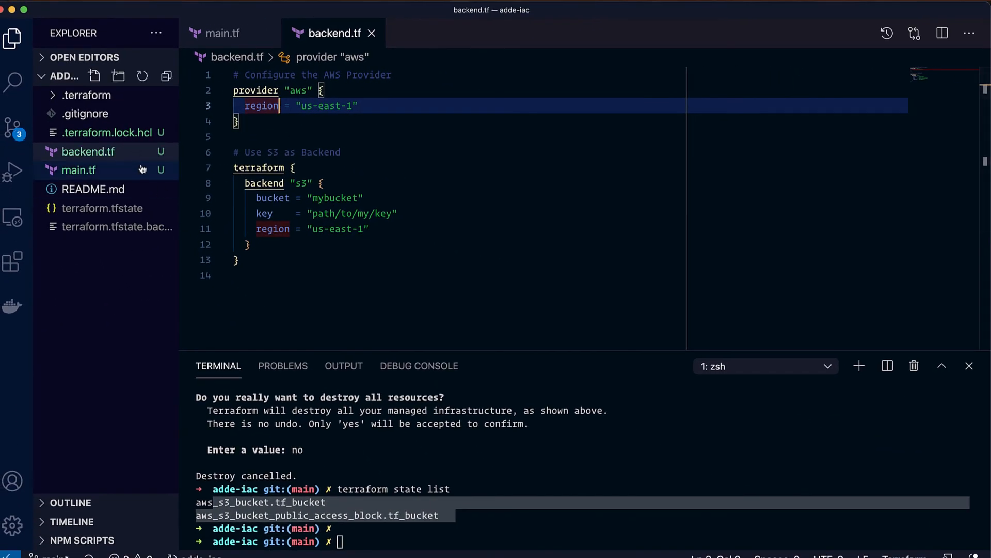
# Set backend.tf's bucket to aws_s3_bucket.tf_bucket.id and its key to infrastructure.
pyautogui.click(222, 32)
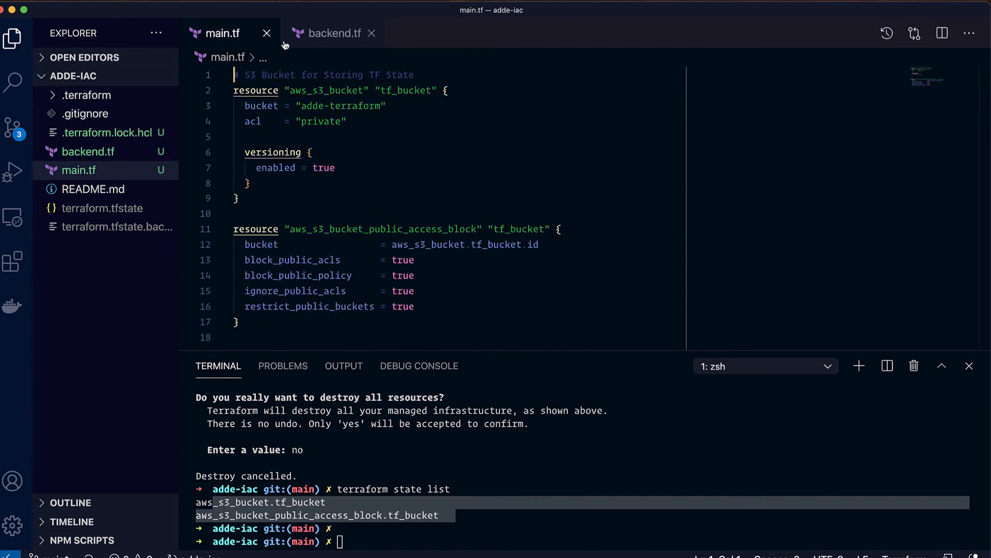
pyautogui.click(331, 33)
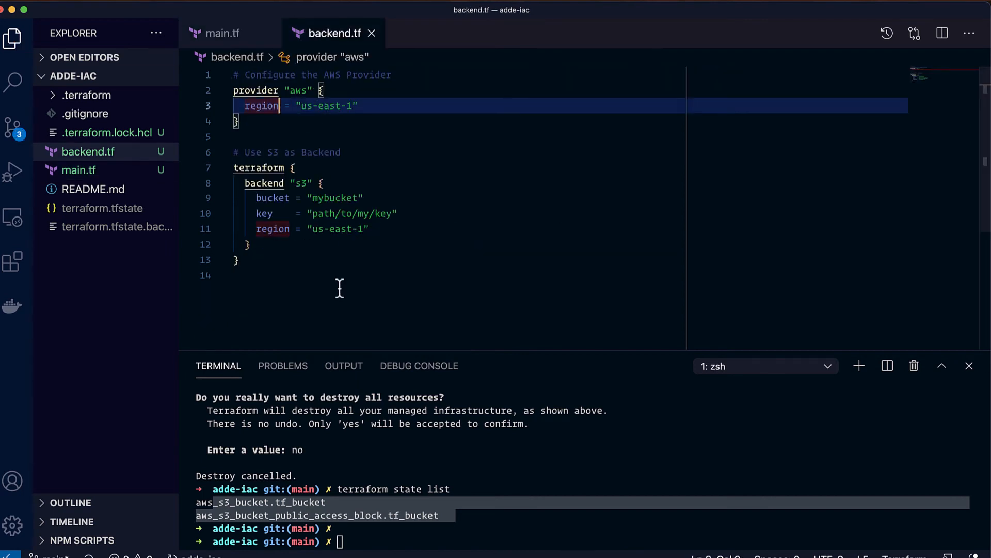
pyautogui.doubleClick(336, 198)
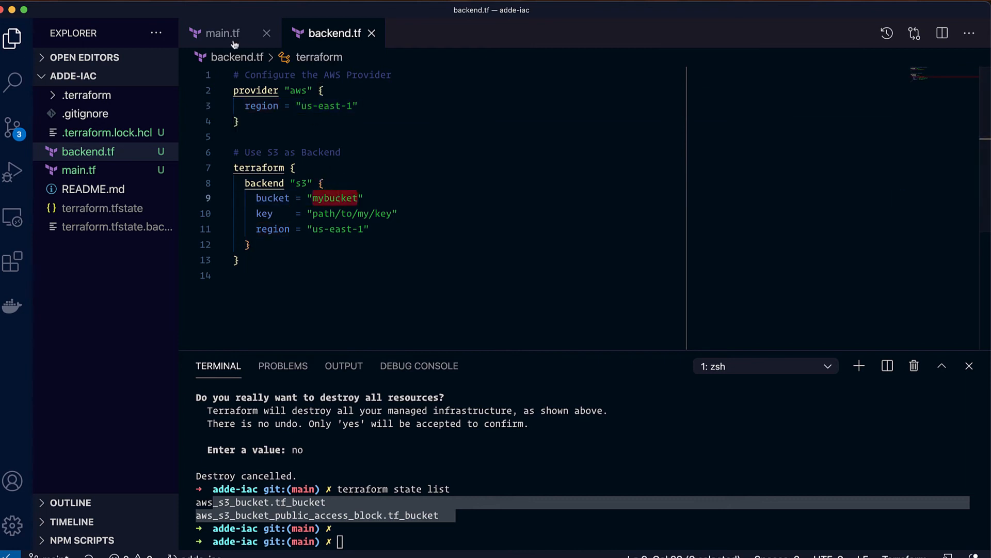
pyautogui.click(222, 34)
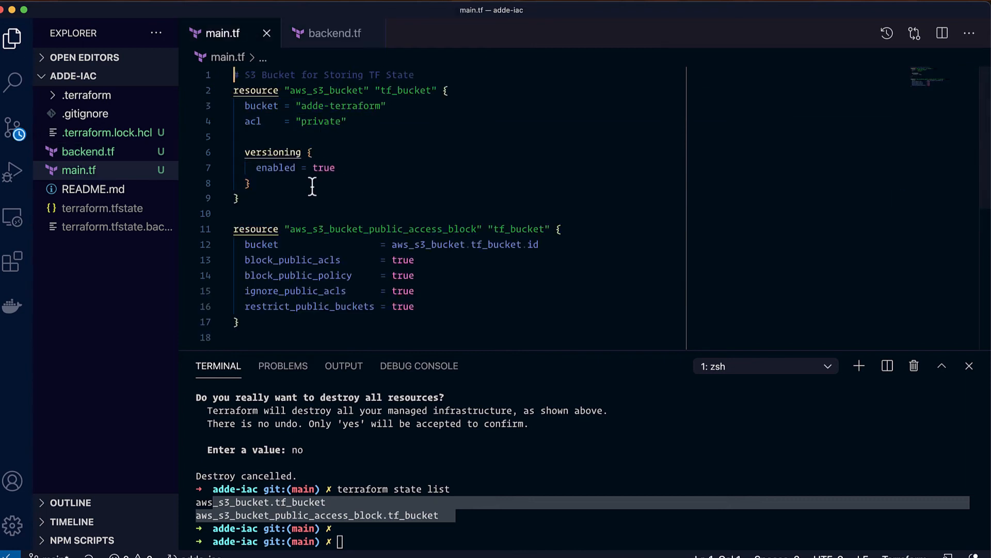
pyautogui.doubleClick(324, 90)
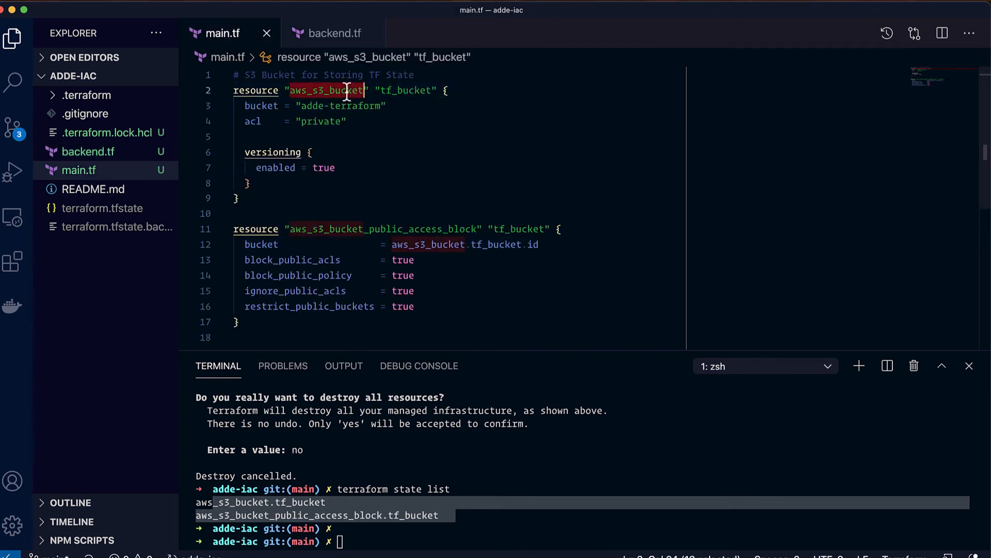
pyautogui.click(331, 33)
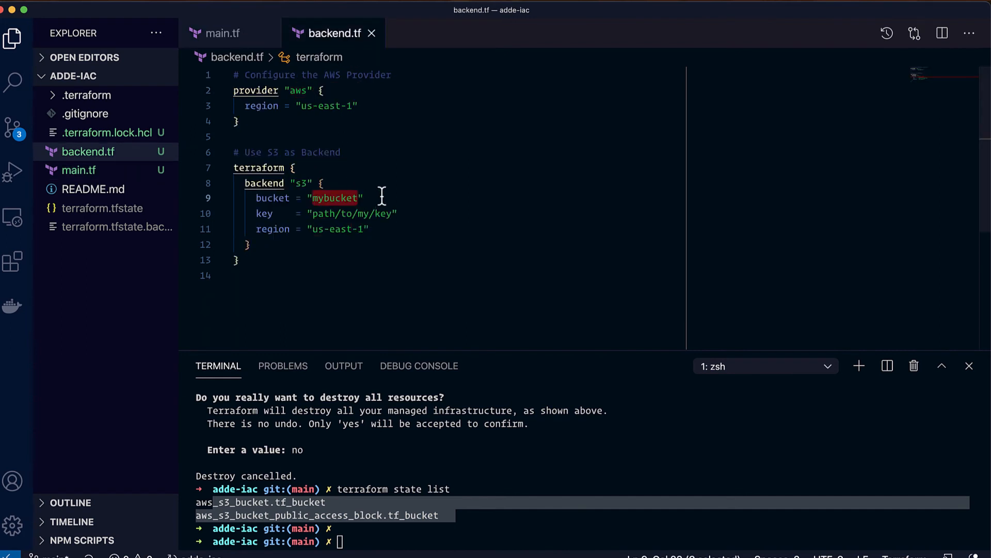
pyautogui.write('aws_s3_bucket')
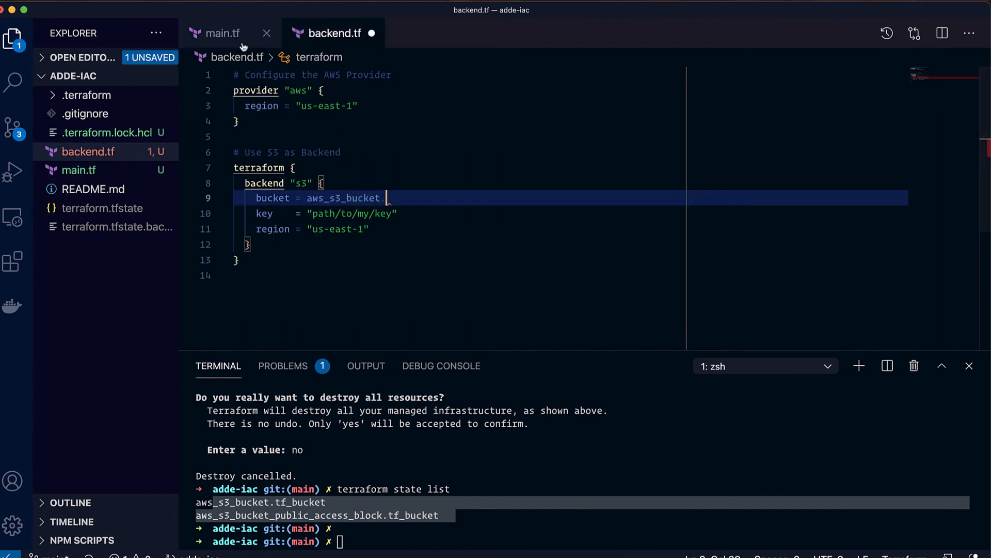
pyautogui.write('.tf_bucket.')
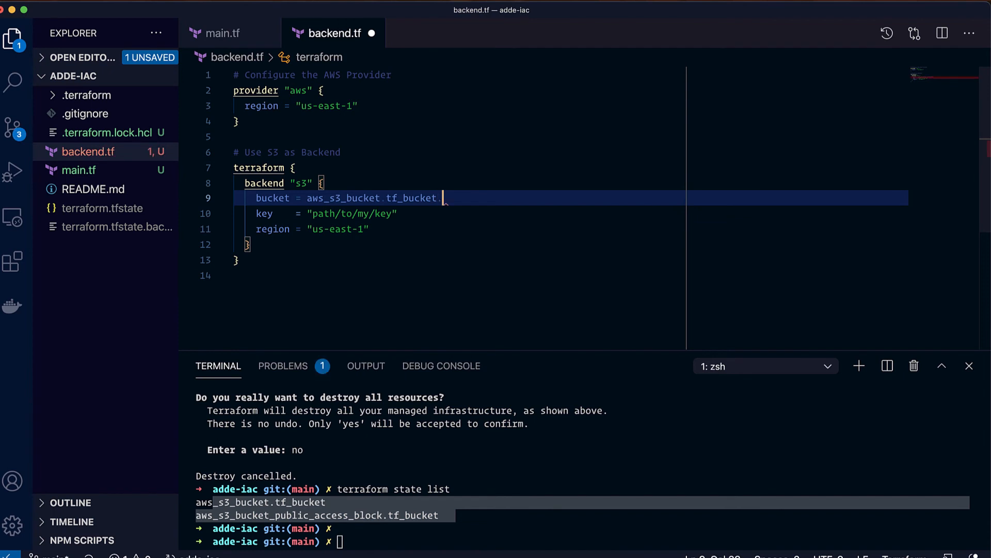
pyautogui.write('id')
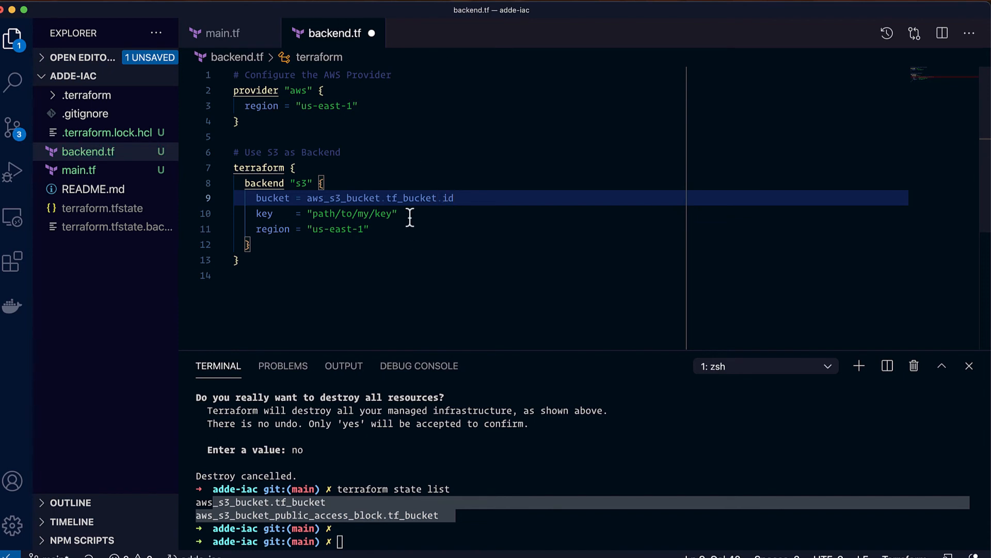
pyautogui.click(395, 213)
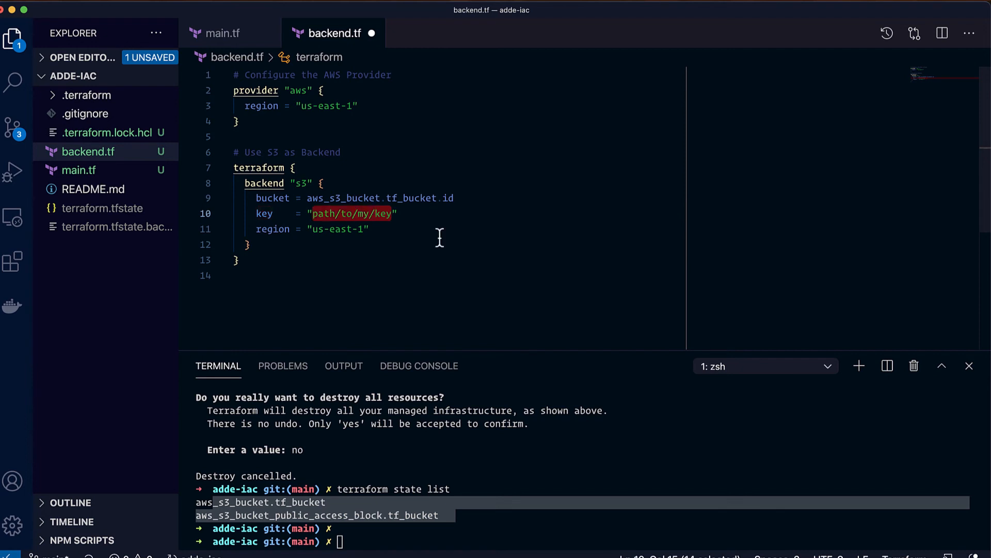
pyautogui.write('infrastructure')
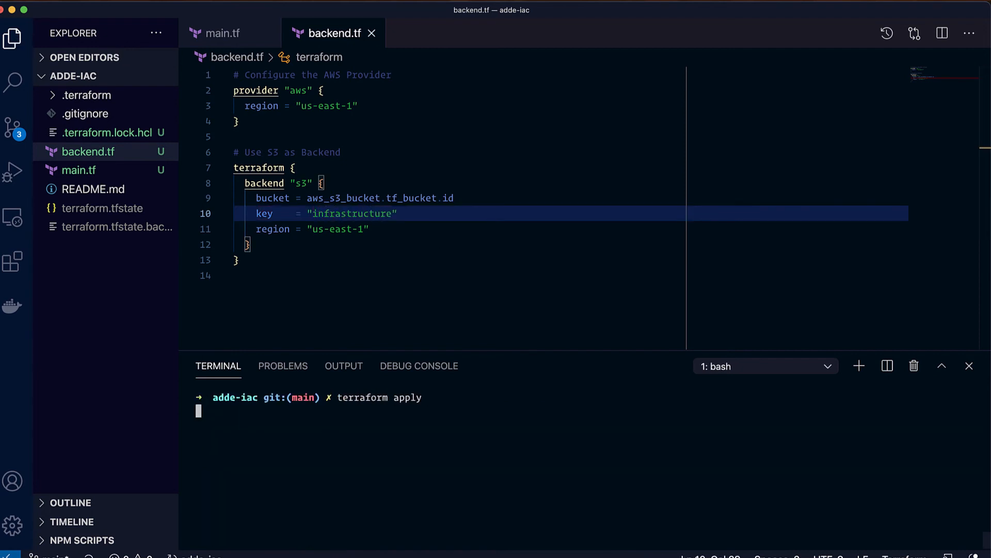
# Run terraform init with bucket "adde-terraform", copy state to S3, and check the emptied local tfstate.
pyautogui.write('terraform init')
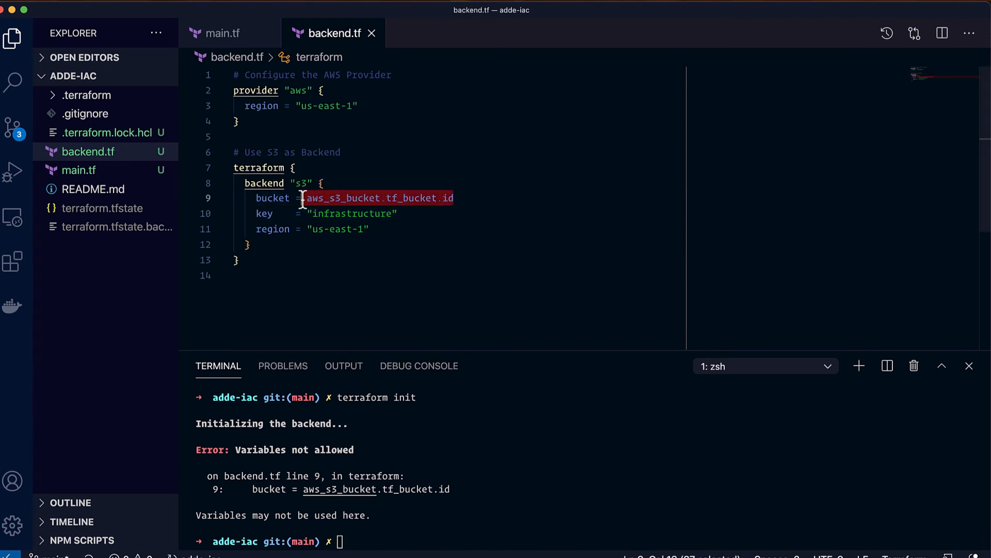
pyautogui.click(219, 33)
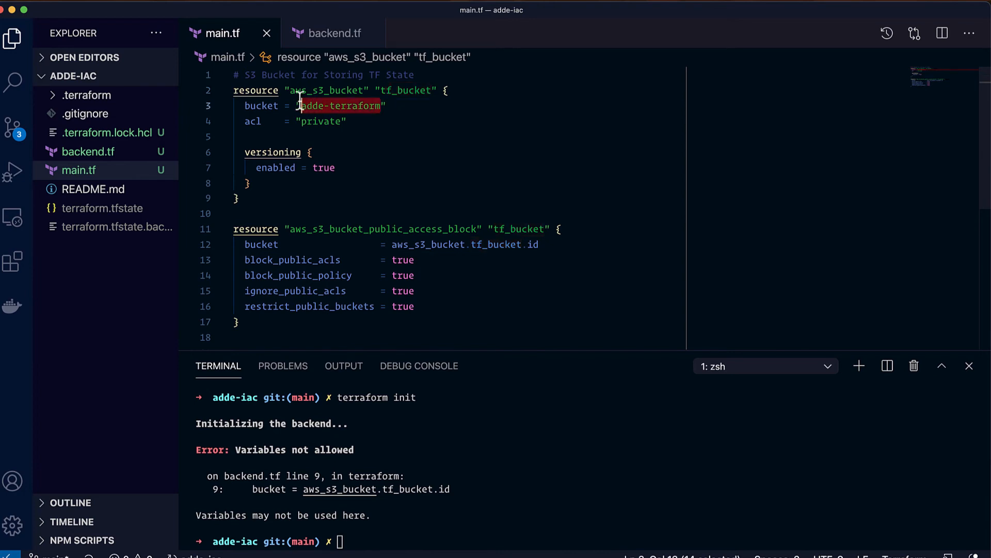
pyautogui.click(331, 32)
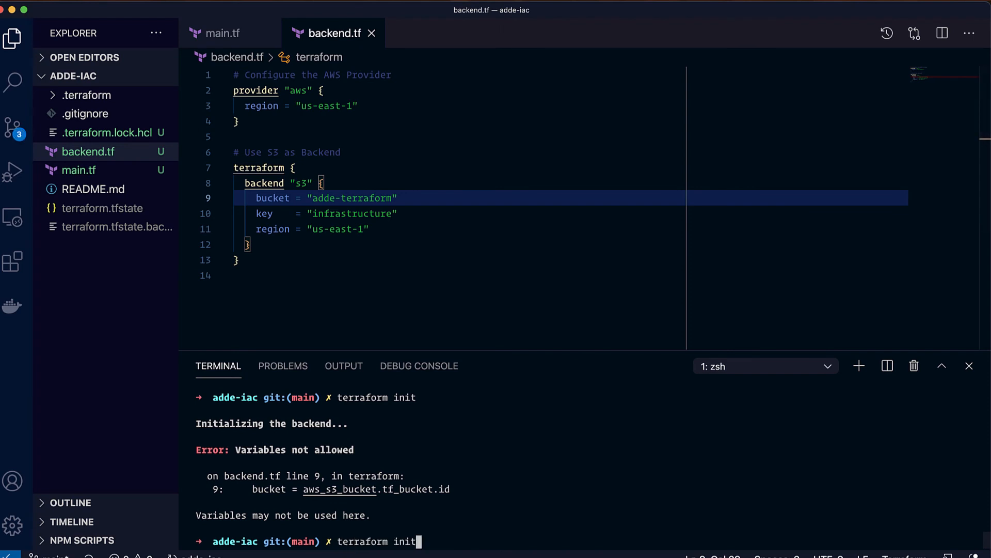
pyautogui.press('Enter')
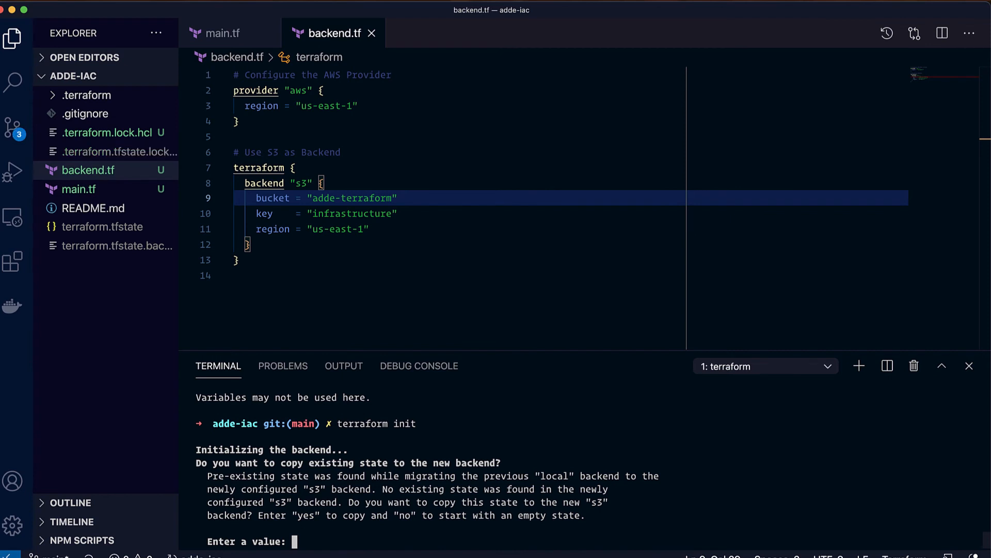
pyautogui.moveTo(115, 506)
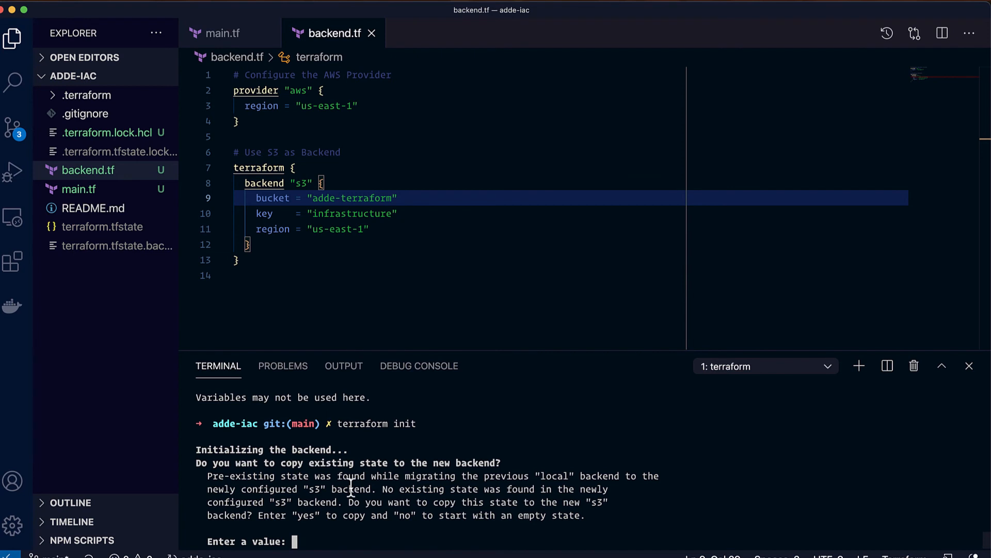
pyautogui.write('yes')
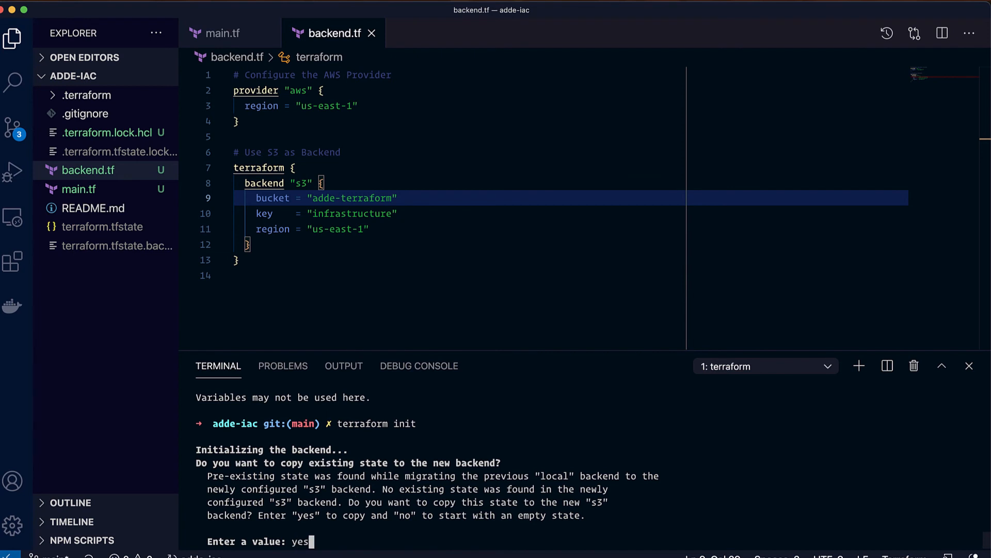
pyautogui.press('Enter')
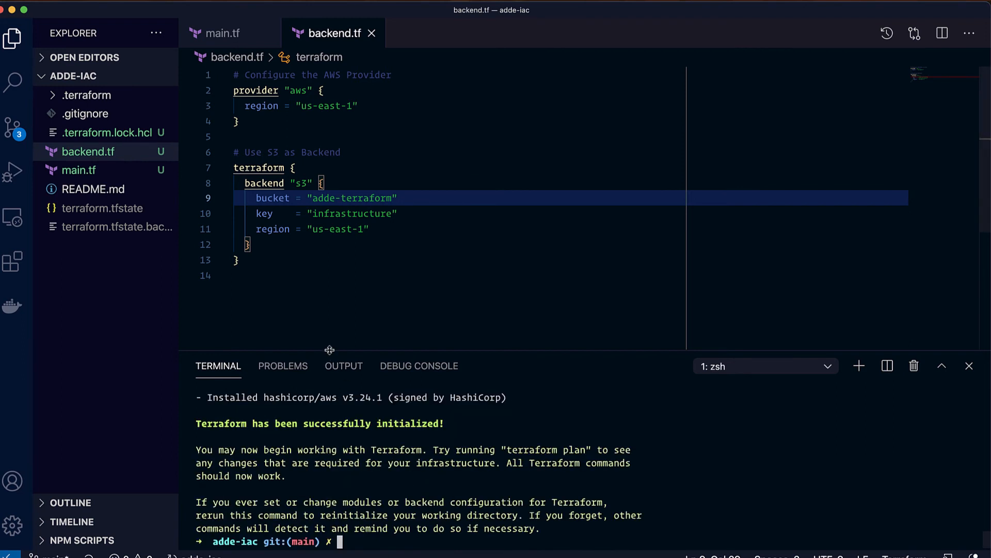
pyautogui.click(102, 208)
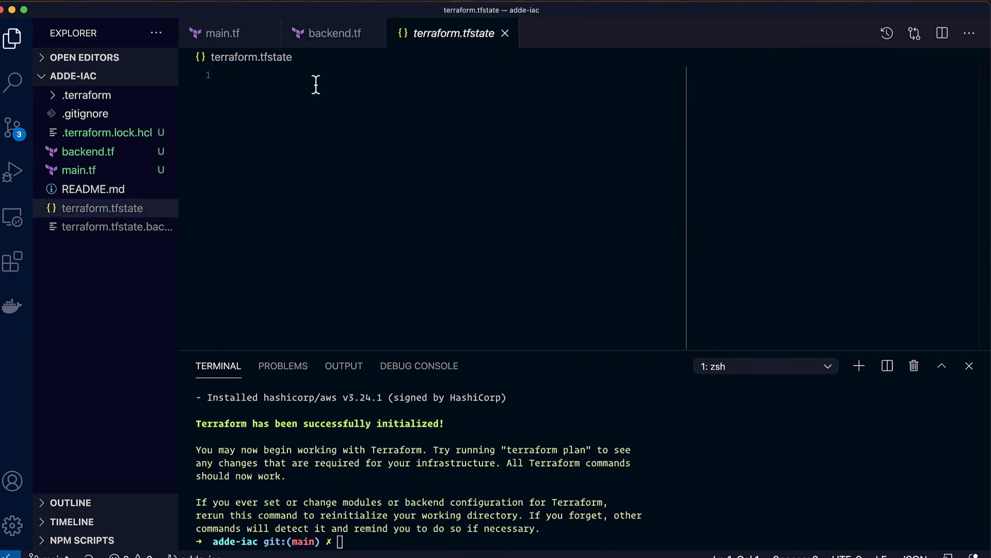
pyautogui.click(117, 227)
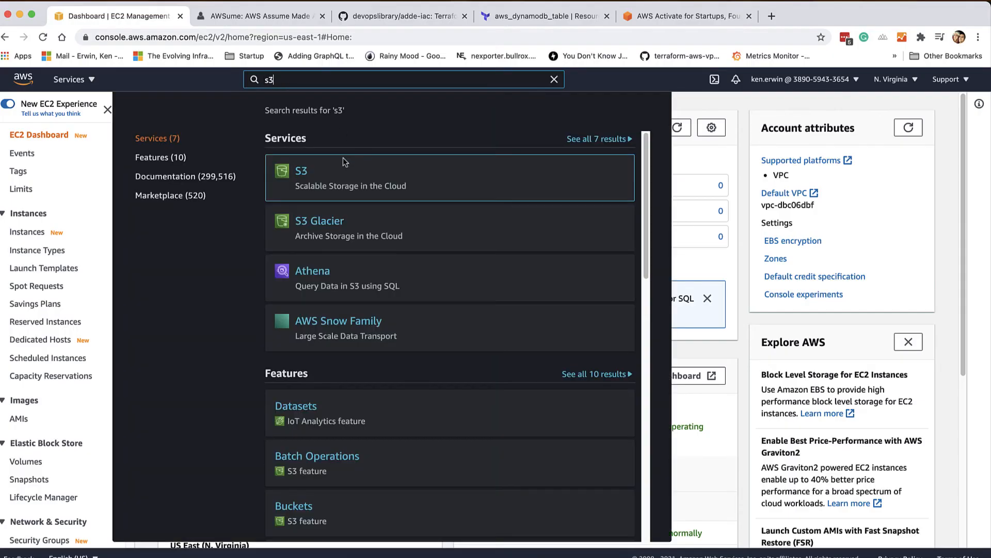
# Open infrastructure.tfstate from the adde-terraform bucket and scroll through its JSON.
pyautogui.click(301, 171)
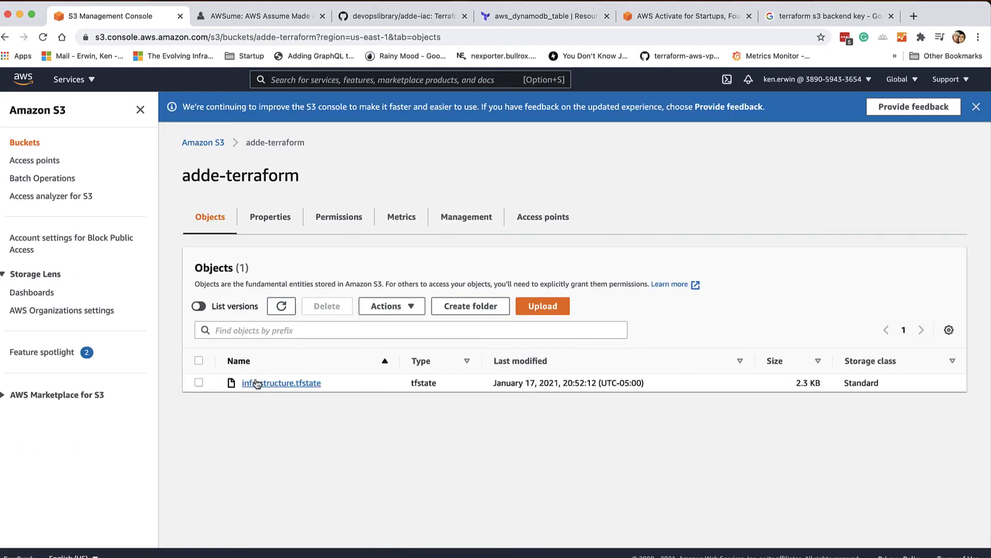
pyautogui.click(281, 382)
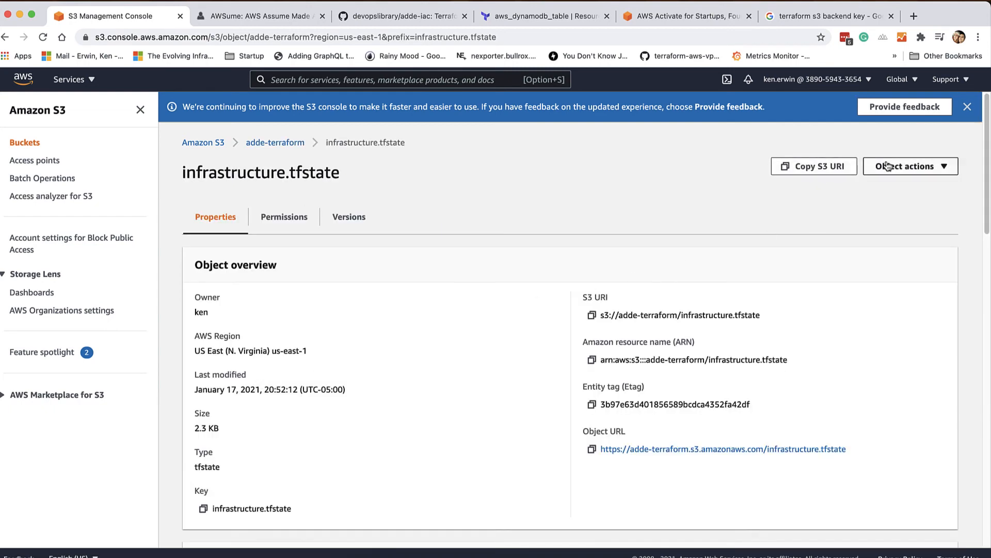
pyautogui.click(722, 449)
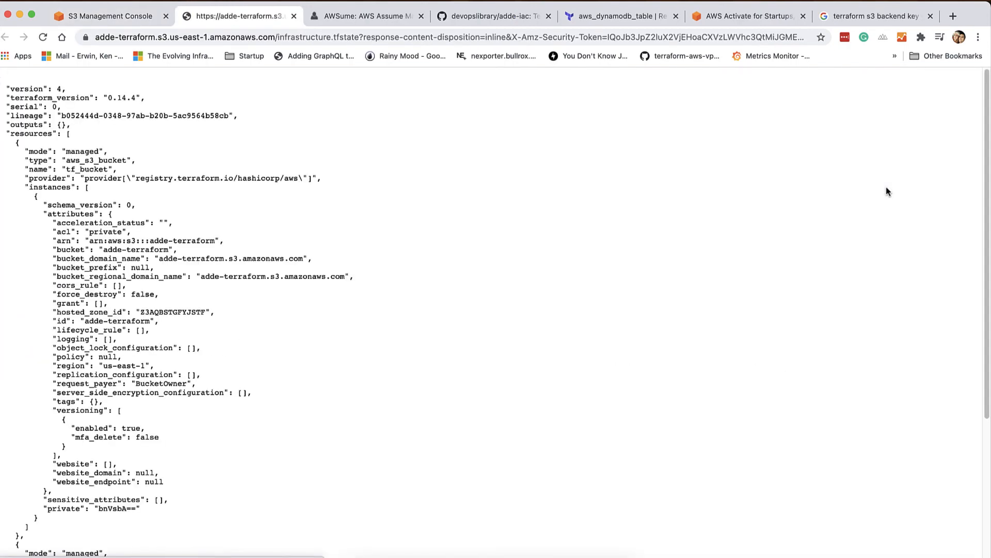
pyautogui.scroll(-3)
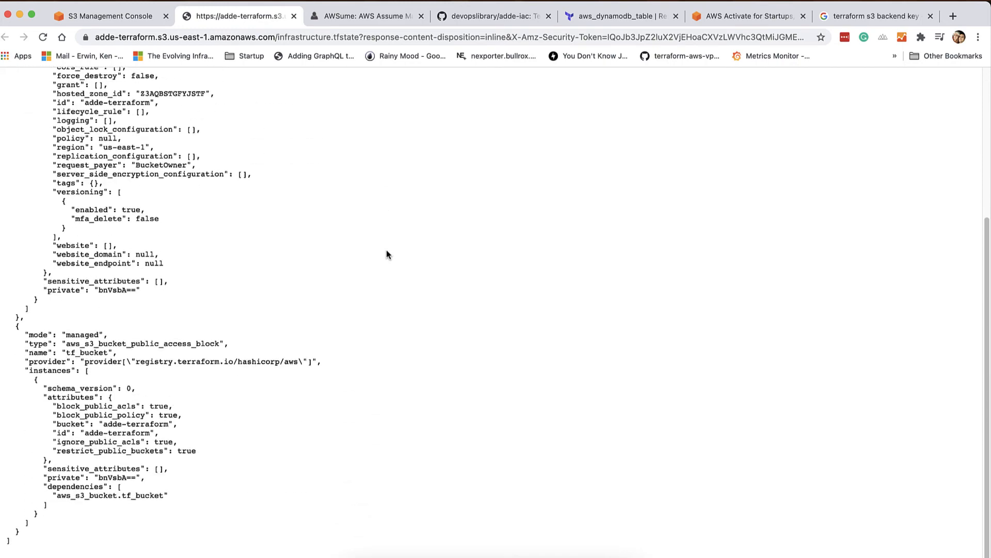
pyautogui.scroll(3)
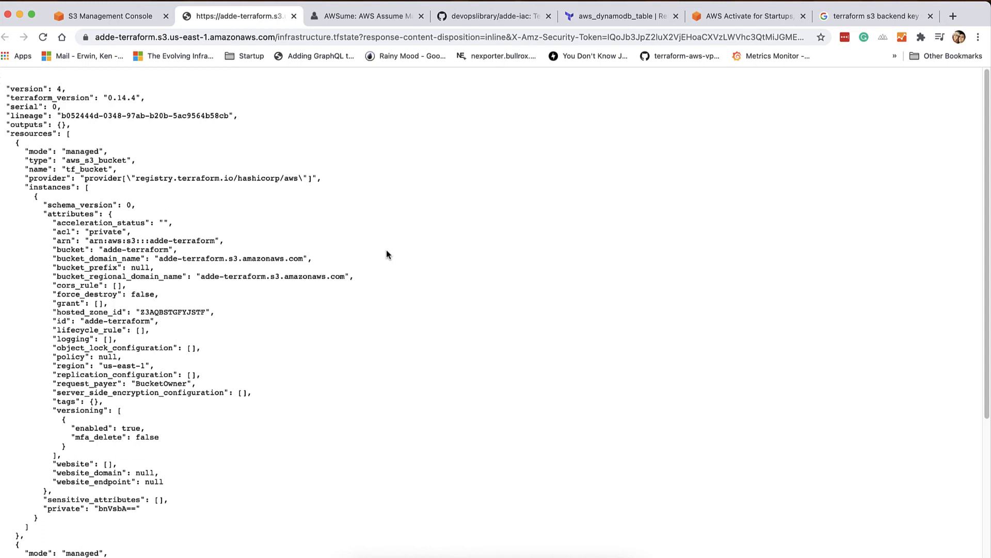
pyautogui.moveTo(156, 233)
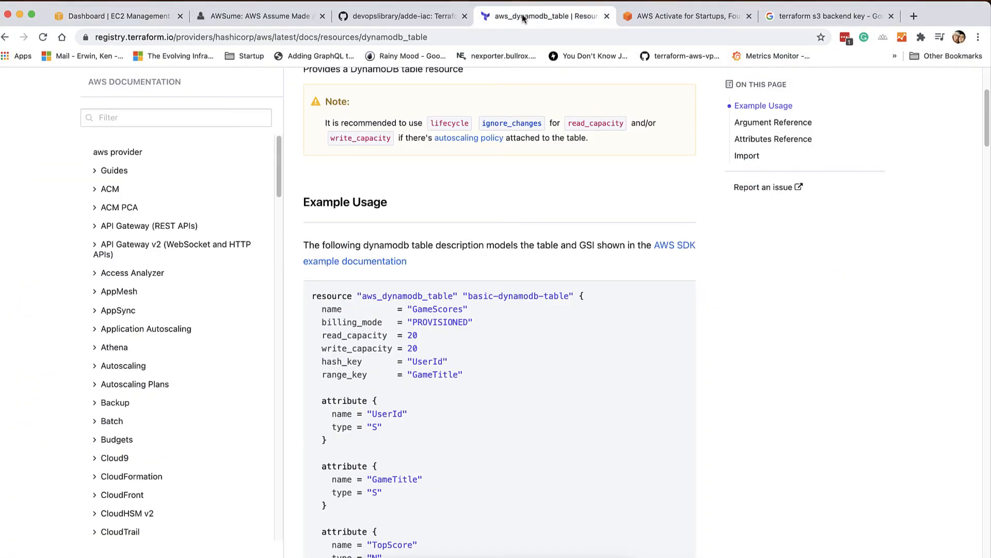
# Select the aws_dynamodb_table lock example code in the Medium article.
pyautogui.scroll(-3)
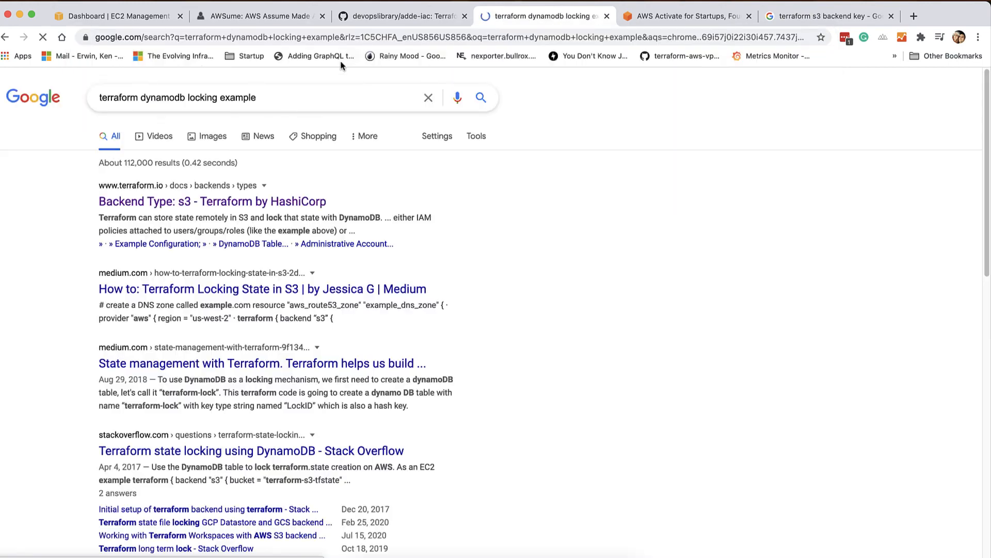
pyautogui.click(261, 289)
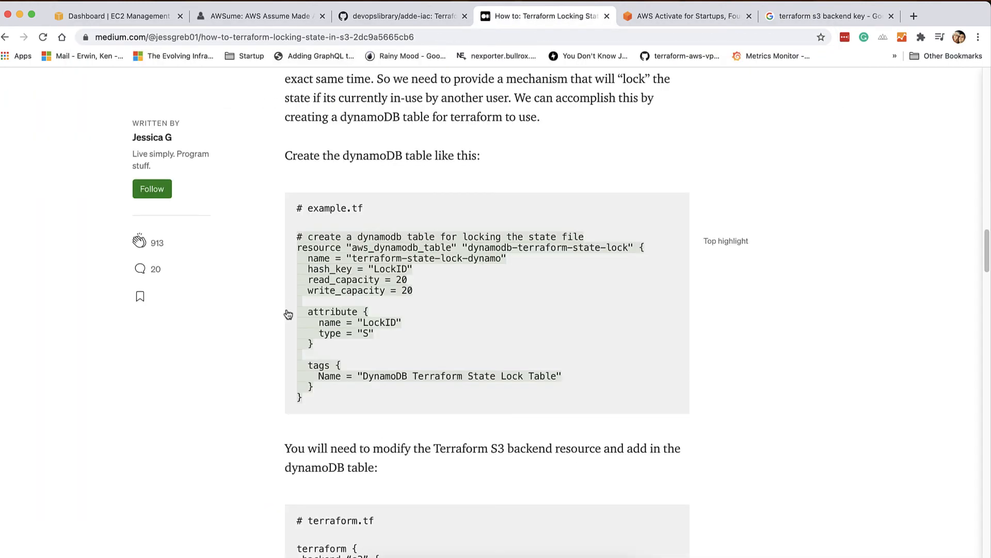
pyautogui.moveTo(298, 237); pyautogui.dragTo(310, 401)
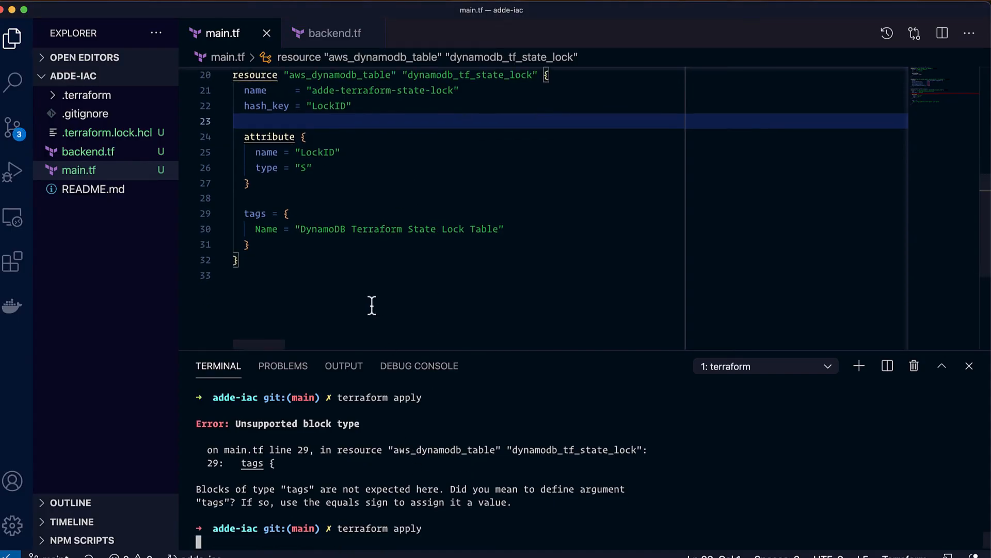
# Add read_capacity = 1 to the lock table and confirm terraform apply with yes.
pyautogui.write('yes')
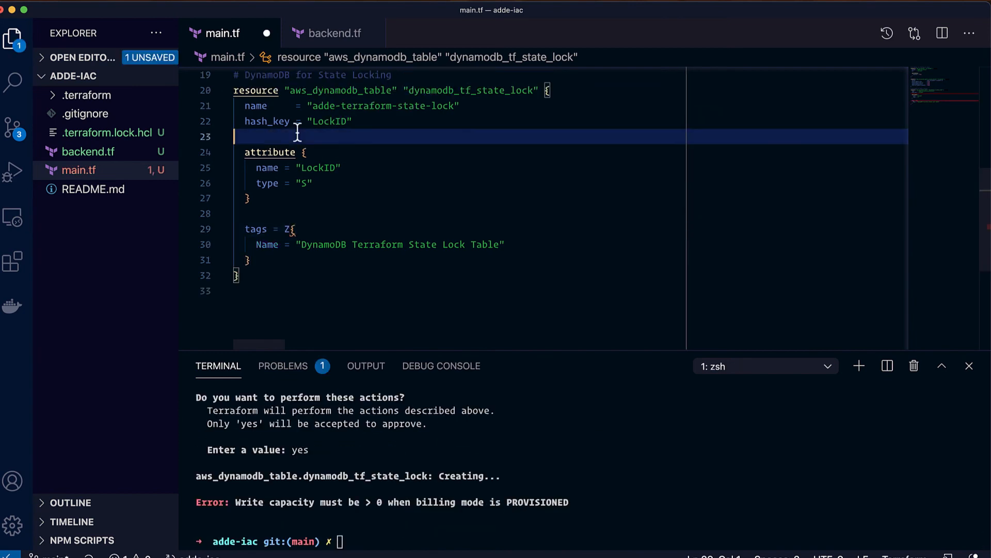
pyautogui.write('read_capacity = 1')
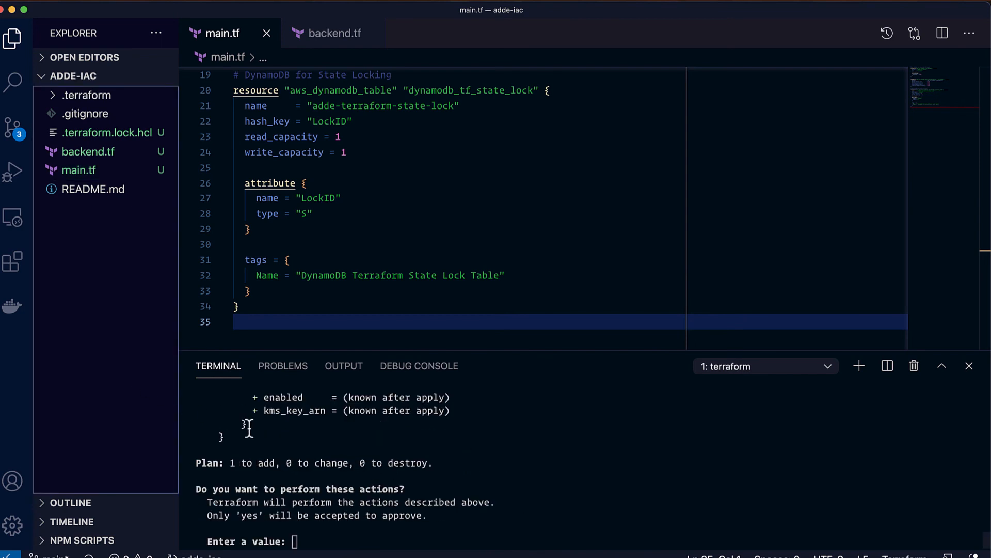
pyautogui.write('yes')
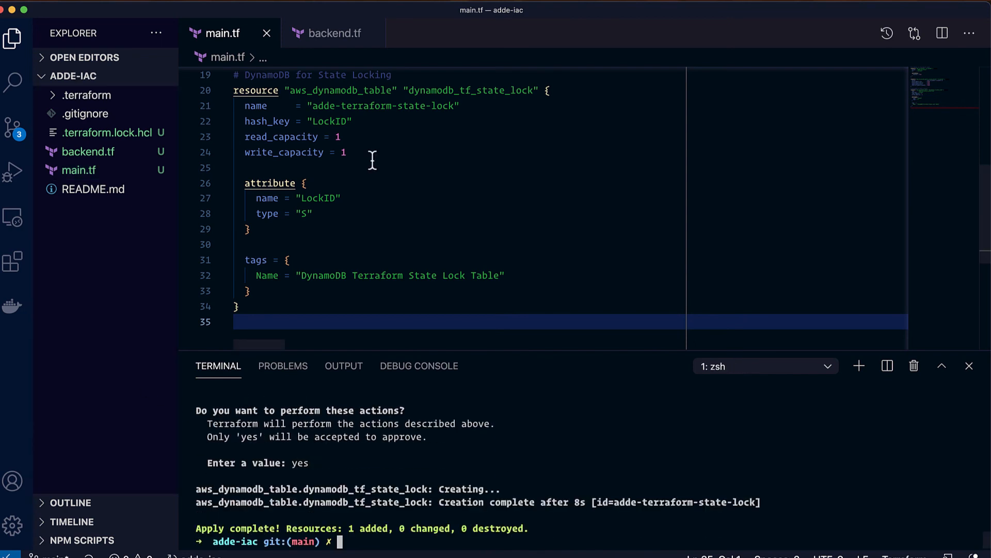
pyautogui.click(332, 33)
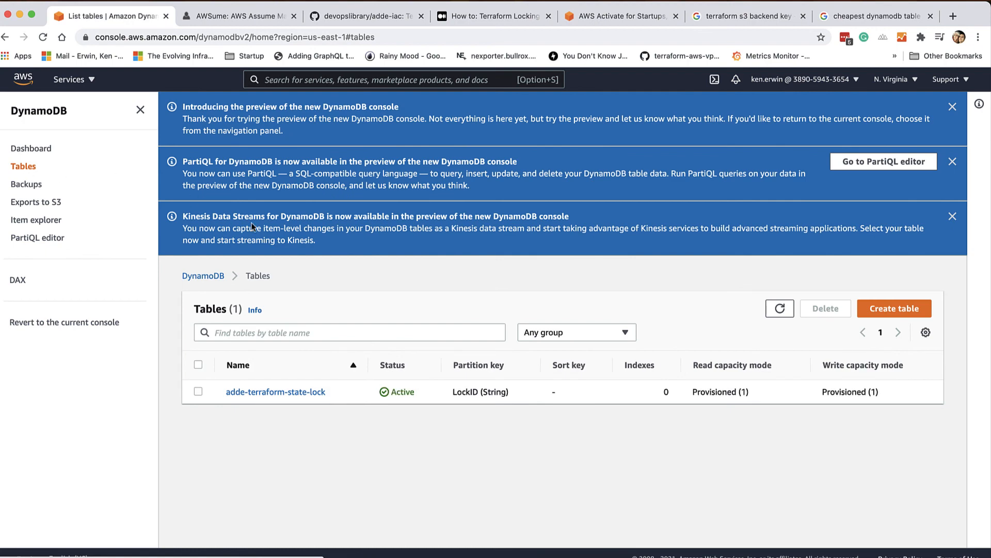
# Open the adde-terraform-state-lock table's overview showing Active status and zero items.
pyautogui.doubleClick(274, 392)
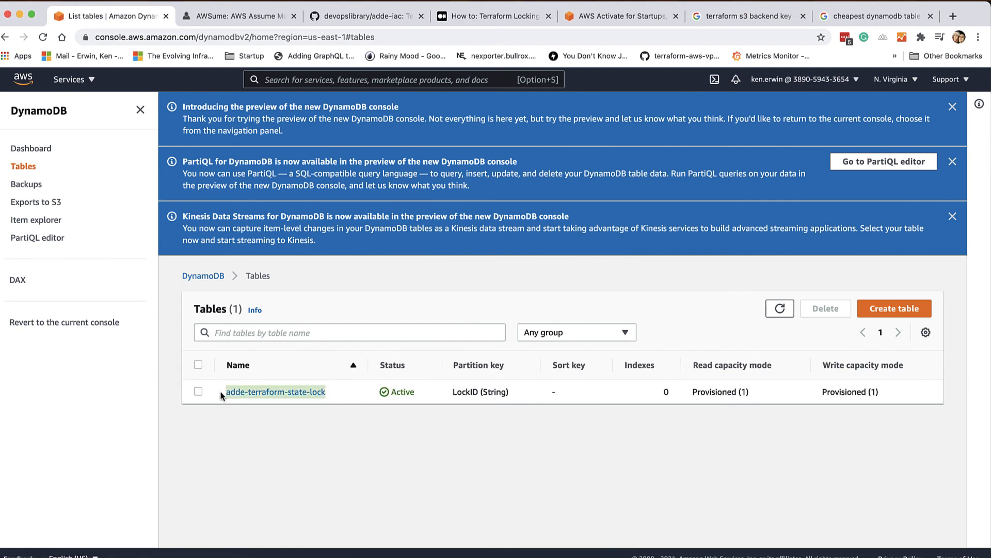
pyautogui.click(274, 392)
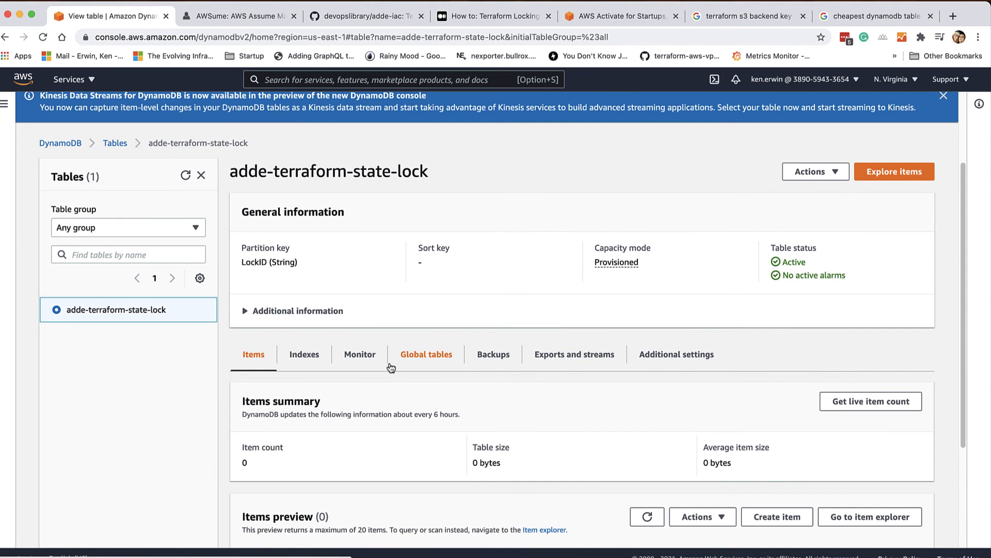
pyautogui.moveTo(477, 330)
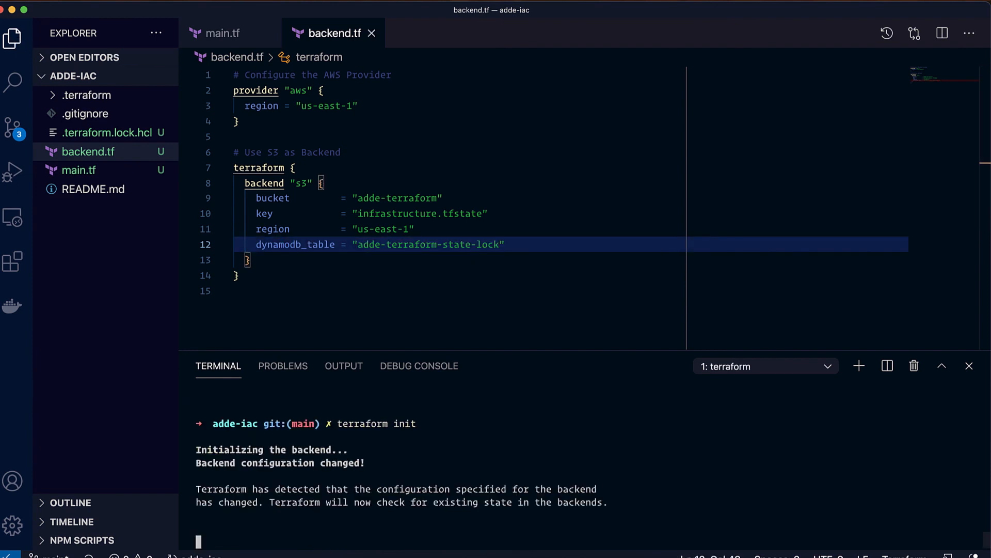
pyautogui.moveTo(431, 516)
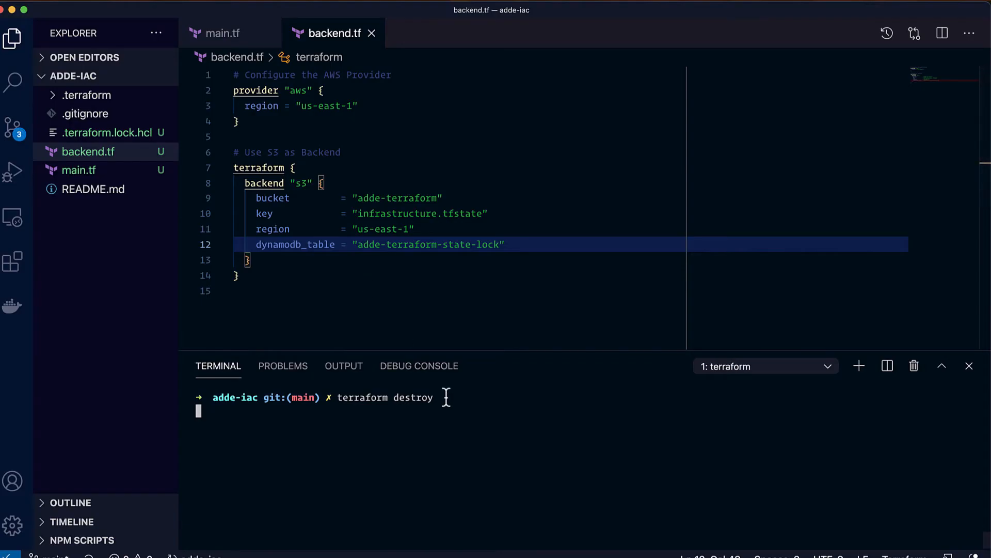
# Launch terraform destroy against the backend locked by adde-terraform-state-lock.
pyautogui.press('Enter')
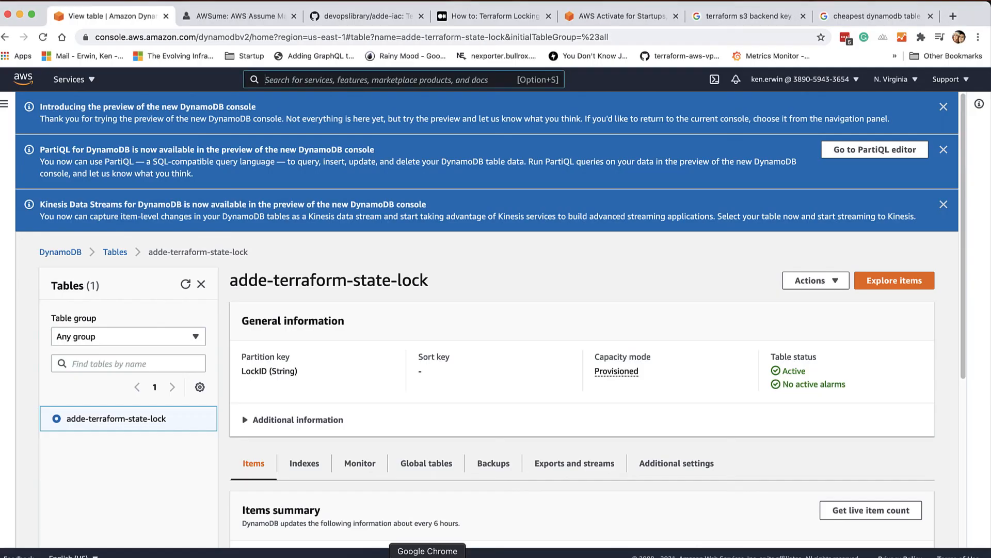
# Switch to the DynamoDB console to view the adde-terraform-state-lock lock item.
pyautogui.click(45, 39)
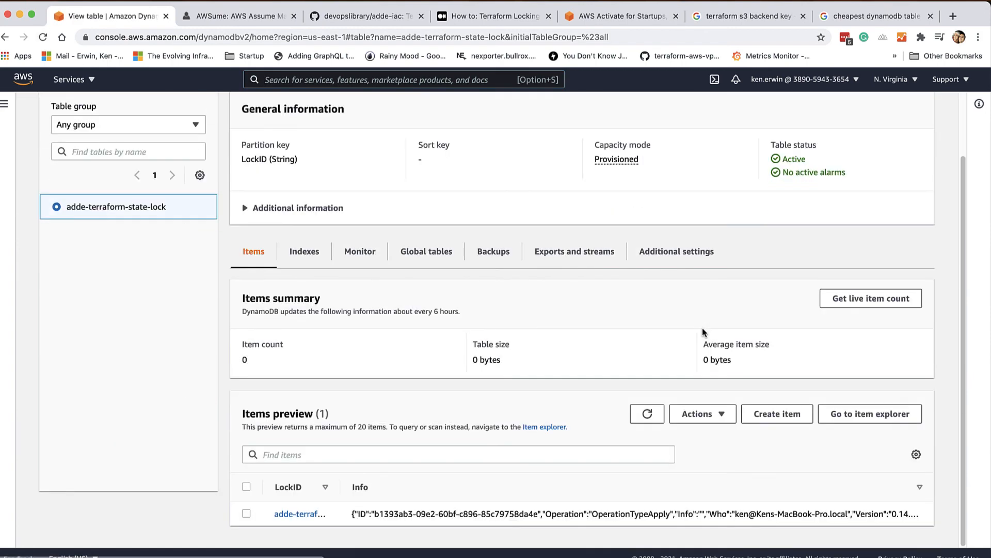
pyautogui.moveTo(343, 486)
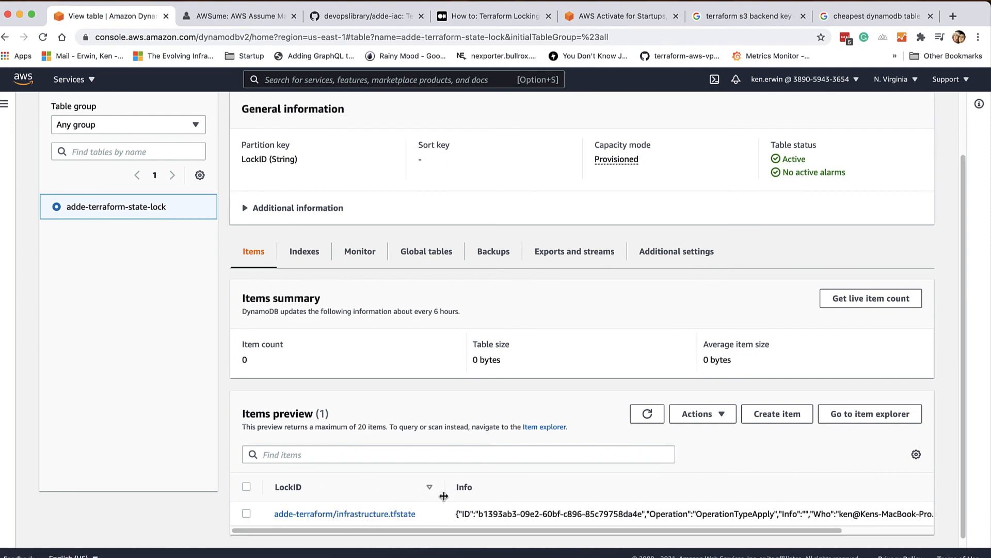
pyautogui.moveTo(458, 521)
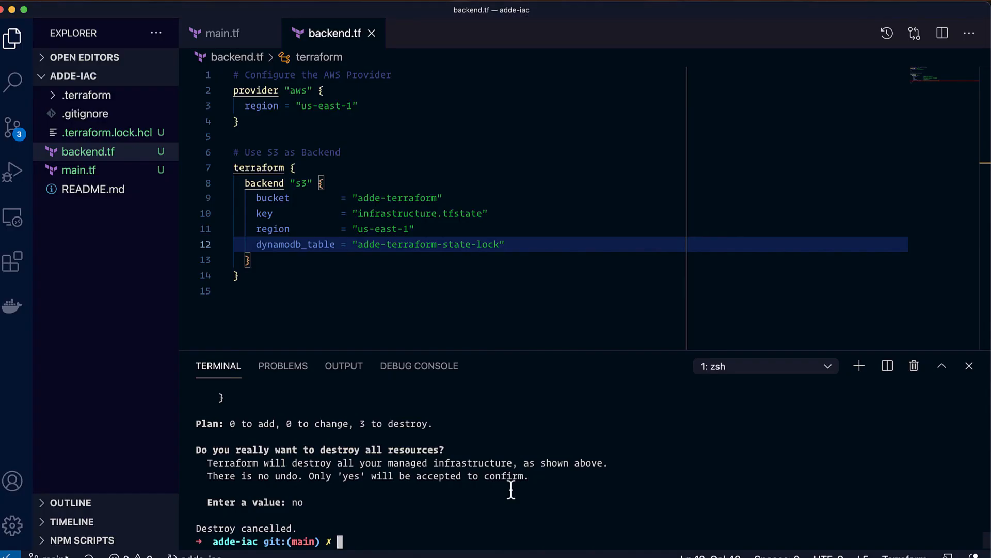
# Decline the destroy and commit everything as 'Basic Terraform setup, with S3 bucket and DynamoDB'.
pyautogui.click(105, 132)
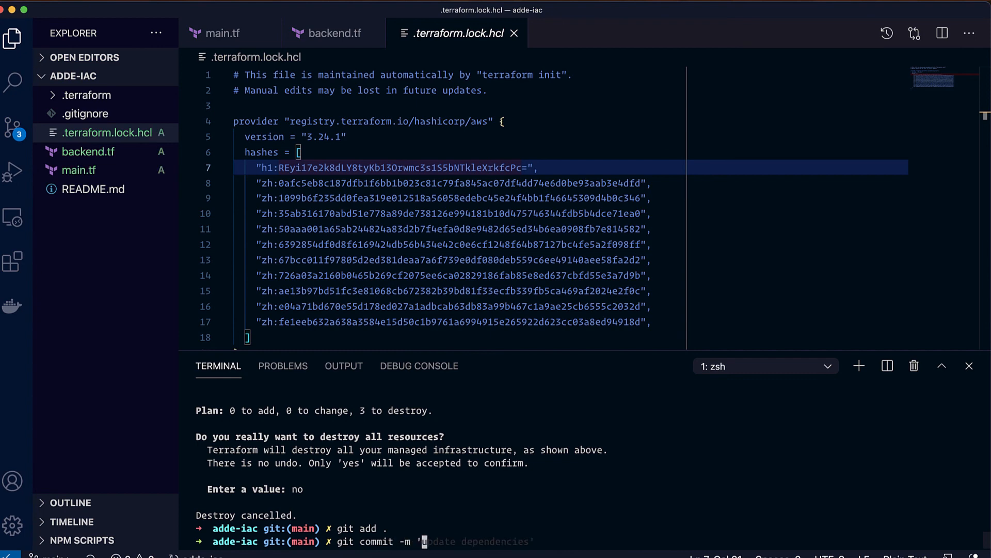
pyautogui.write('Basic')
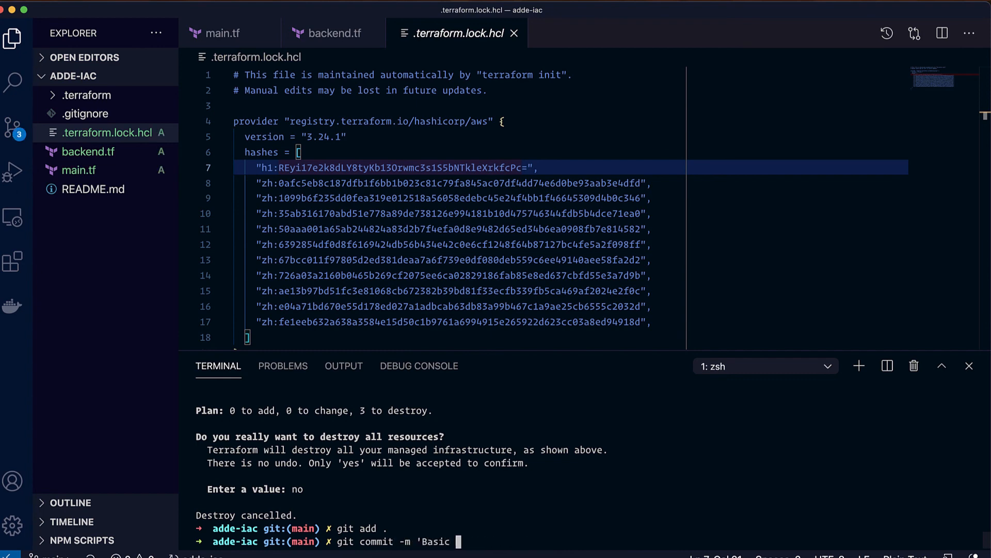
pyautogui.write('Terraform setup, with S3 bucket and Dynam')
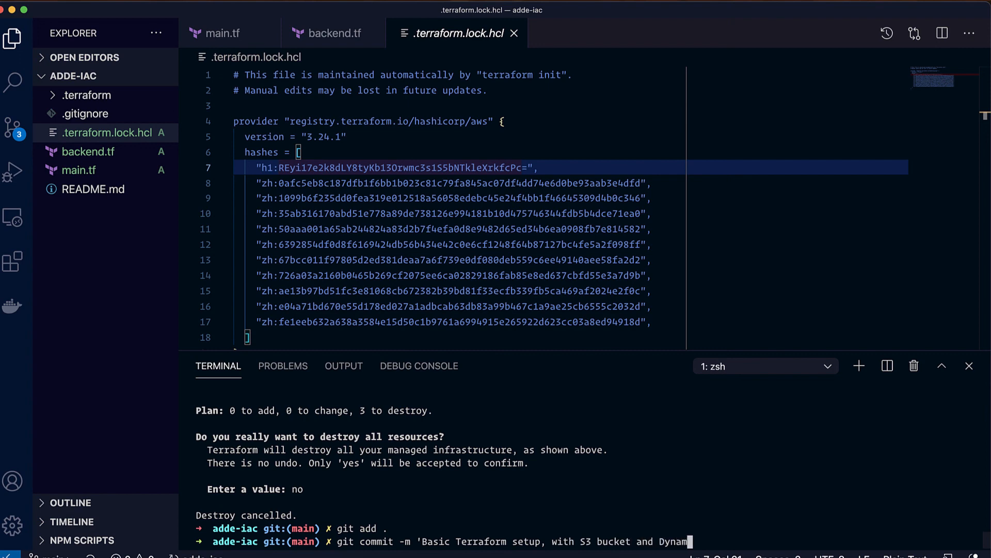
pyautogui.write("DB'")
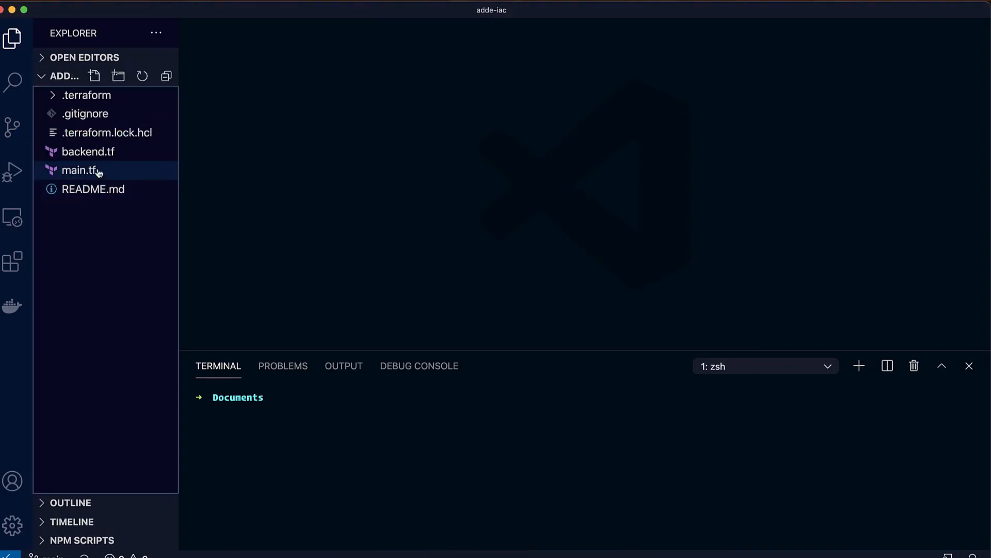
# Scroll through main.tf down to the DynamoDB lock table, then open backend.tf.
pyautogui.doubleClick(78, 170)
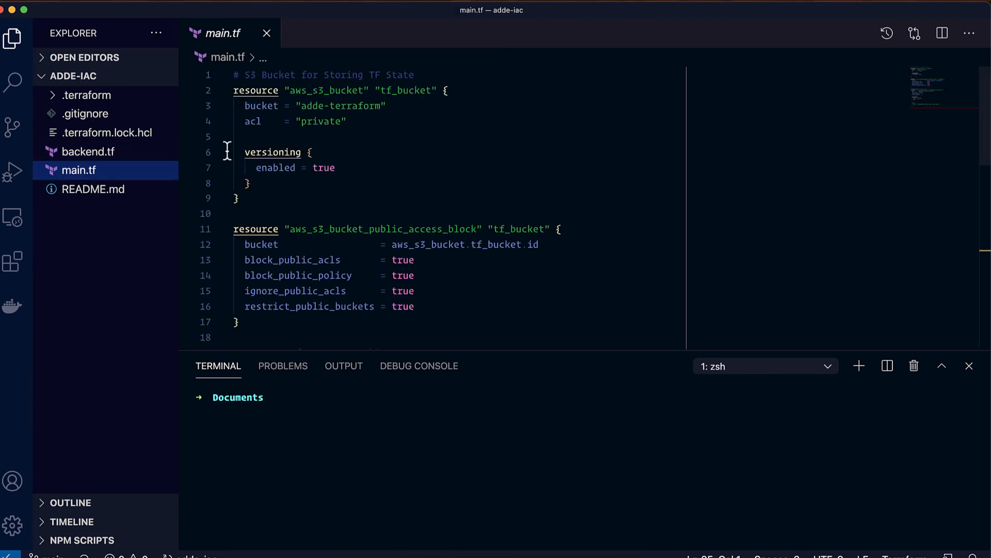
pyautogui.scroll(-3)
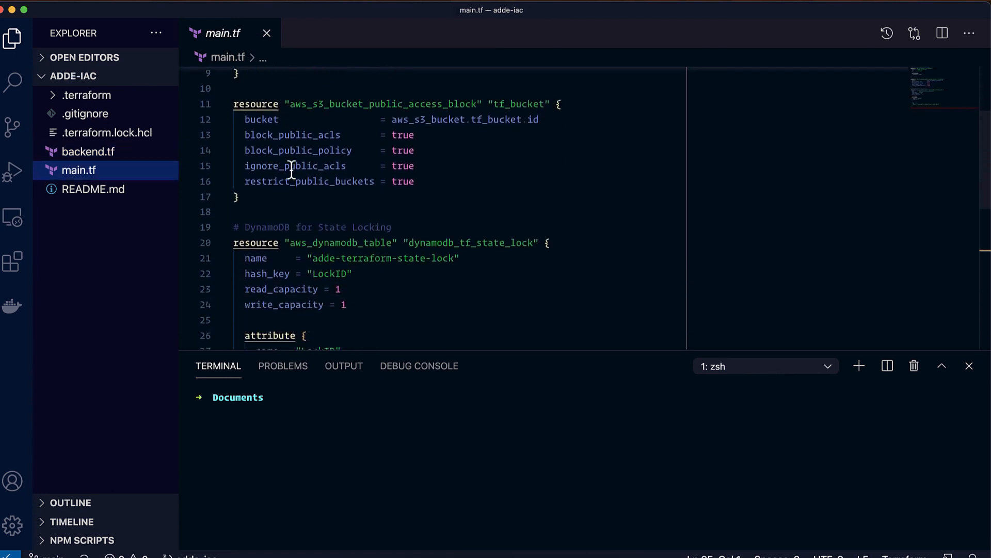
pyautogui.scroll(-3)
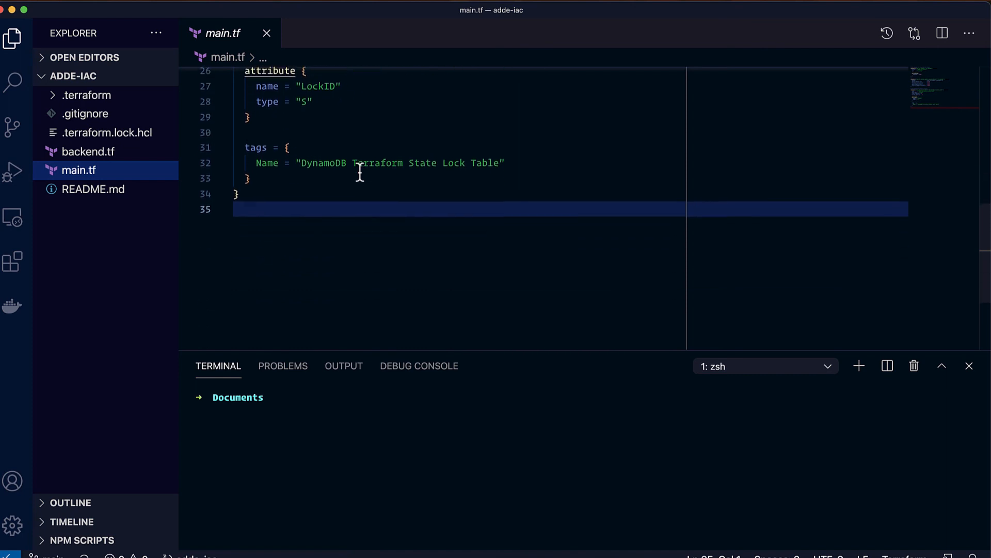
pyautogui.click(77, 152)
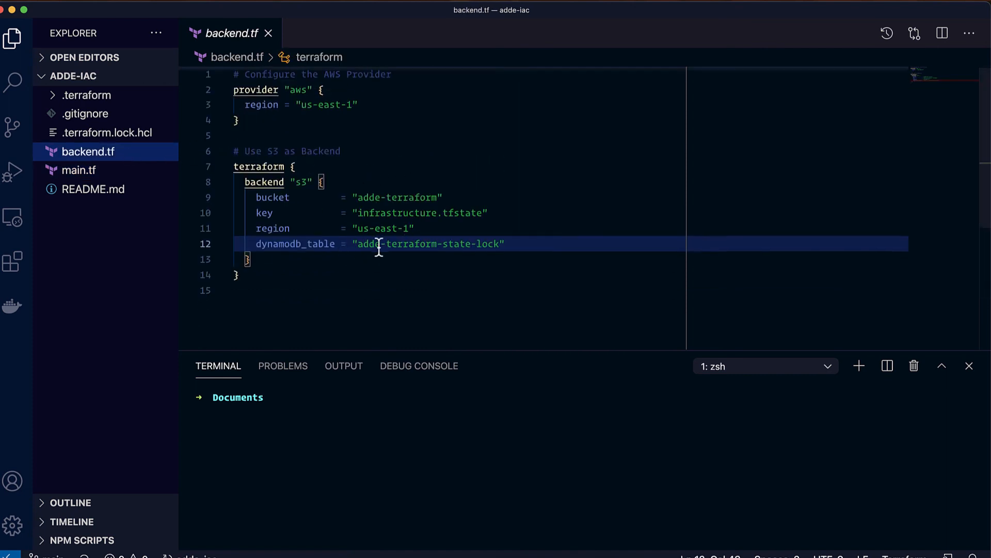
pyautogui.moveTo(481, 194)
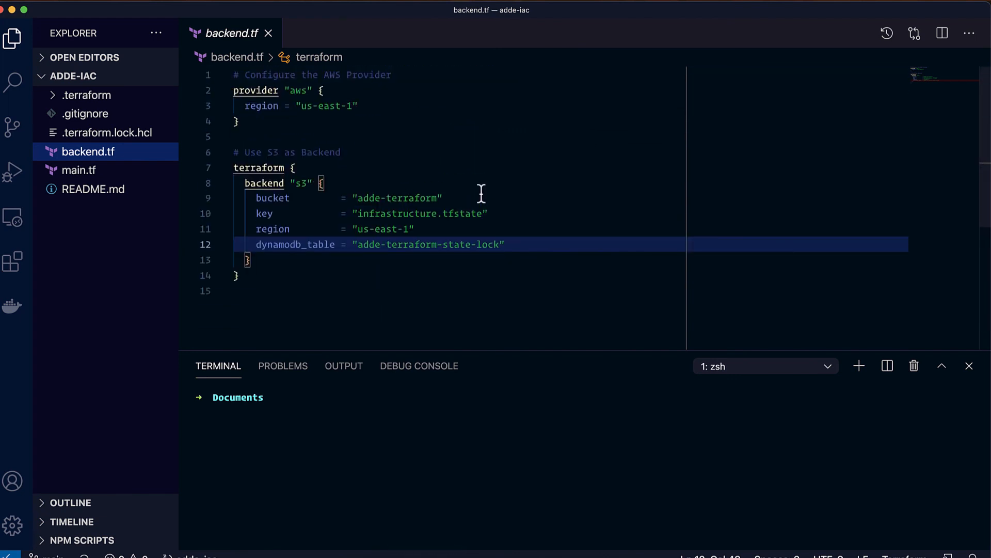
pyautogui.moveTo(436, 282)
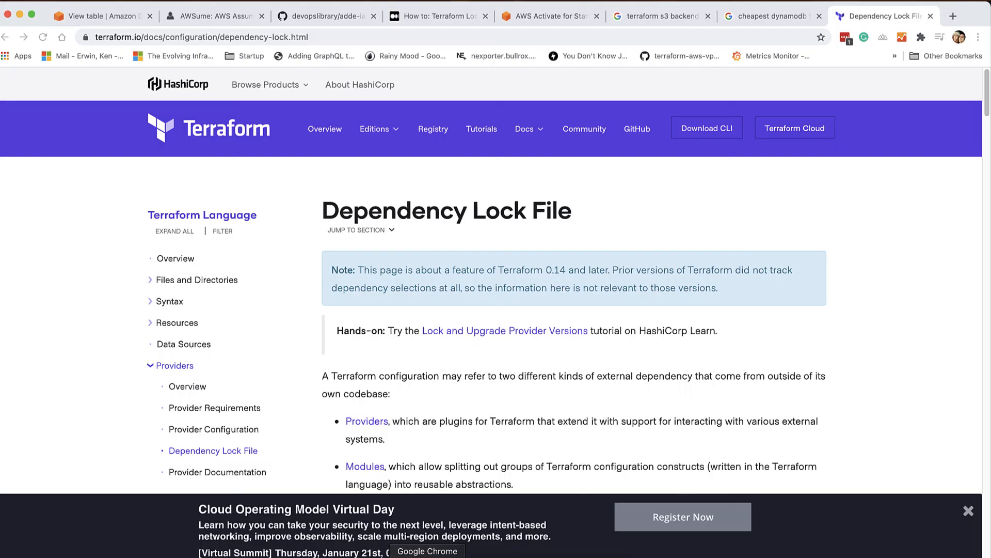
# Switch to the adde-iac GitHub repository and scroll its Terraform file list.
pyautogui.click(330, 16)
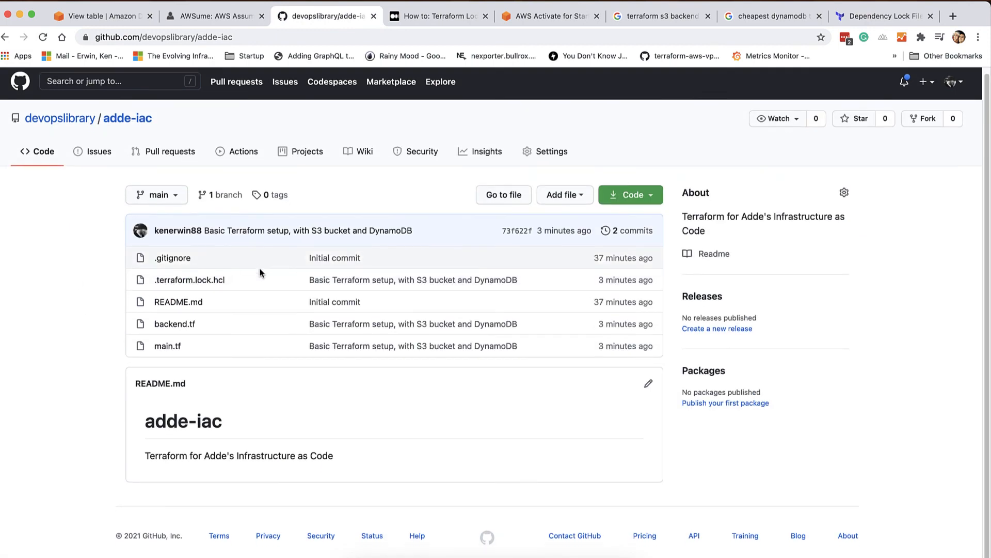
pyautogui.scroll(-3)
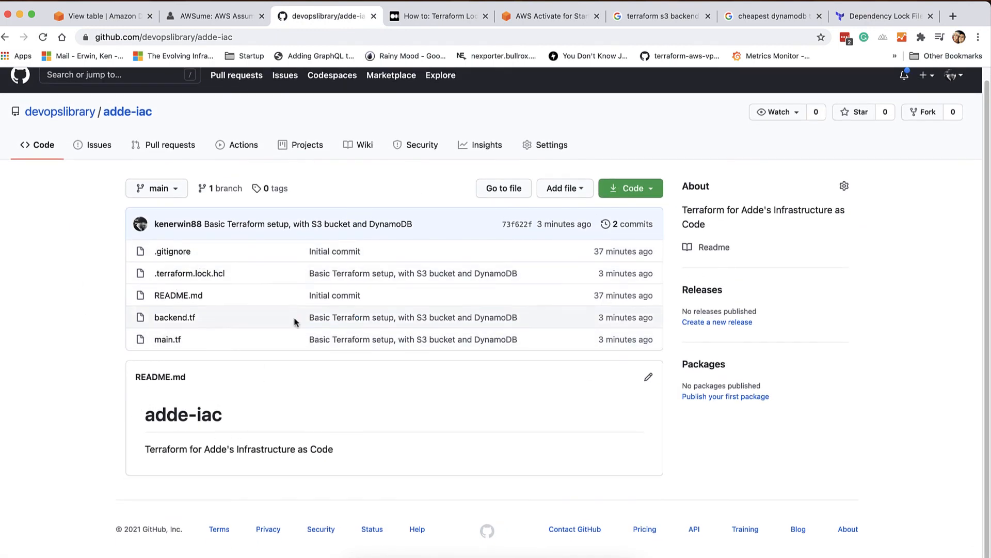
pyautogui.moveTo(358, 277)
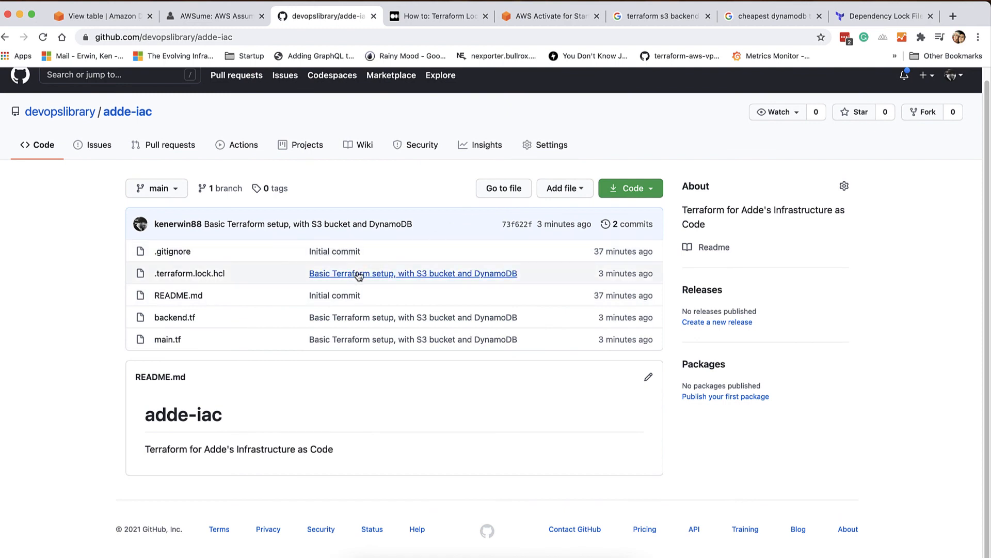